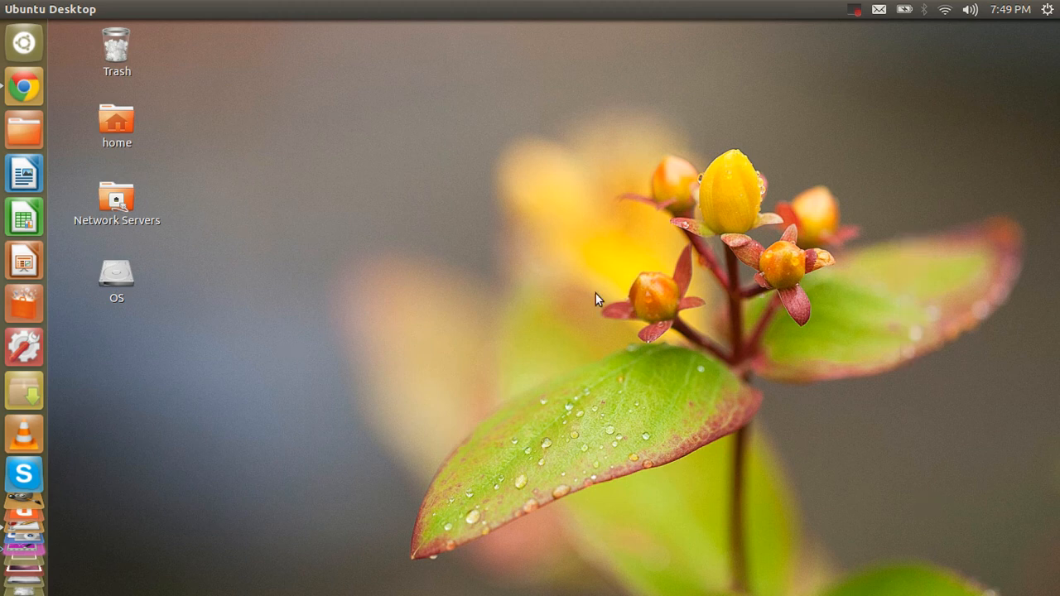
mouse_move(555, 343)
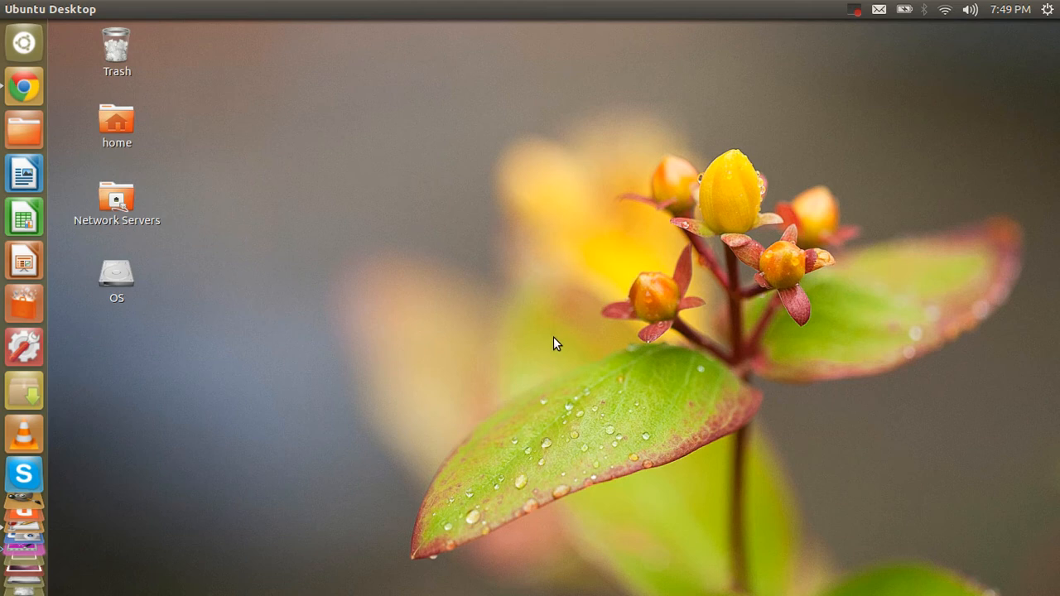
mouse_move(520, 357)
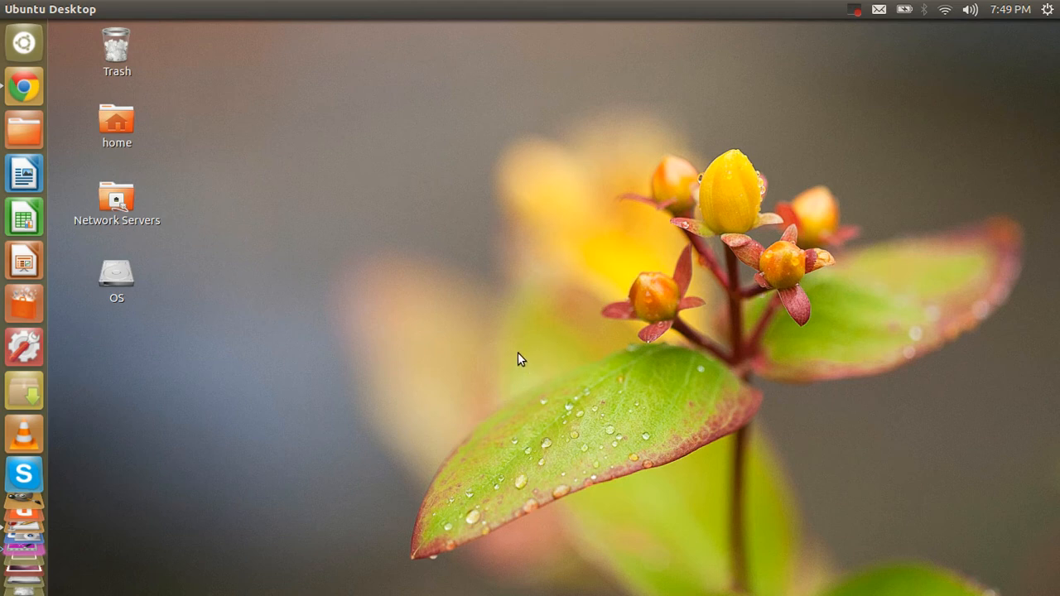
mouse_move(527, 371)
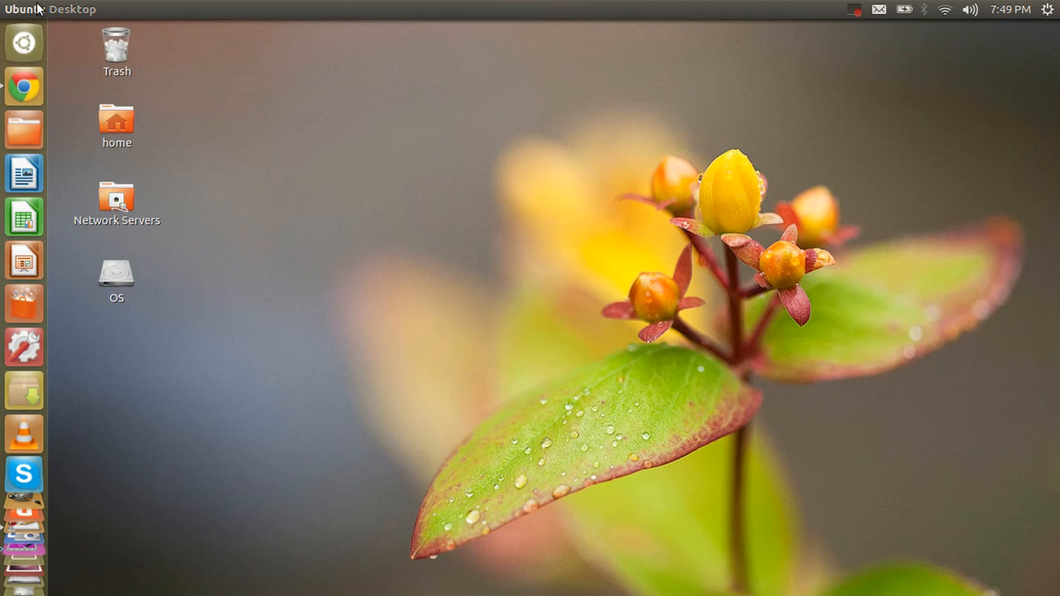
mouse_move(300, 230)
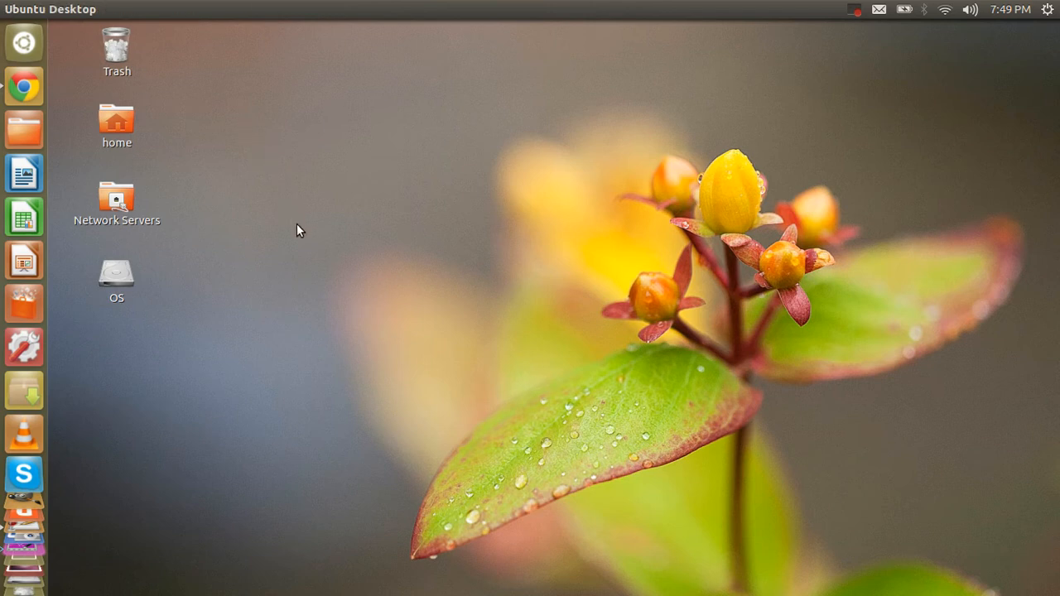
mouse_move(300, 348)
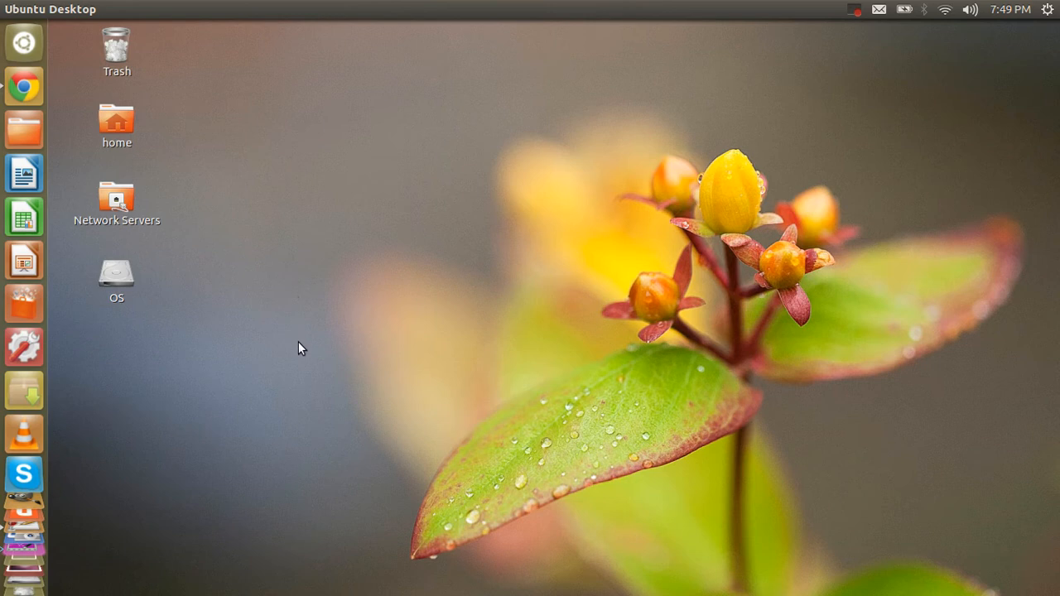
mouse_move(446, 283)
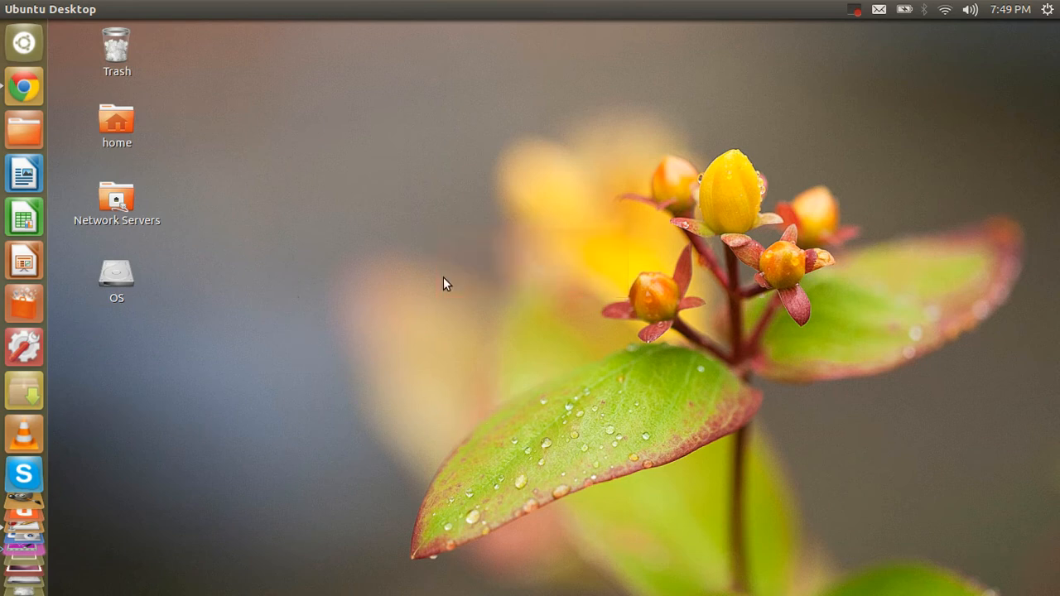
mouse_move(626, 288)
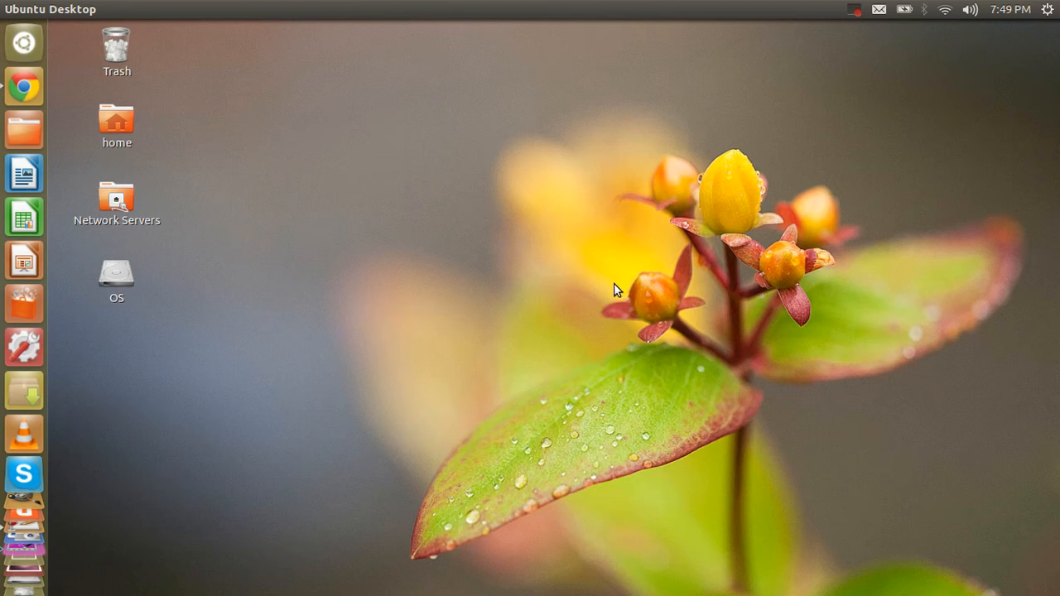
mouse_move(271, 347)
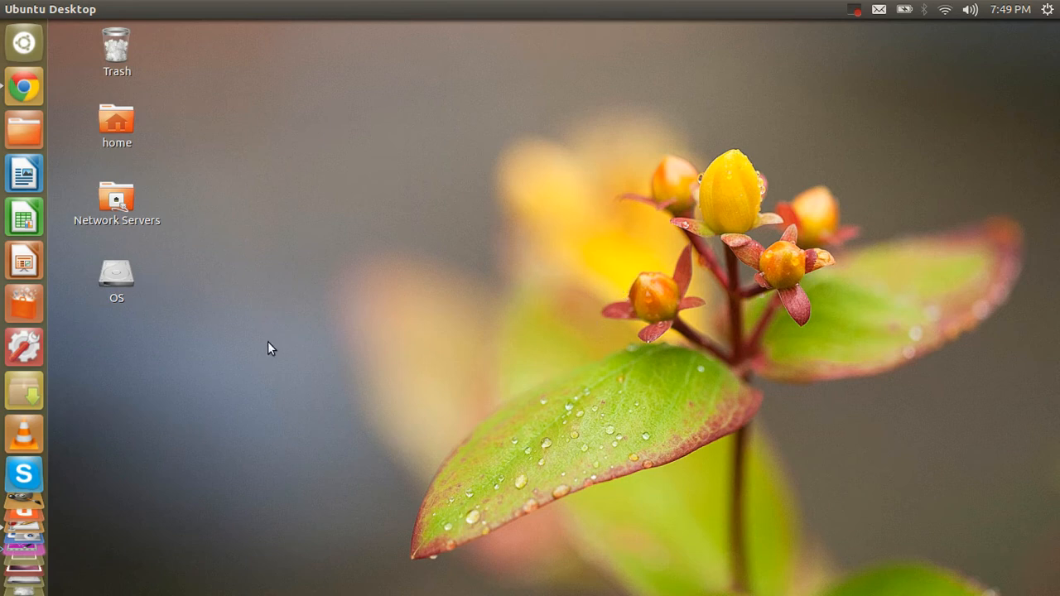
mouse_move(349, 313)
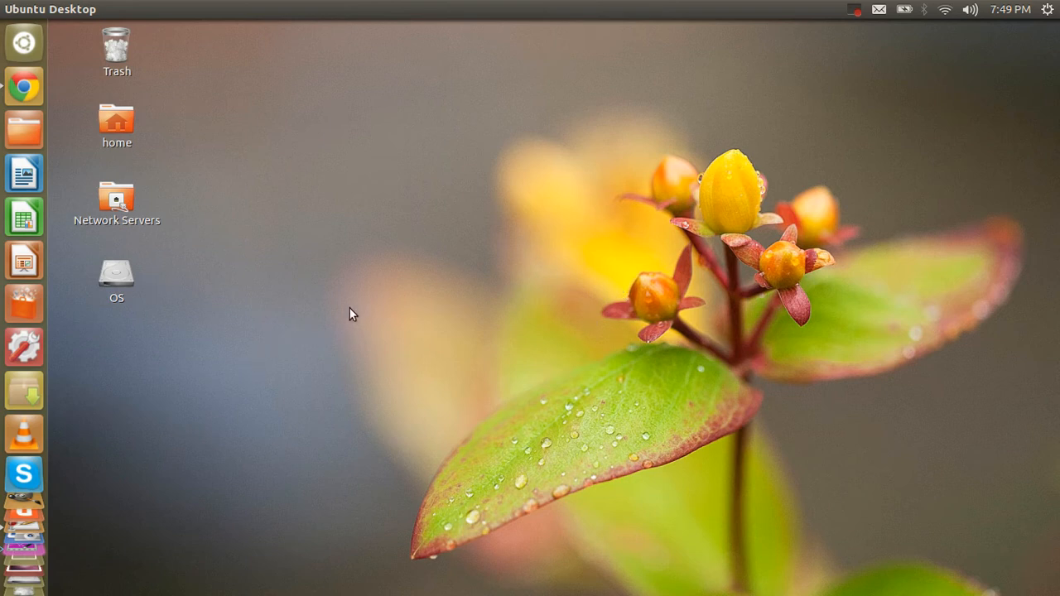
mouse_move(337, 324)
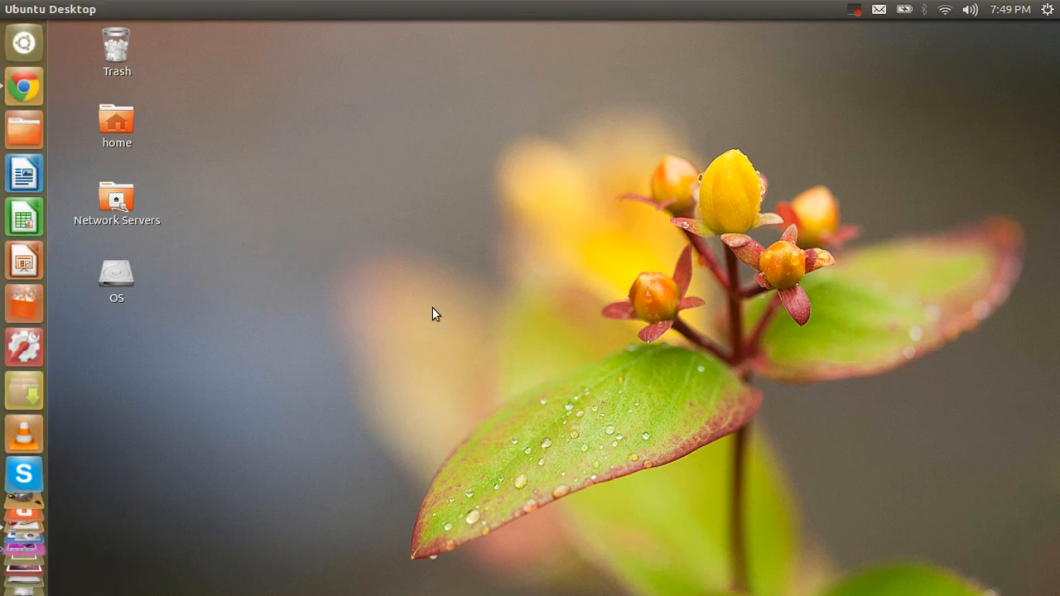
mouse_move(159, 370)
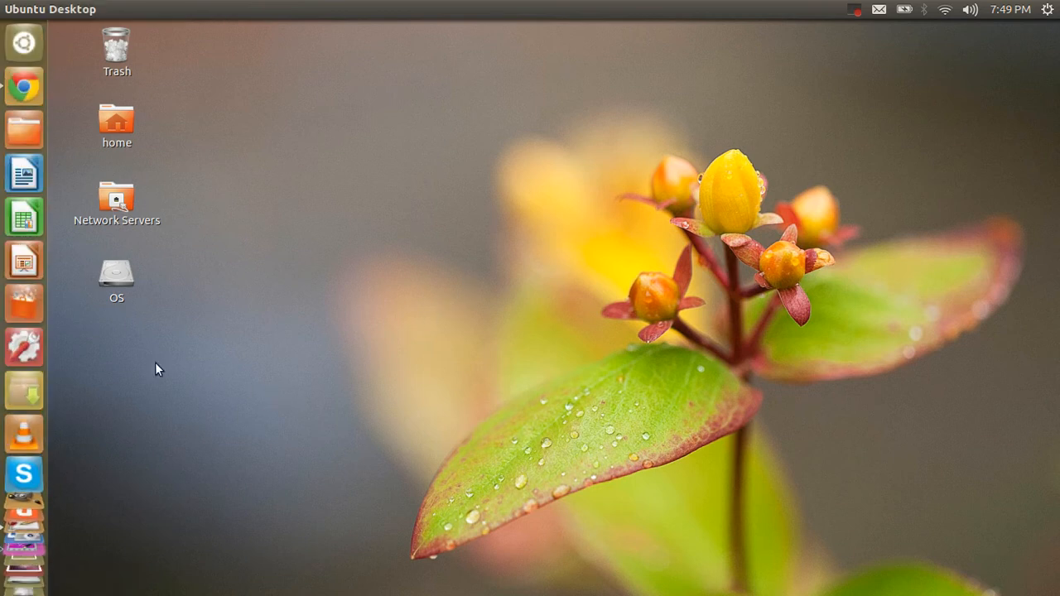
mouse_move(103, 346)
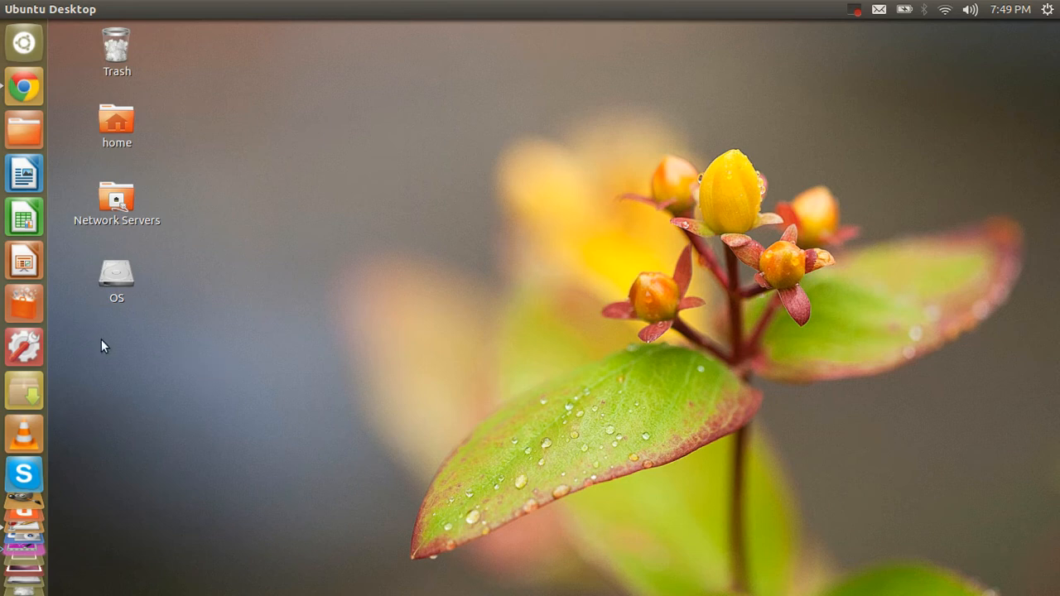
mouse_move(23, 302)
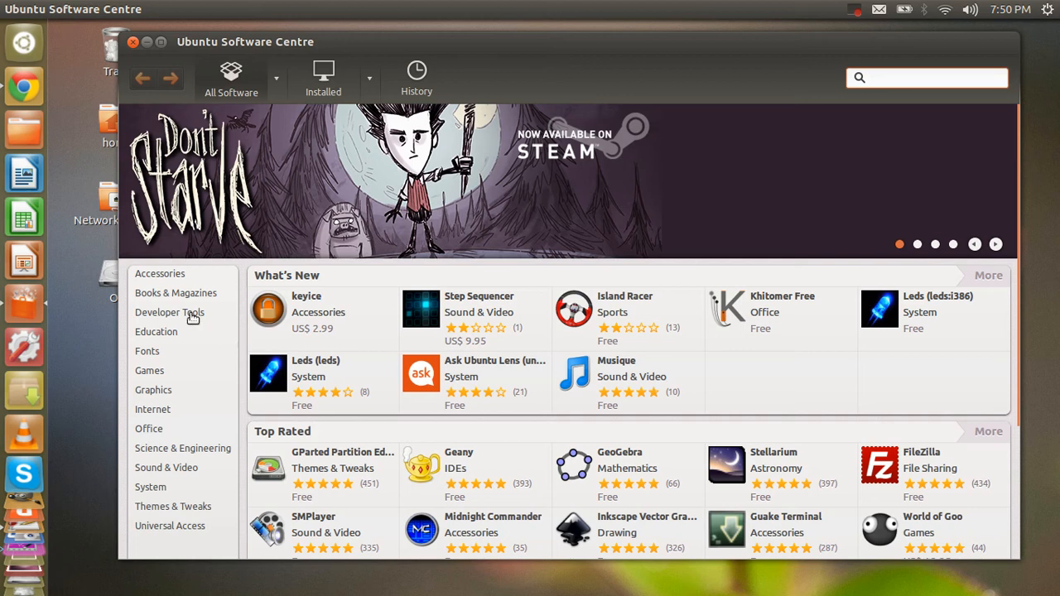
Launch Ubuntu Software Centre on its All Software home page.
left_click(927, 78)
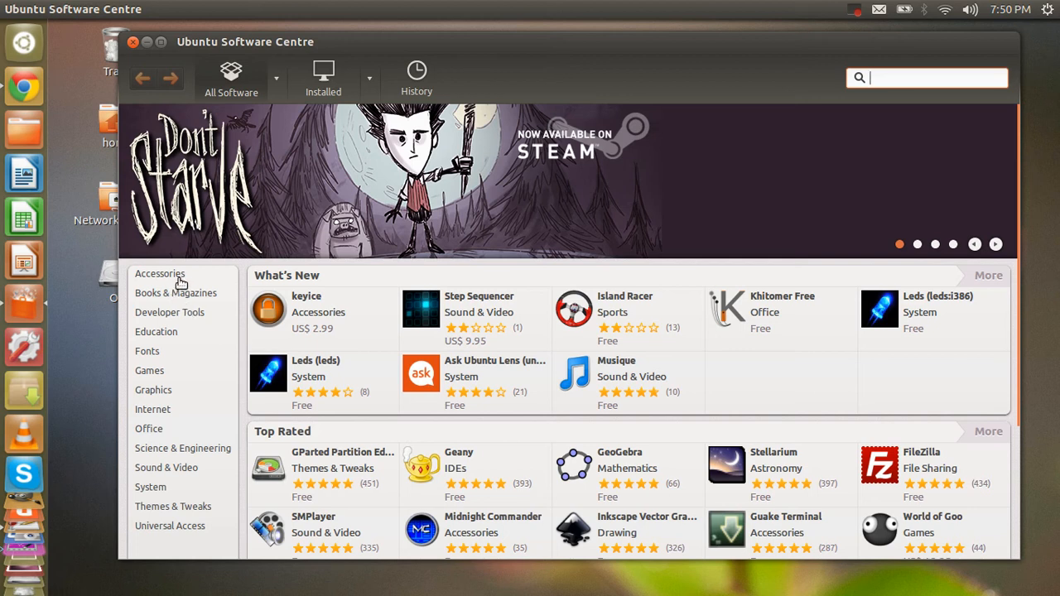
mouse_move(176, 374)
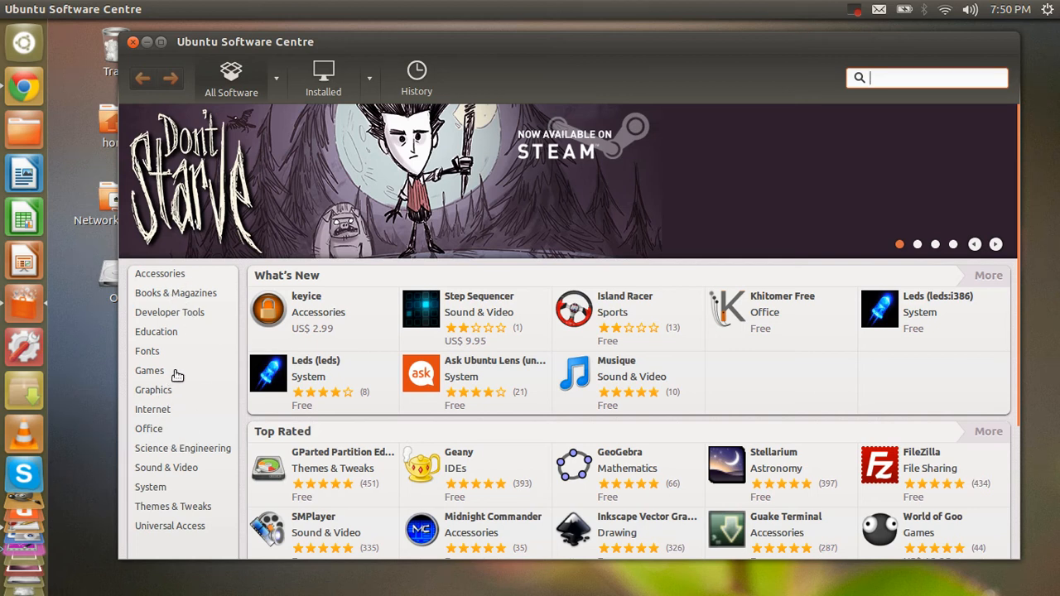
mouse_move(205, 543)
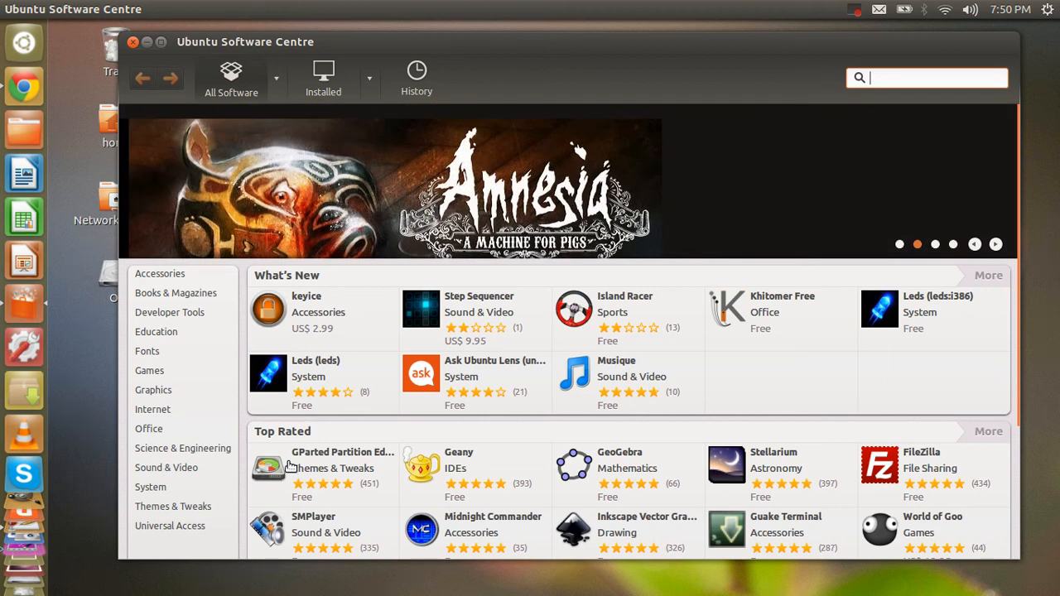
mouse_move(166, 410)
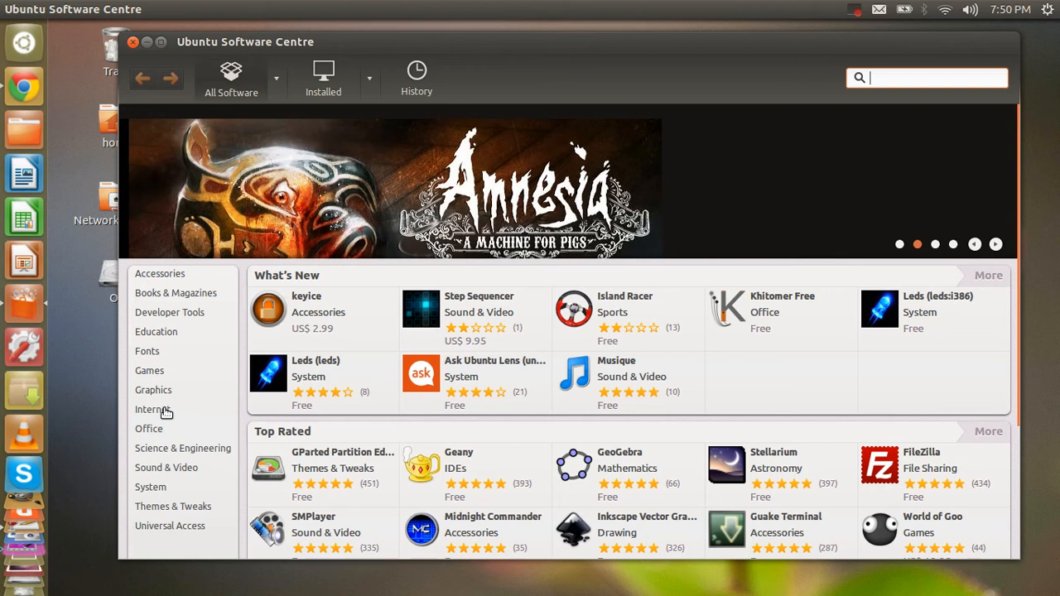
mouse_move(164, 389)
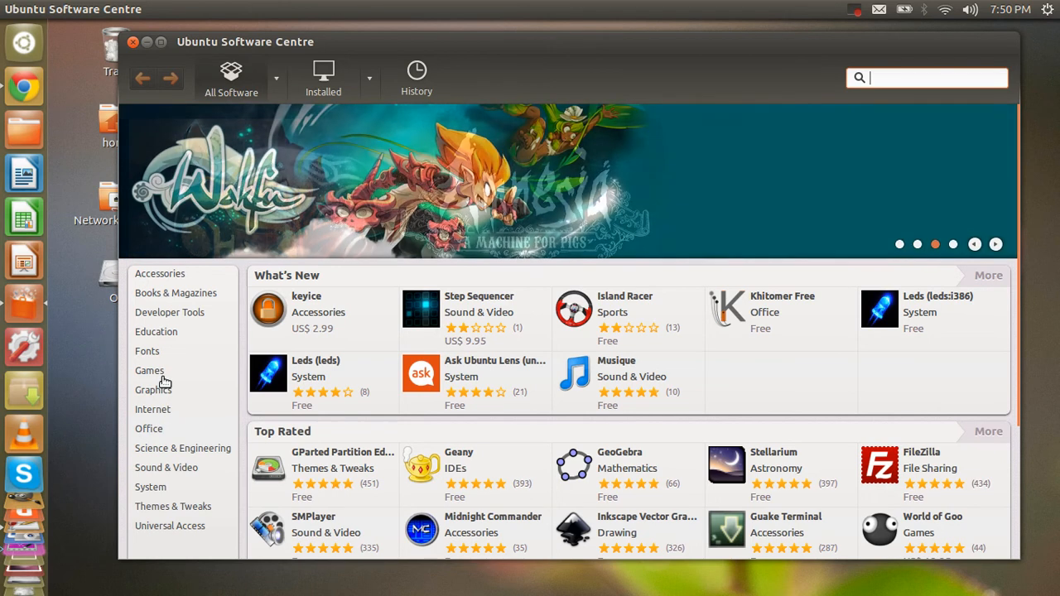
Browse the Games category and list all 888 games sorted by top rated.
left_click(149, 371)
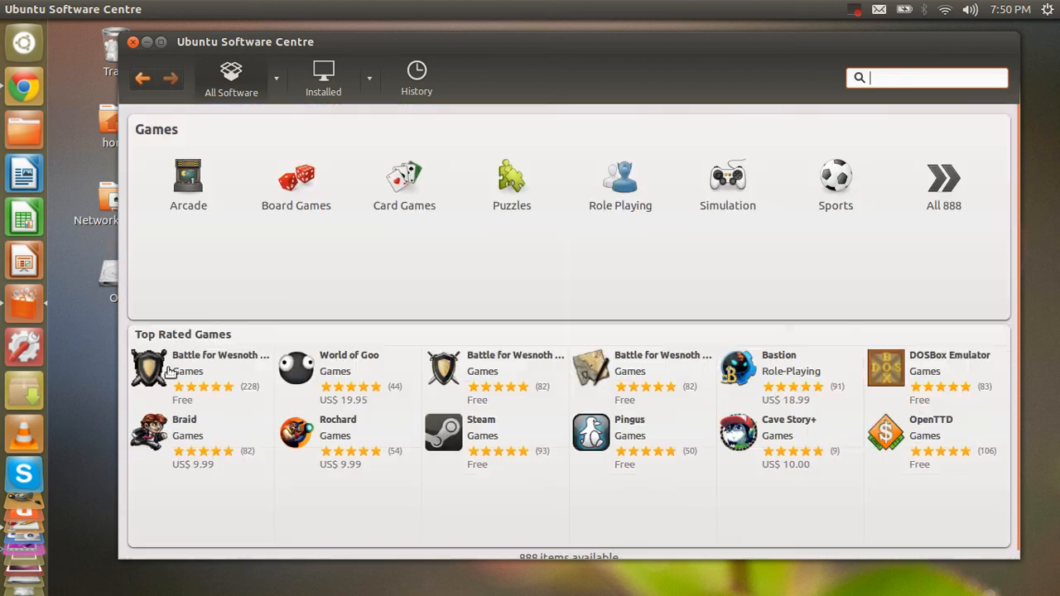
mouse_move(893, 206)
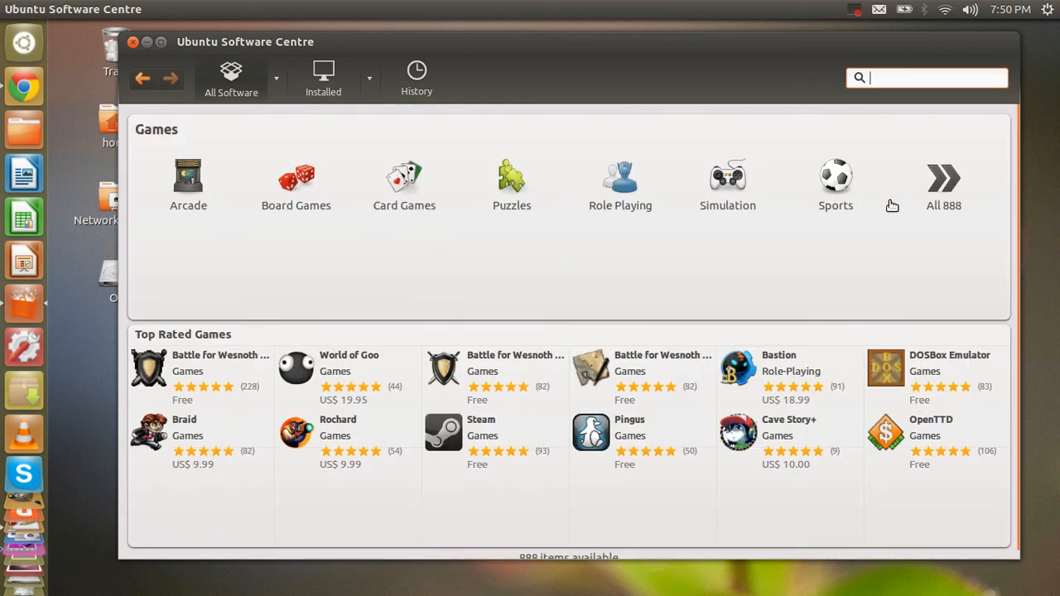
left_click(944, 186)
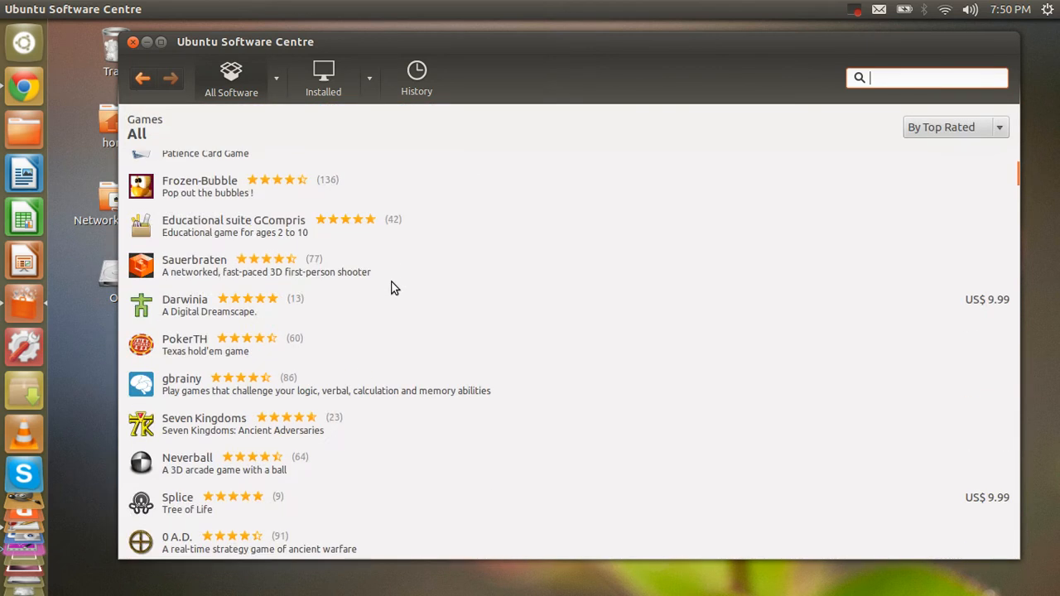
scroll("up", 3)
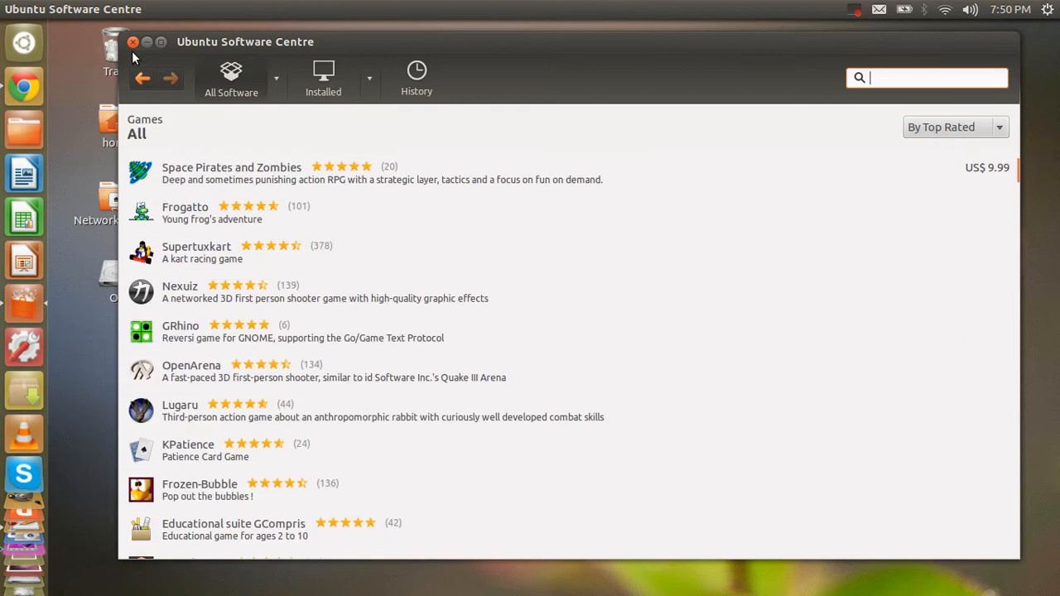
left_click(132, 41)
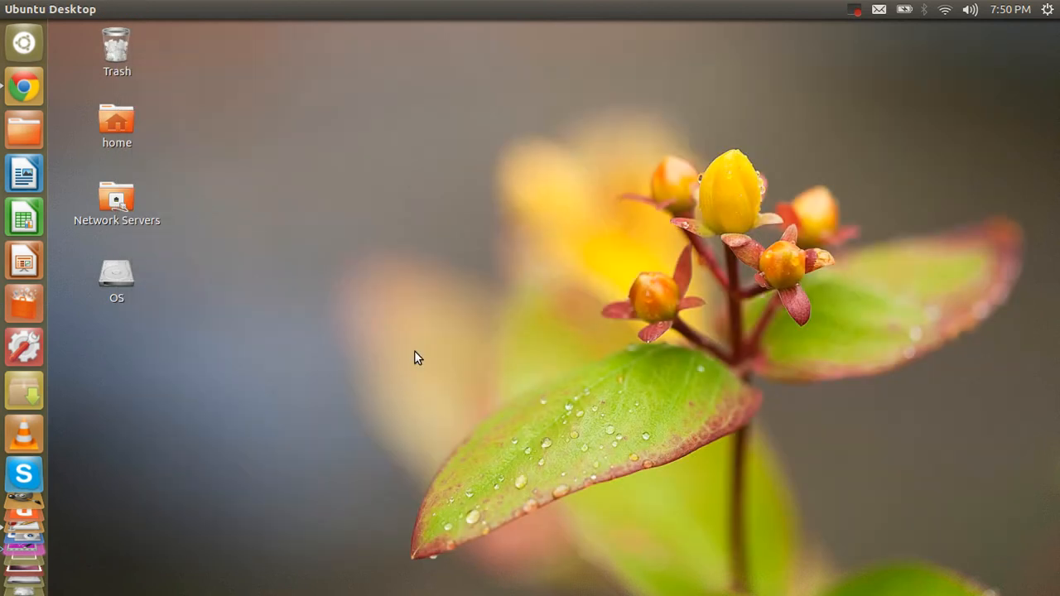
mouse_move(301, 437)
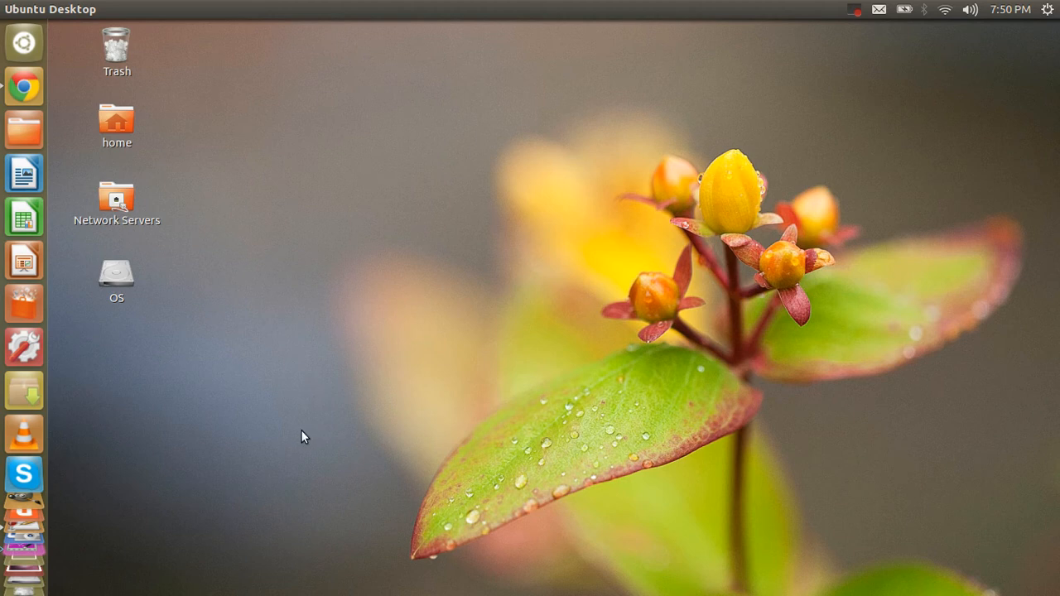
mouse_move(320, 460)
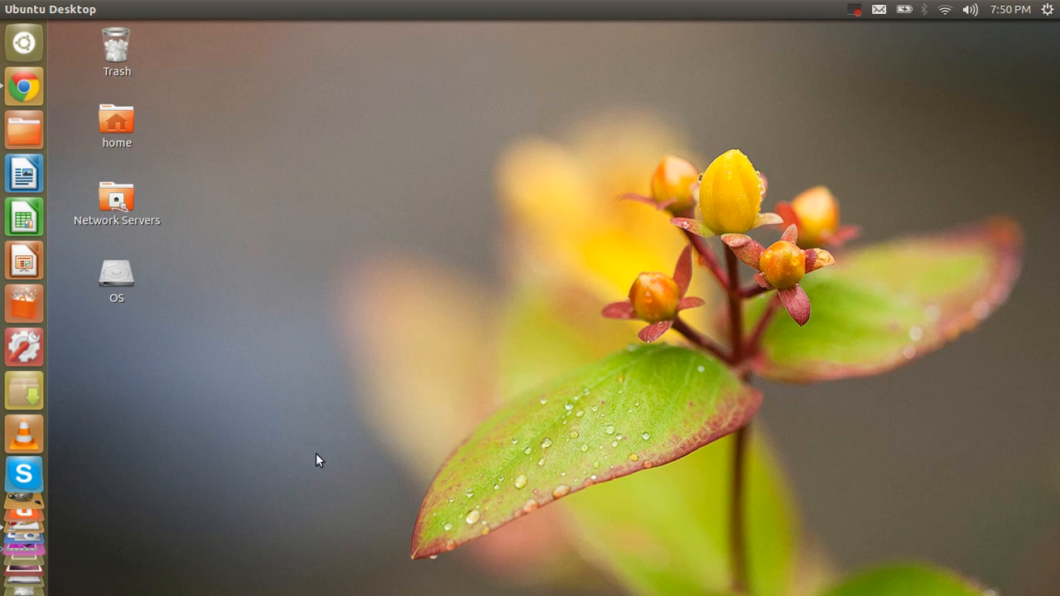
mouse_move(23, 346)
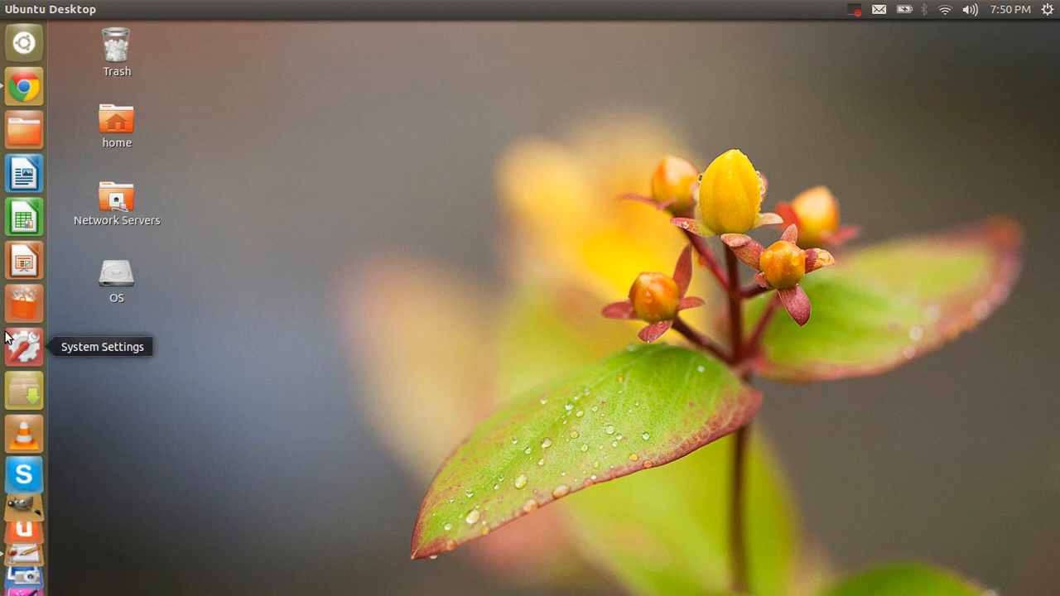
mouse_move(23, 389)
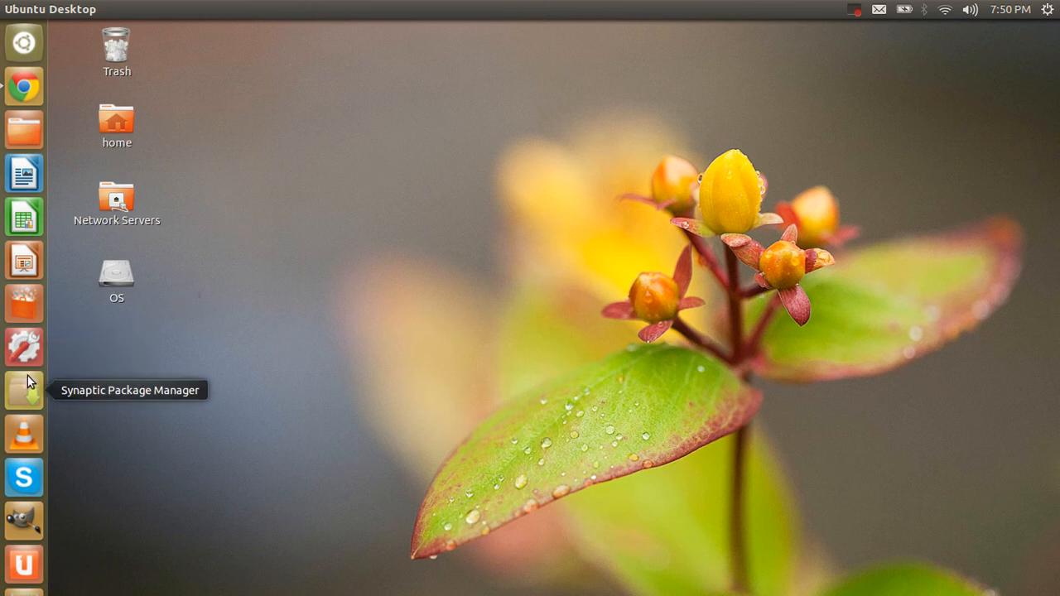
mouse_move(457, 414)
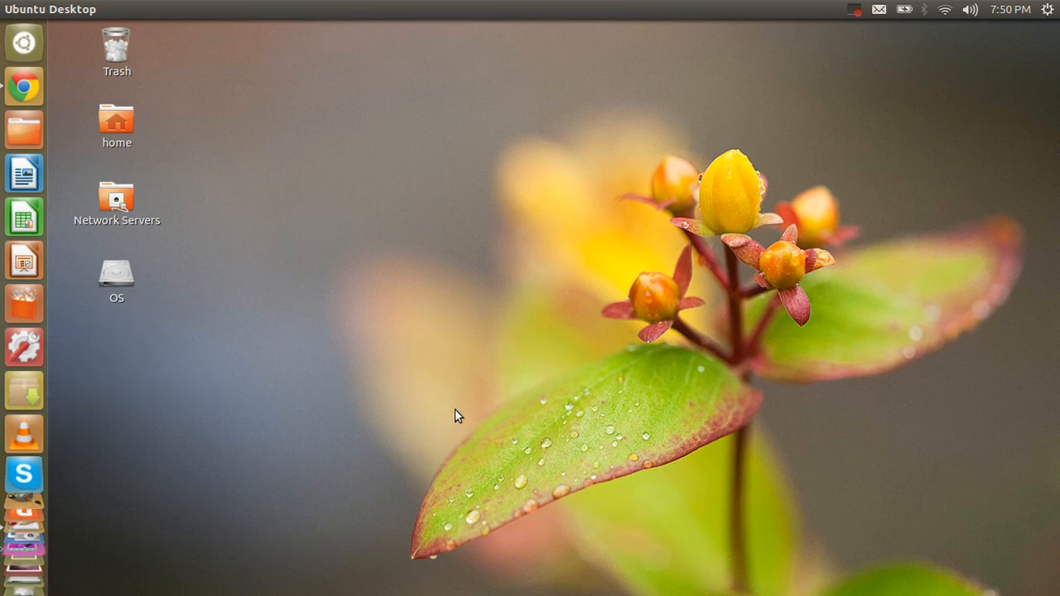
mouse_move(73, 375)
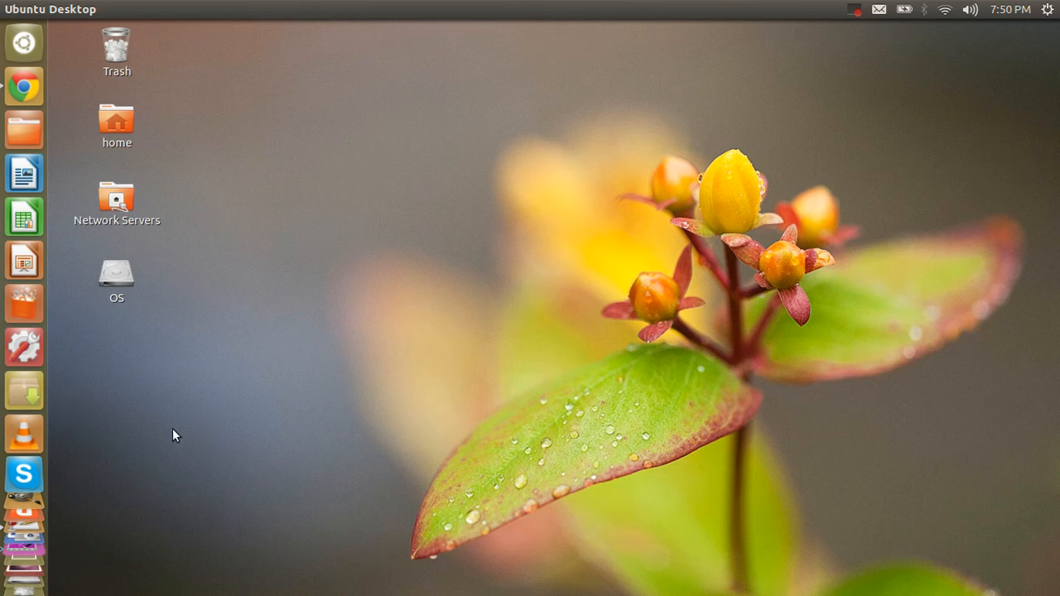
mouse_move(23, 520)
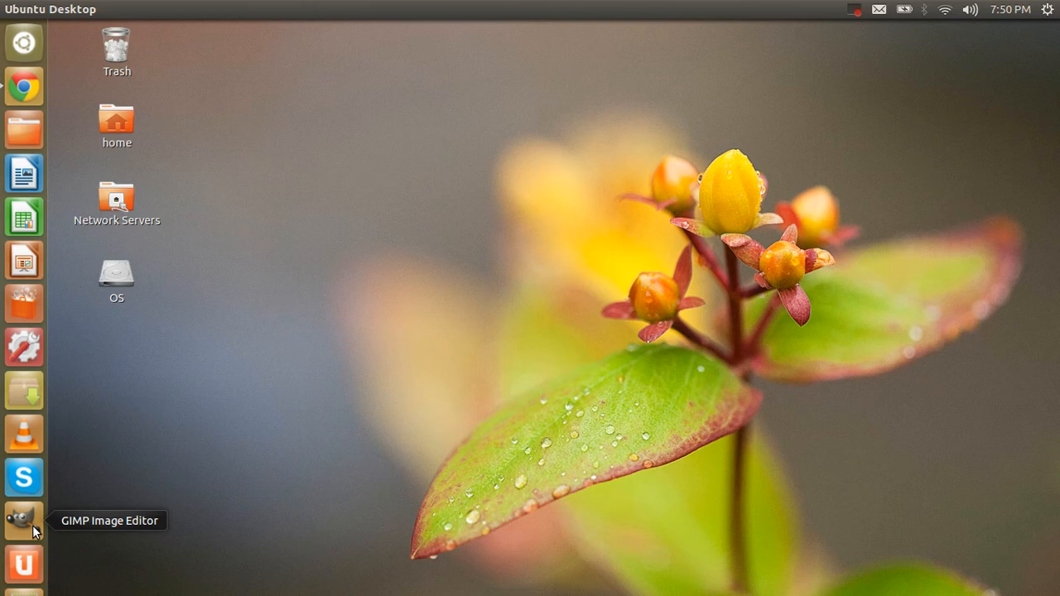
left_click(24, 513)
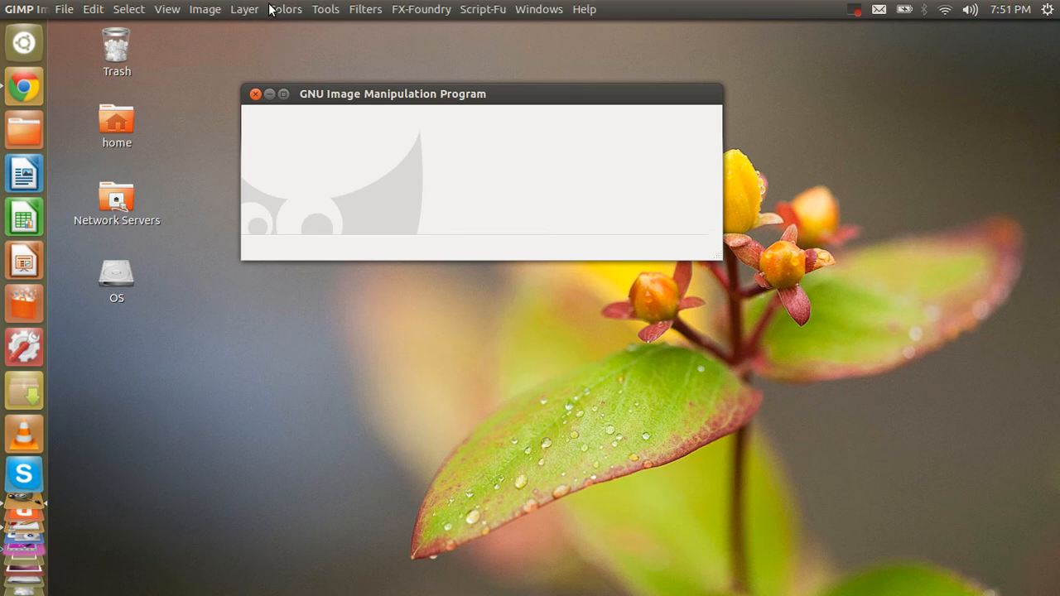
left_click(244, 10)
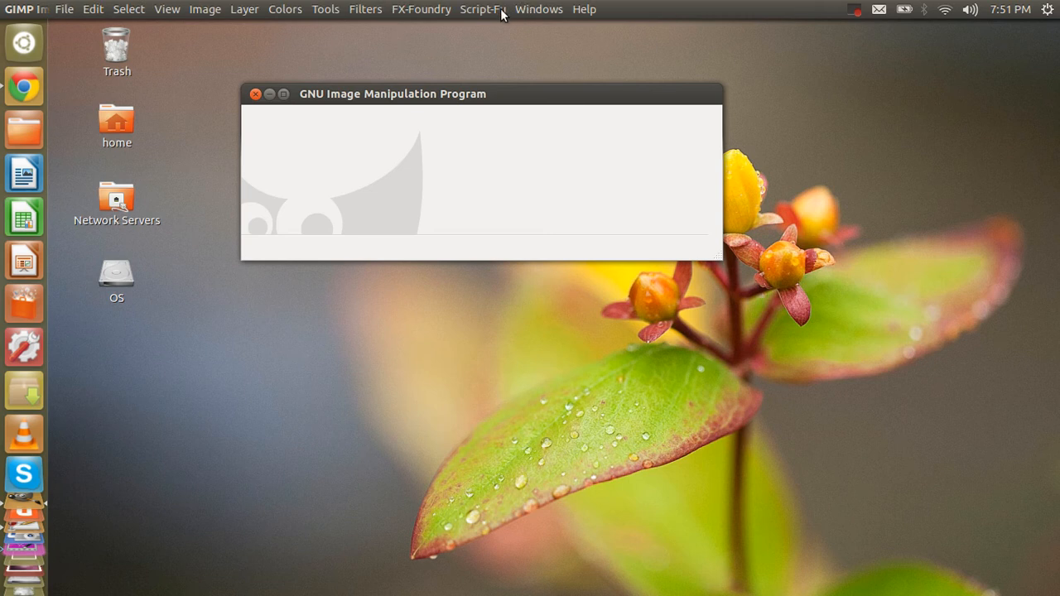
mouse_move(92, 10)
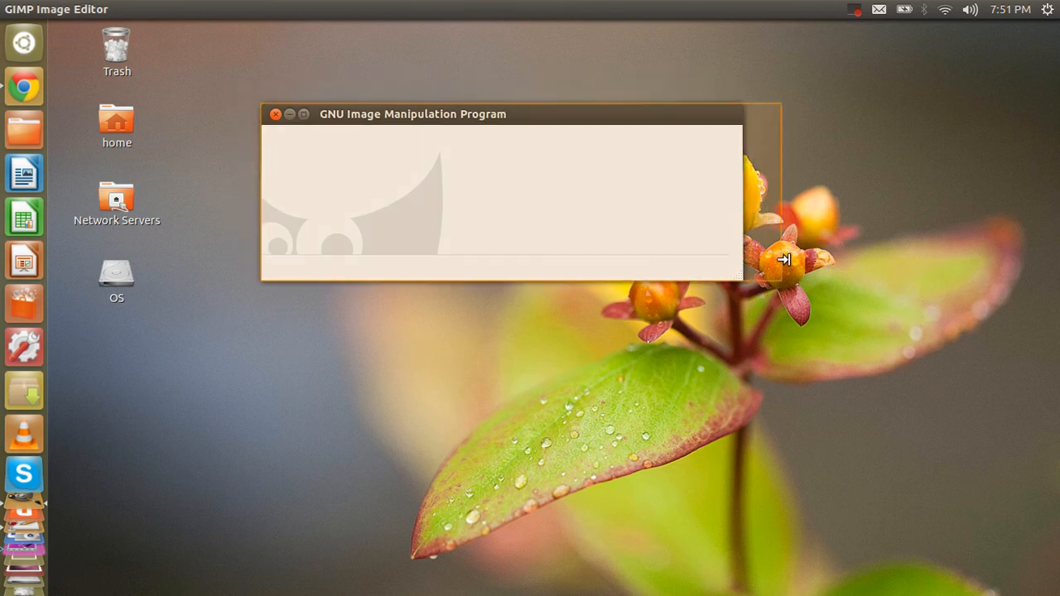
left_click_drag(739, 278, 809, 340)
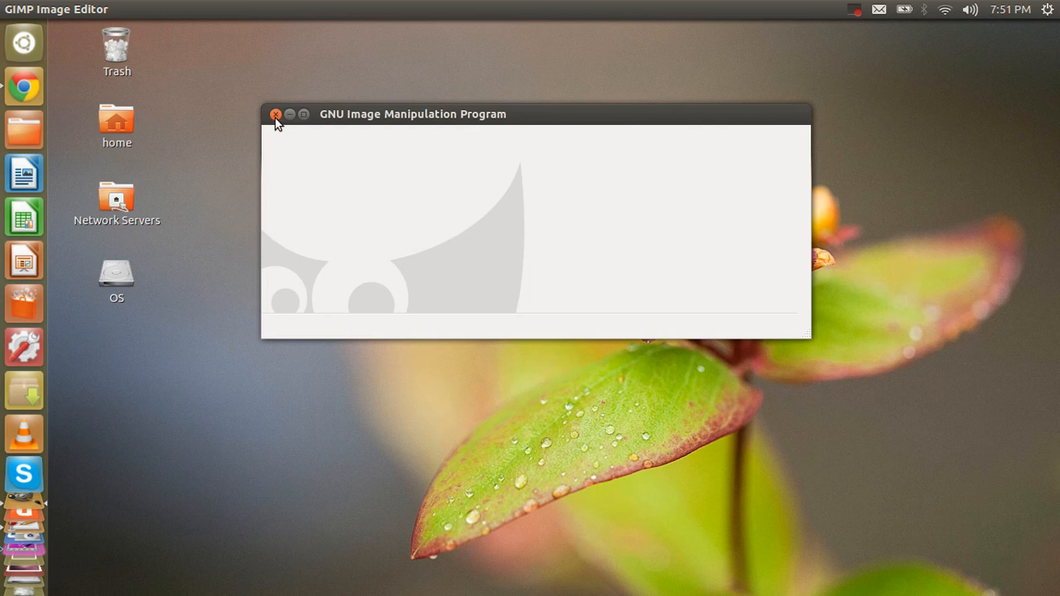
left_click(274, 115)
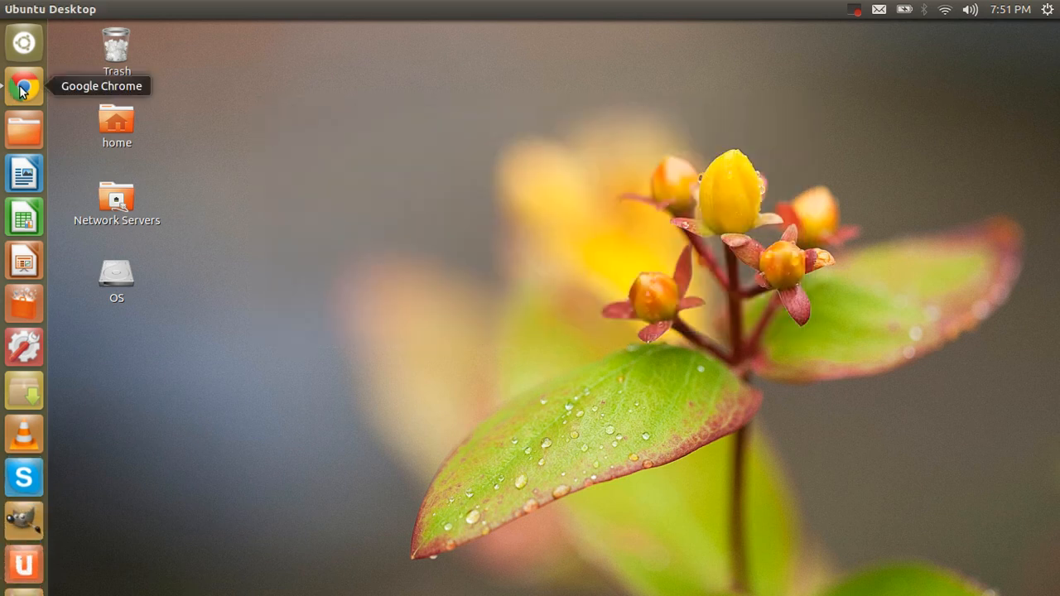
Search the Dash for 'fire' to find Firefox, then clear the search.
left_click(23, 86)
type("fi")
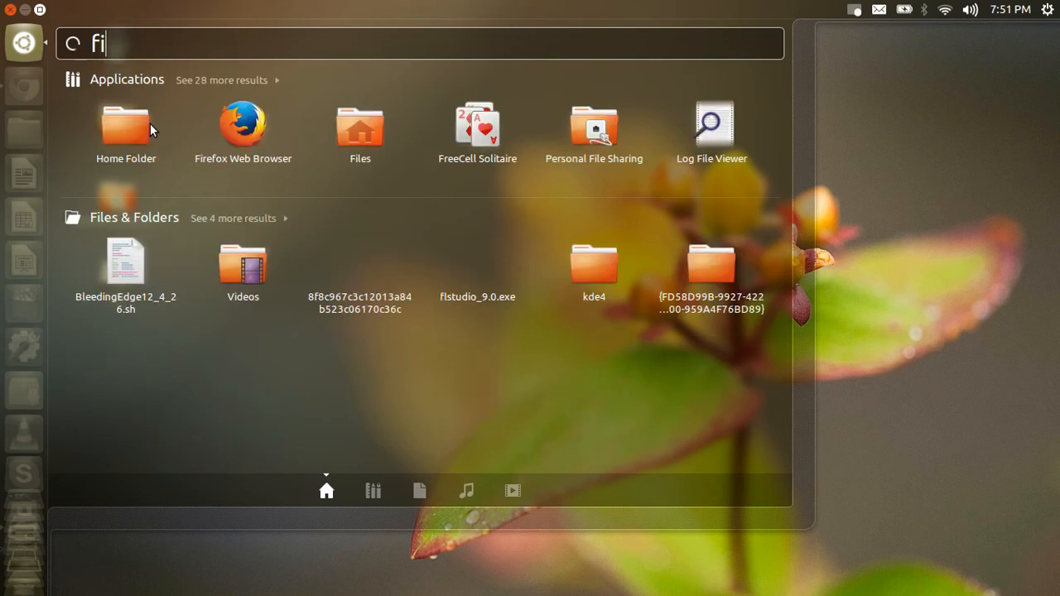
type("re")
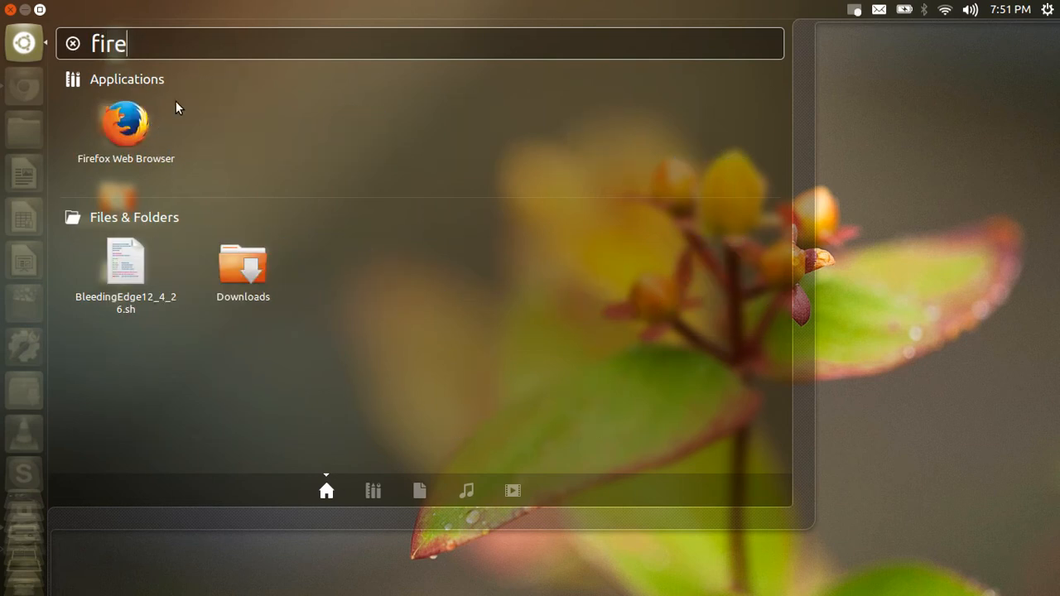
mouse_move(25, 46)
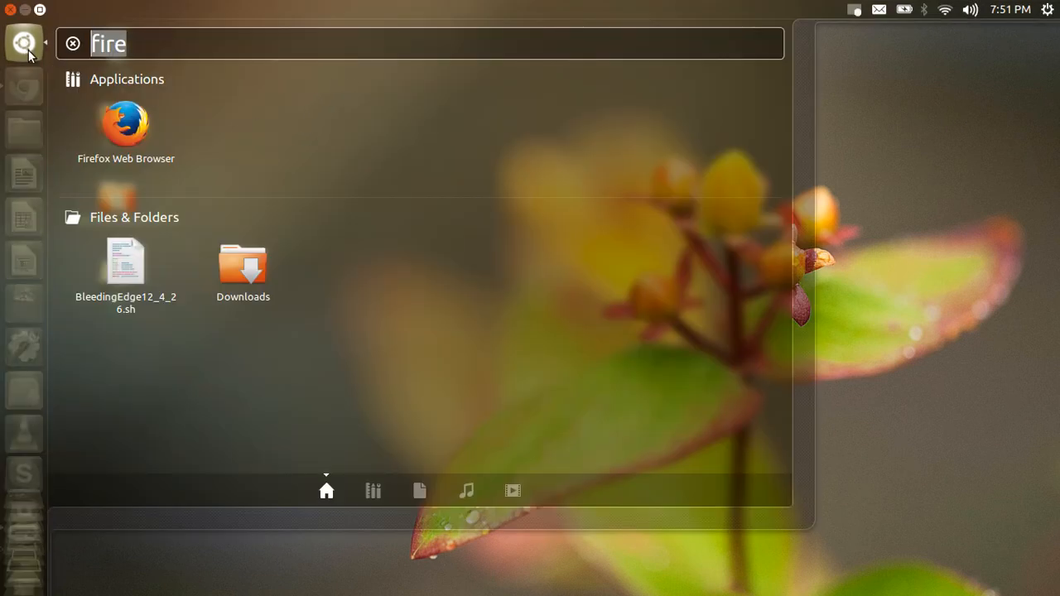
left_click(73, 43)
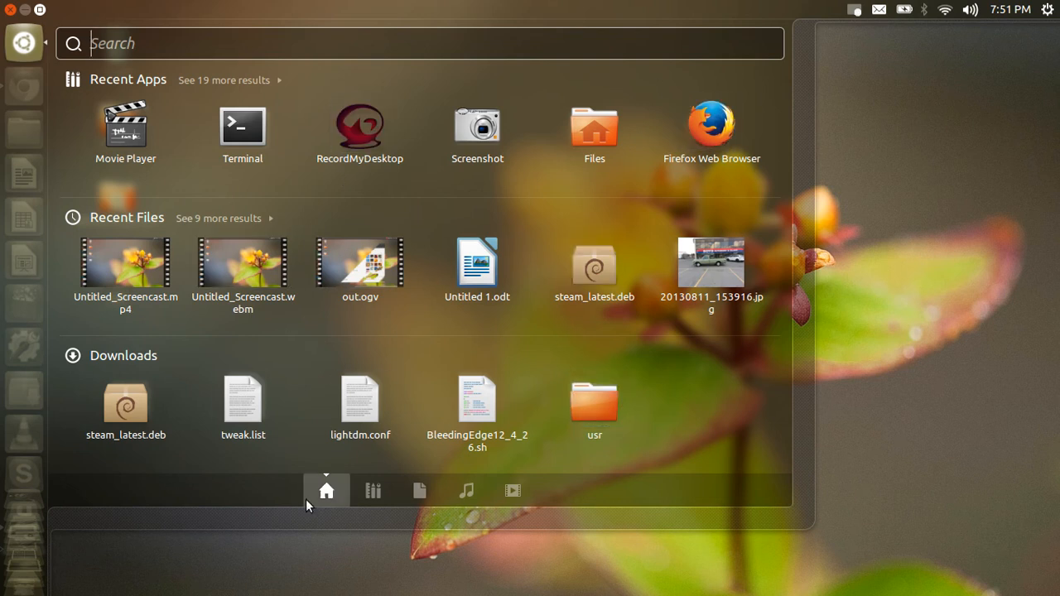
Search the Dash for 'recor' and 'youtube', clearing each to return to the Applications lens.
type("recor")
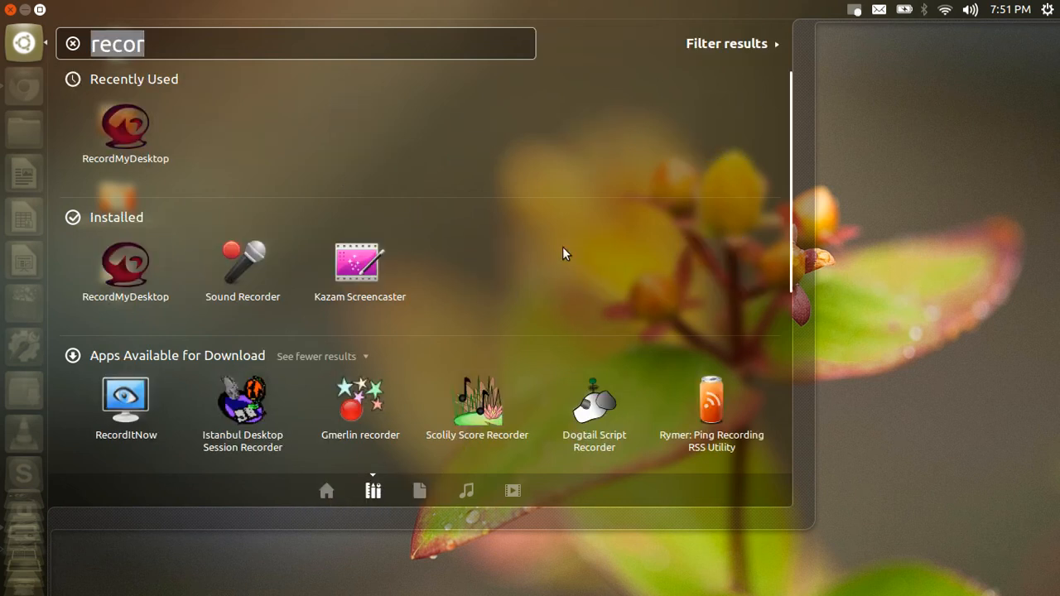
left_click(73, 43)
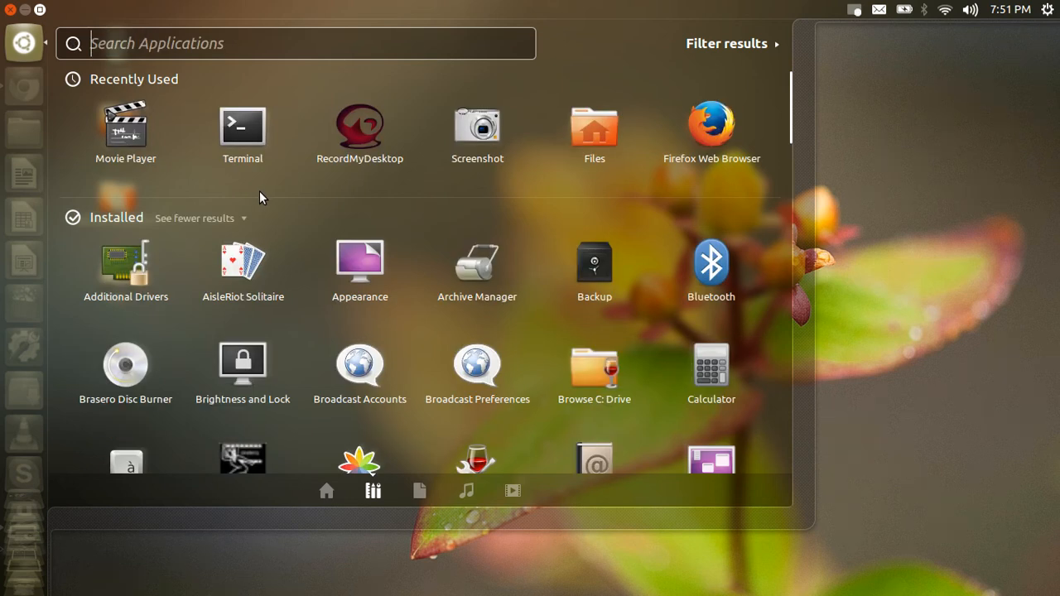
type("youtube")
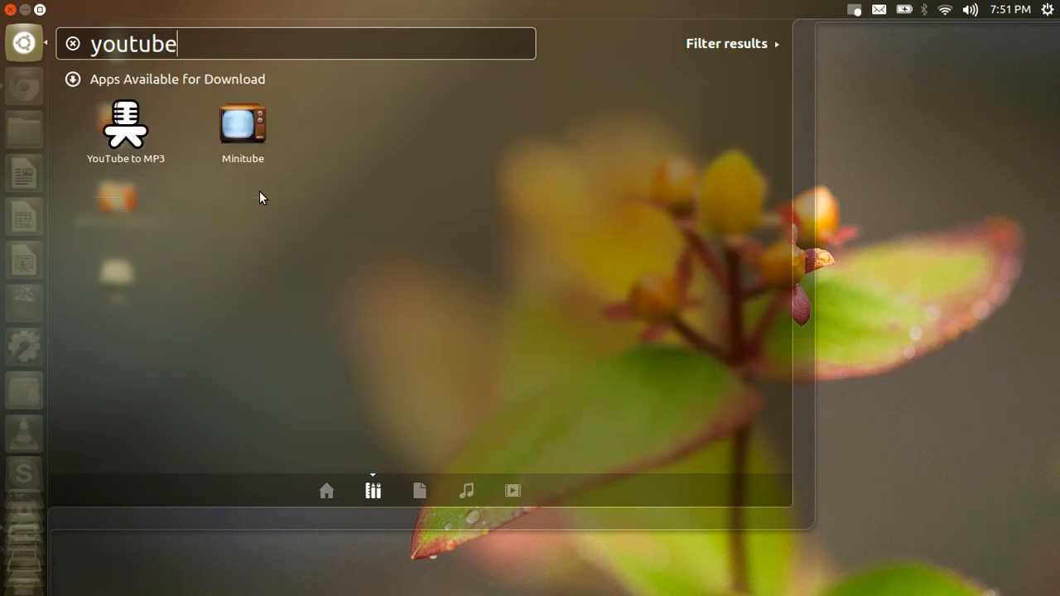
mouse_move(323, 272)
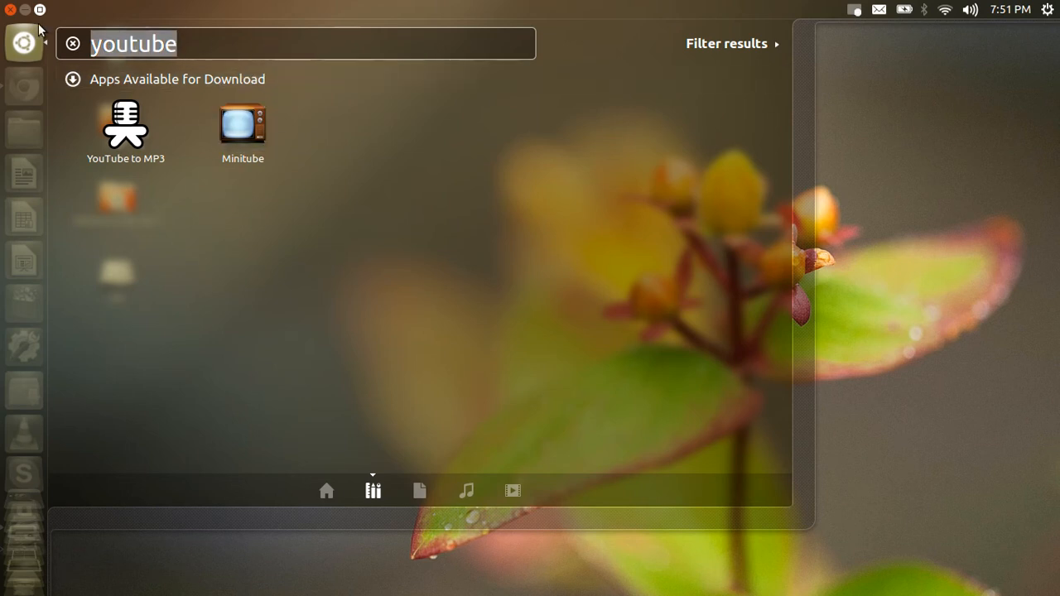
left_click(73, 43)
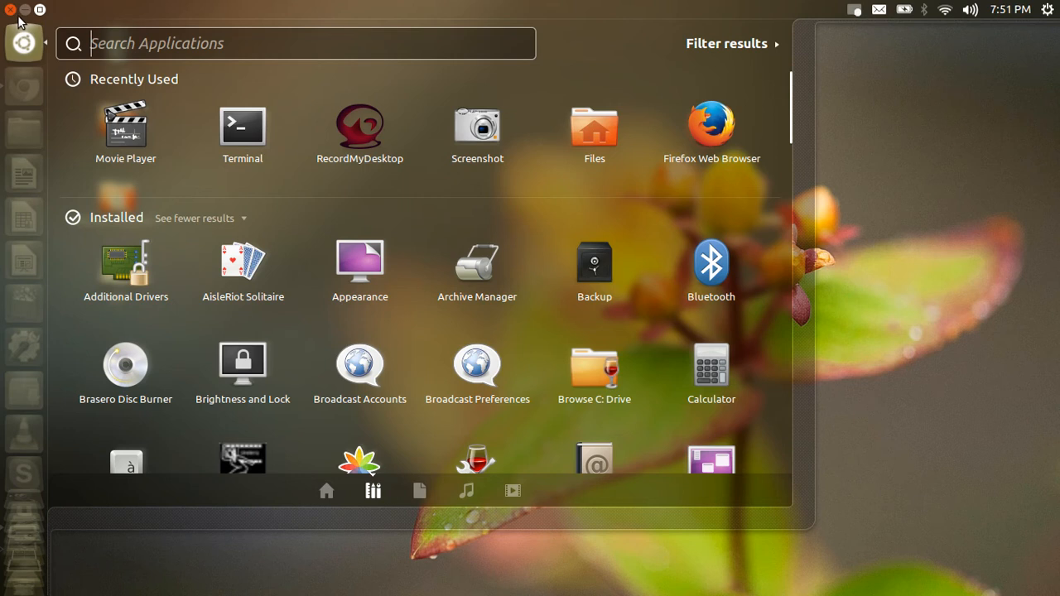
Close the Dash with Escape, leaving the plain desktop.
key("Escape")
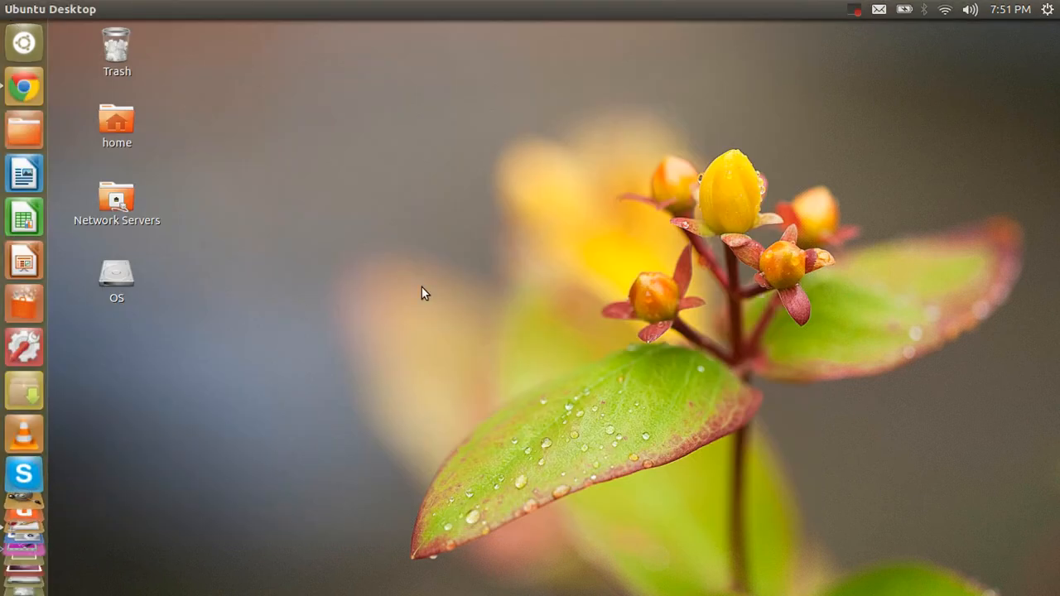
mouse_move(52, 228)
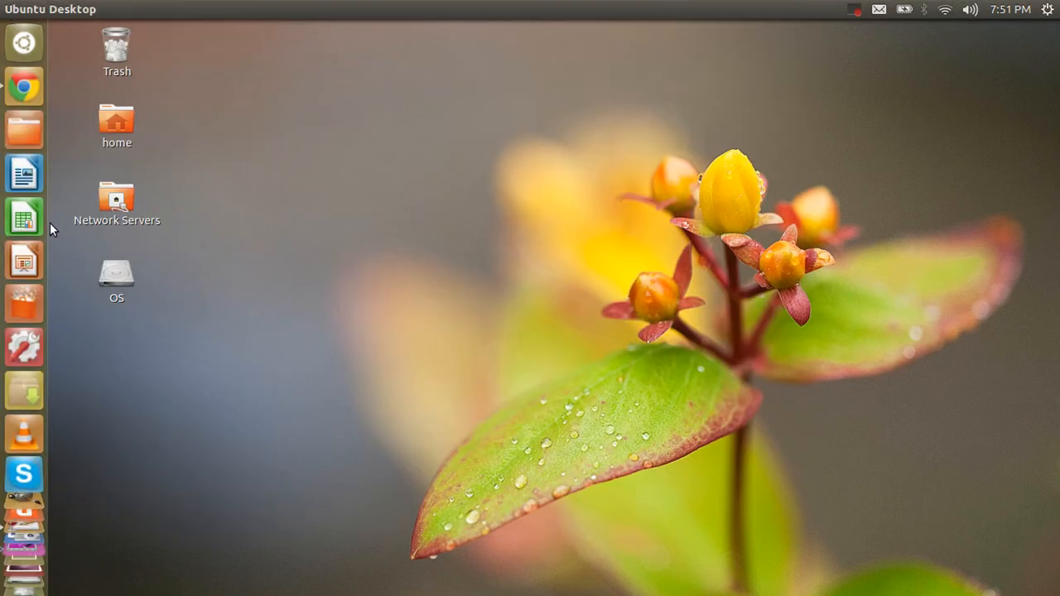
mouse_move(569, 358)
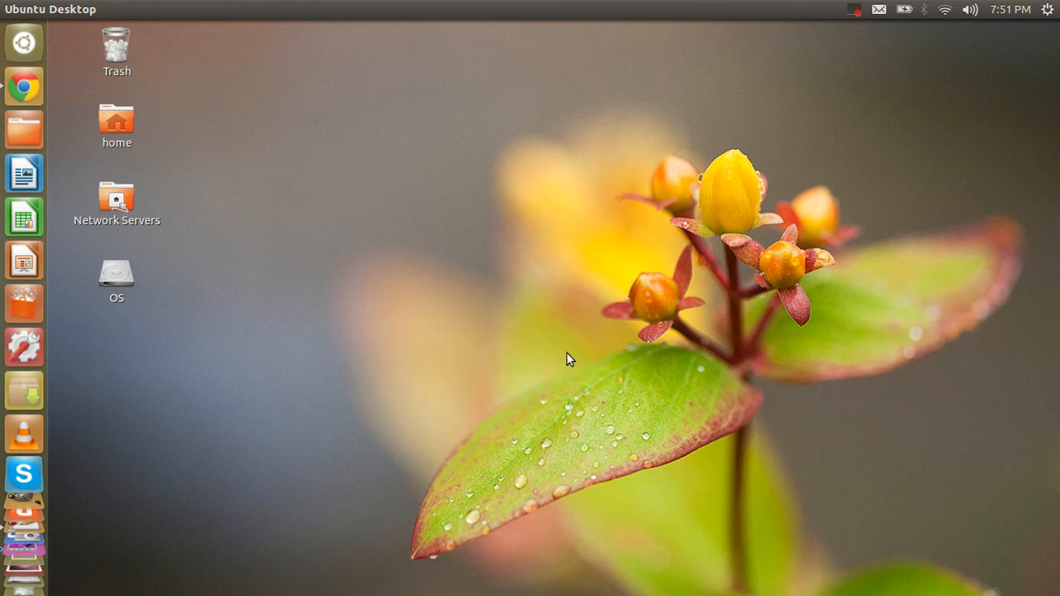
mouse_move(24, 176)
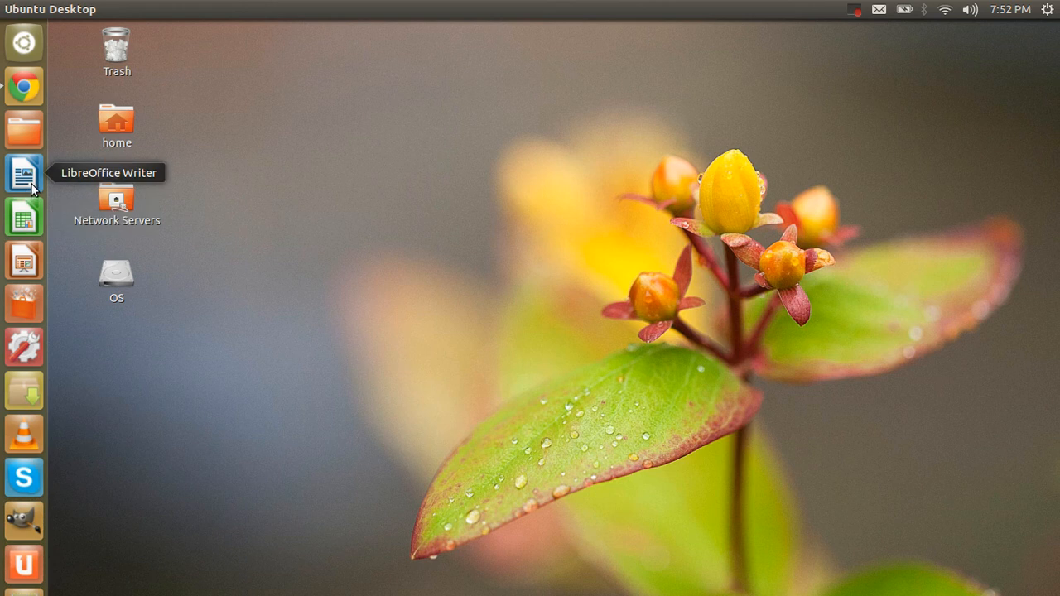
mouse_move(23, 260)
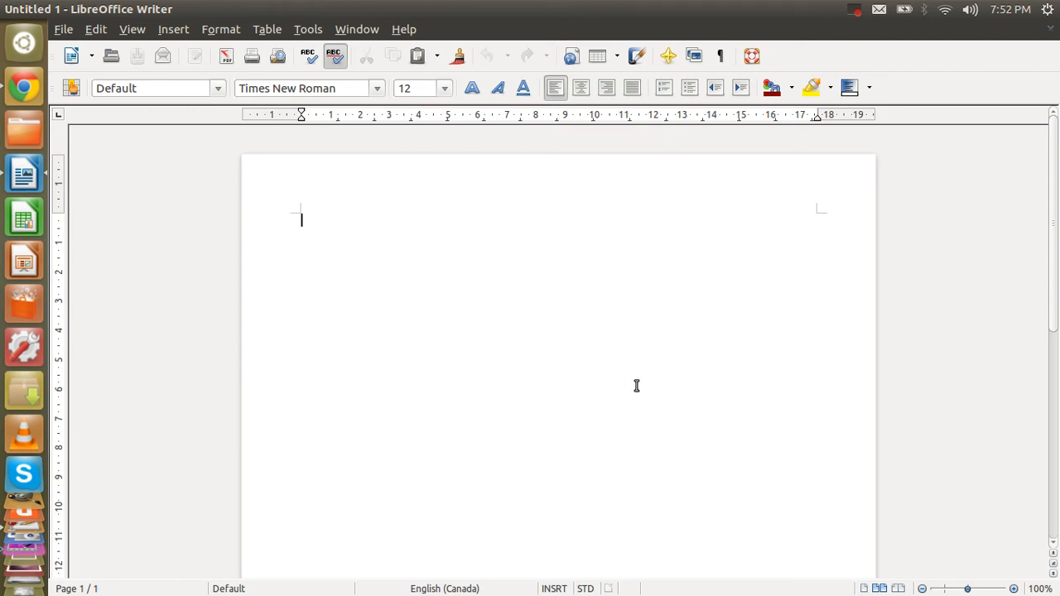
Place the insertion point in the blank Untitled 1 Writer document.
scroll("down", 3)
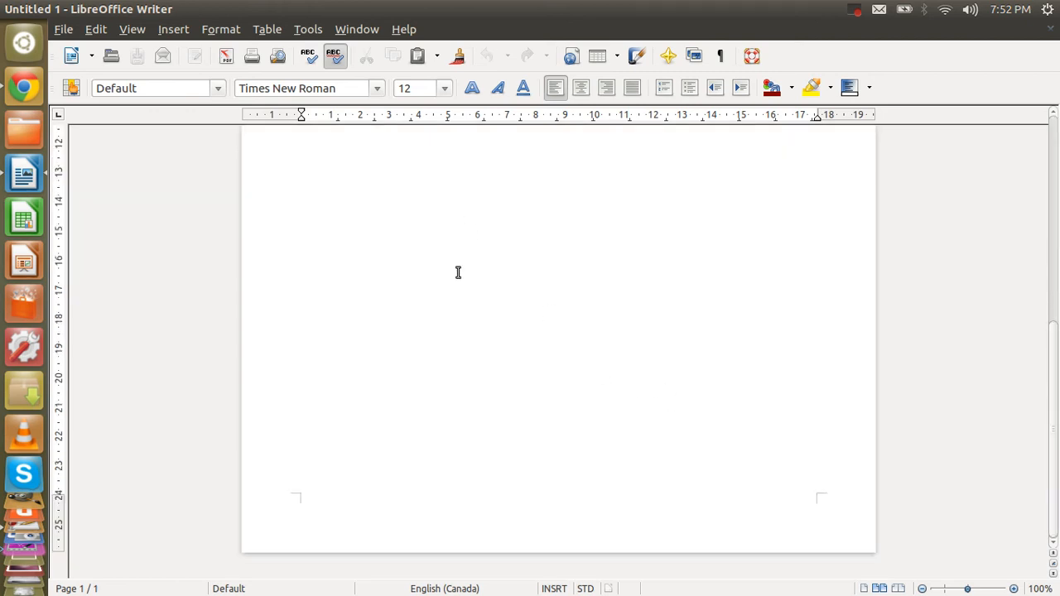
scroll("up", 3)
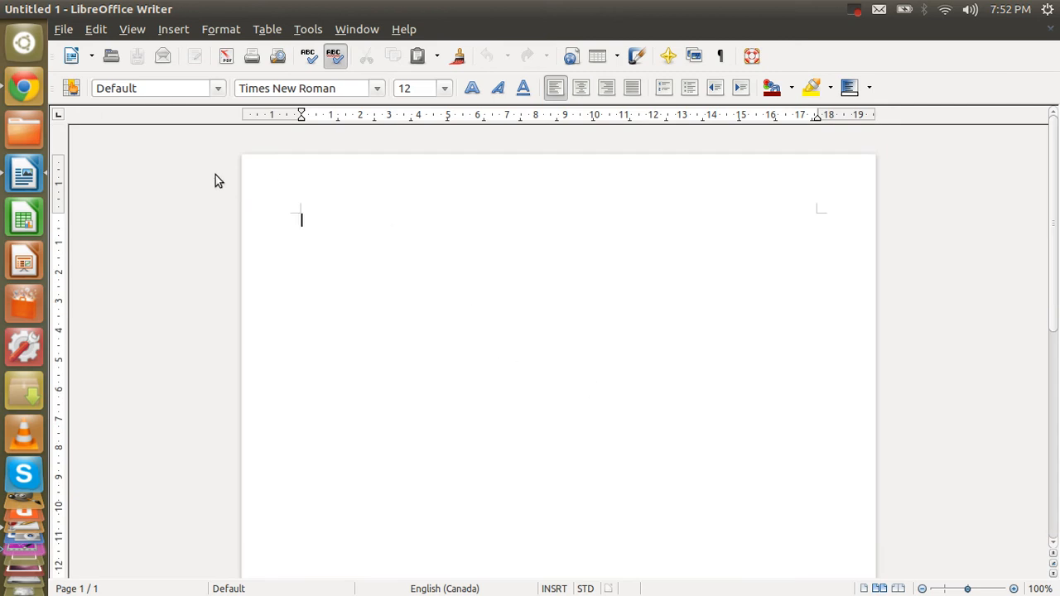
left_click(63, 30)
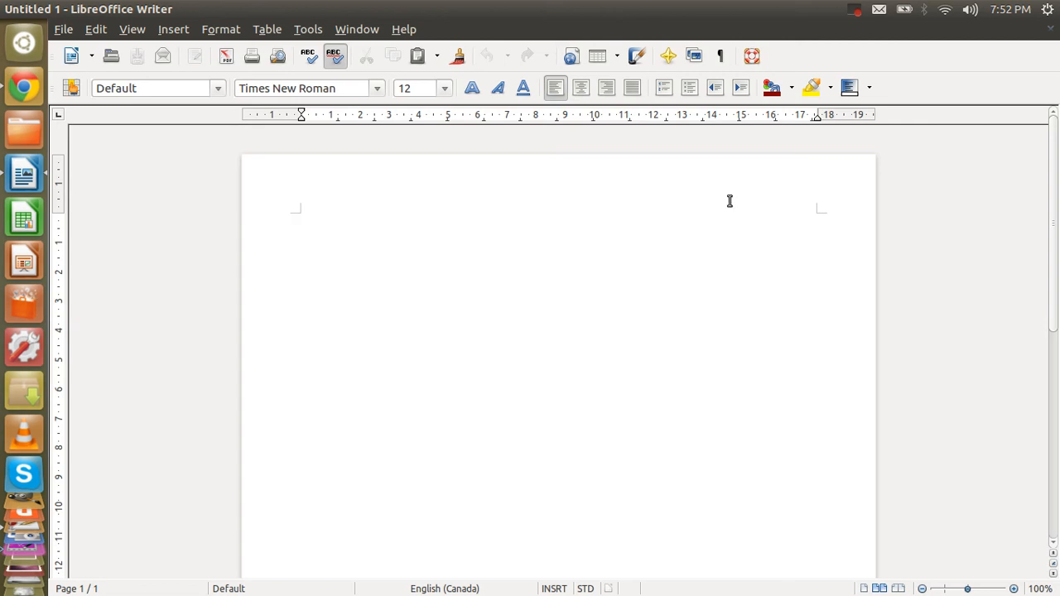
mouse_move(348, 30)
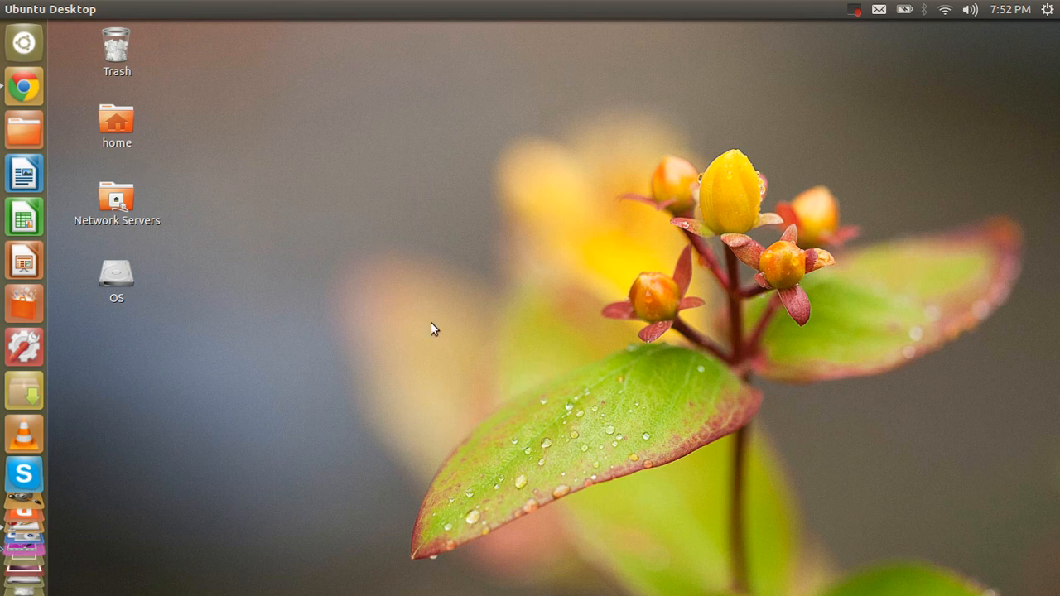
mouse_move(422, 331)
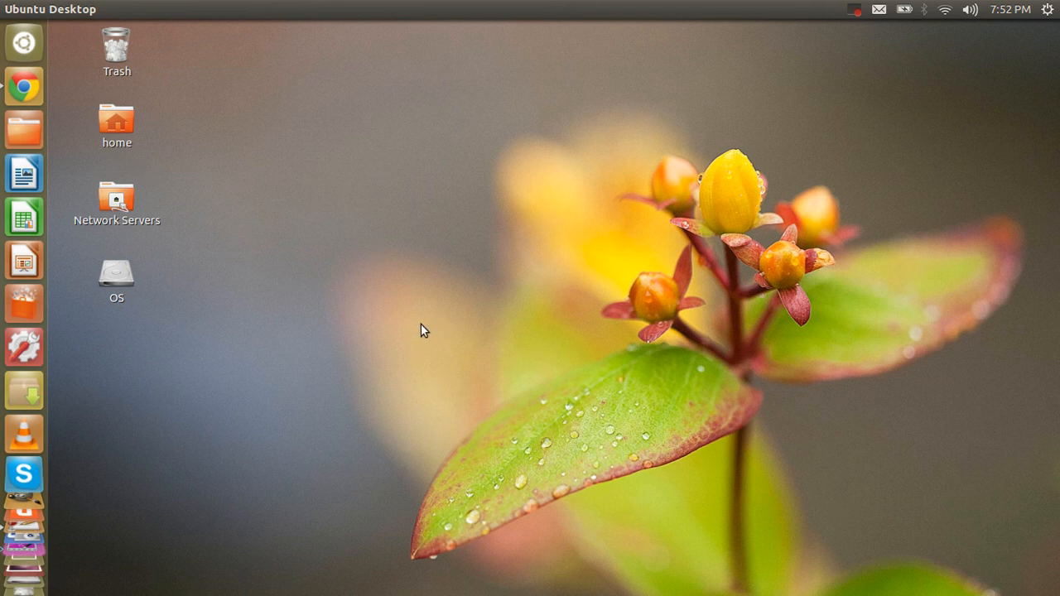
mouse_move(371, 338)
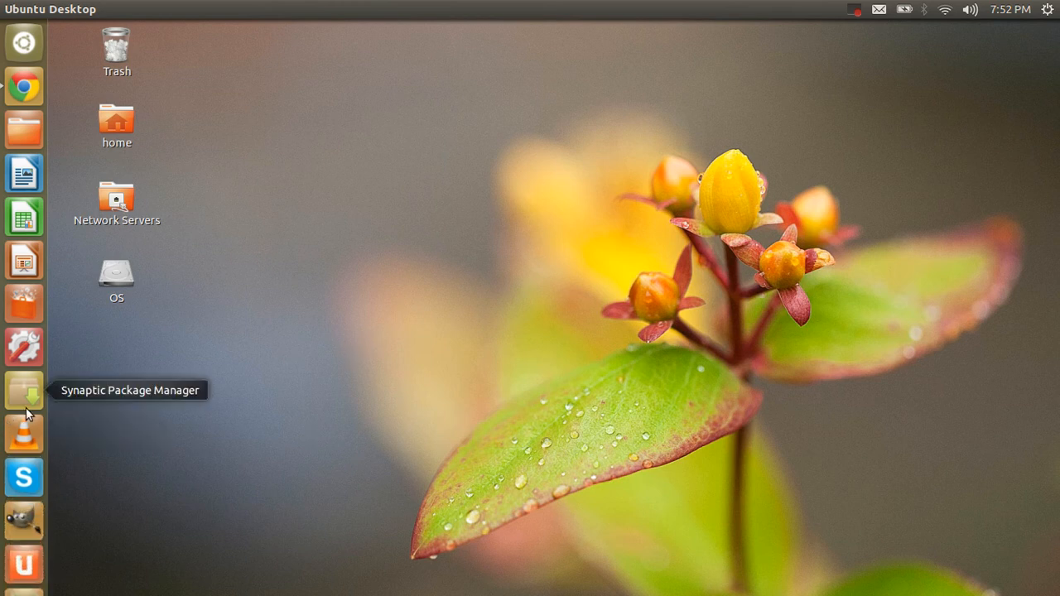
mouse_move(23, 41)
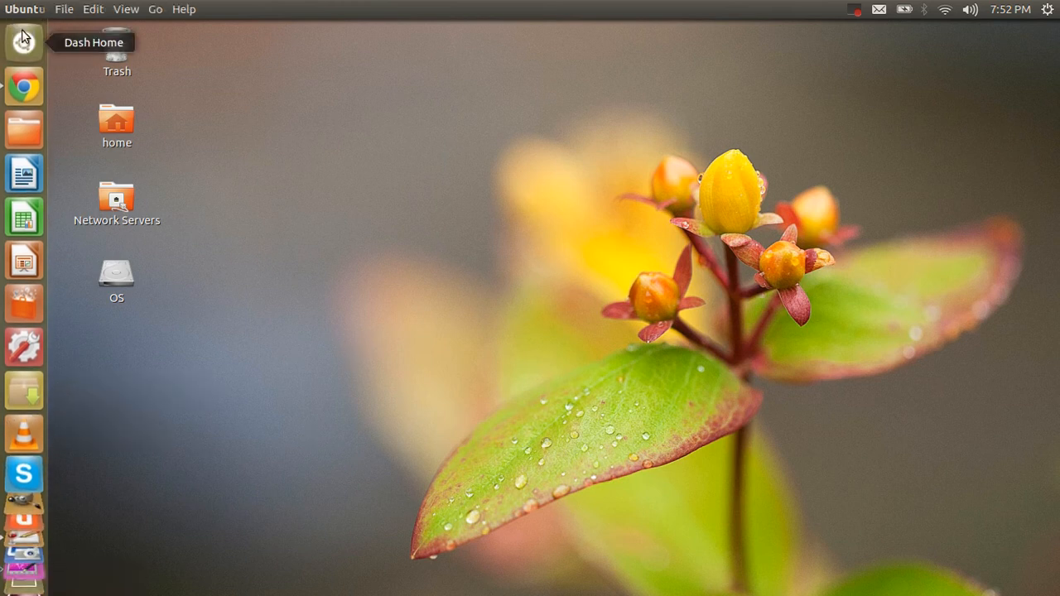
mouse_move(24, 301)
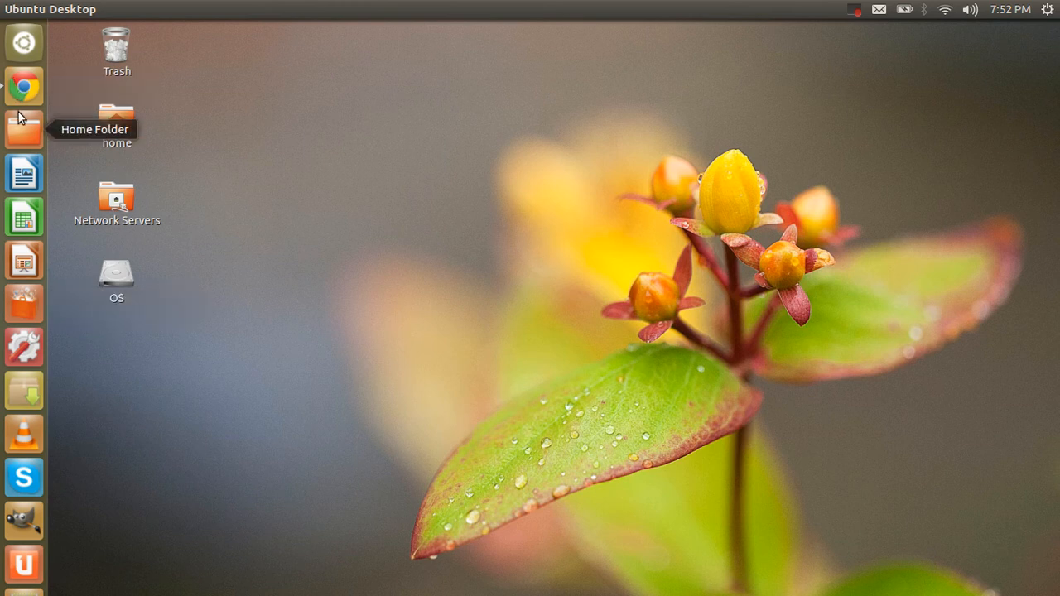
mouse_move(24, 86)
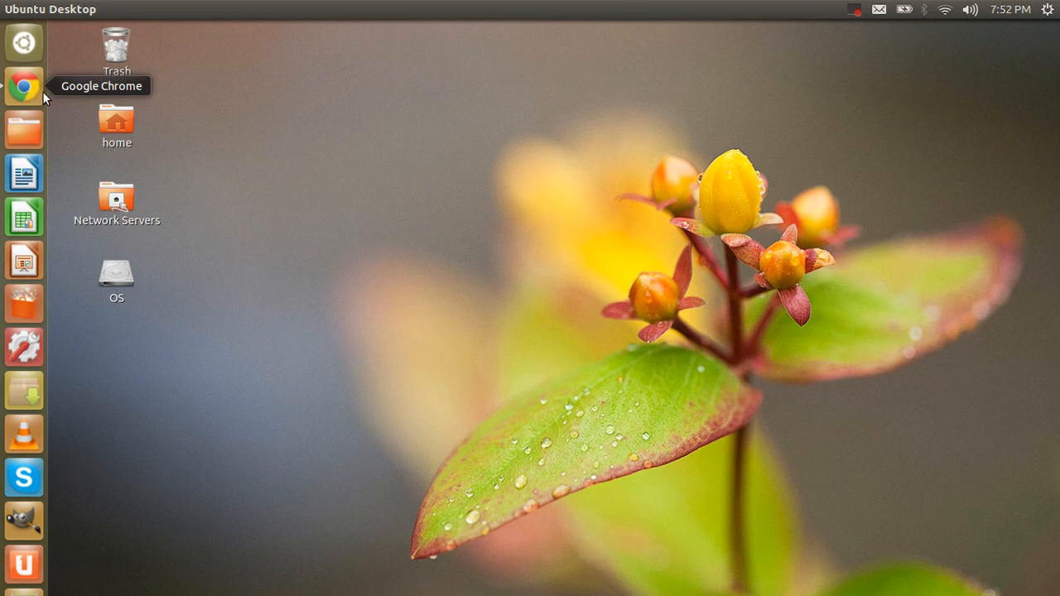
mouse_move(25, 43)
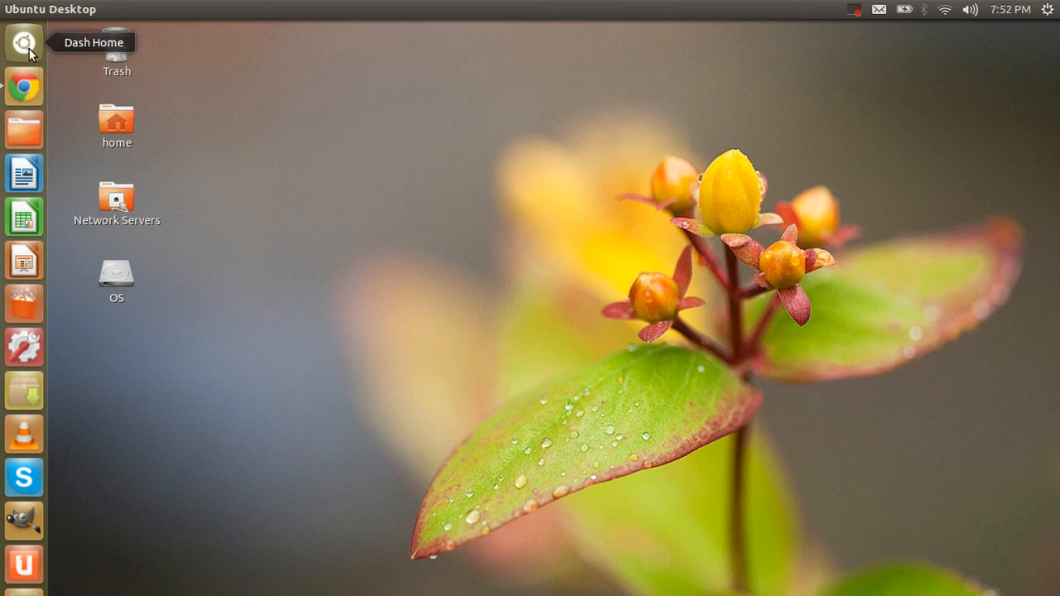
left_click(23, 44)
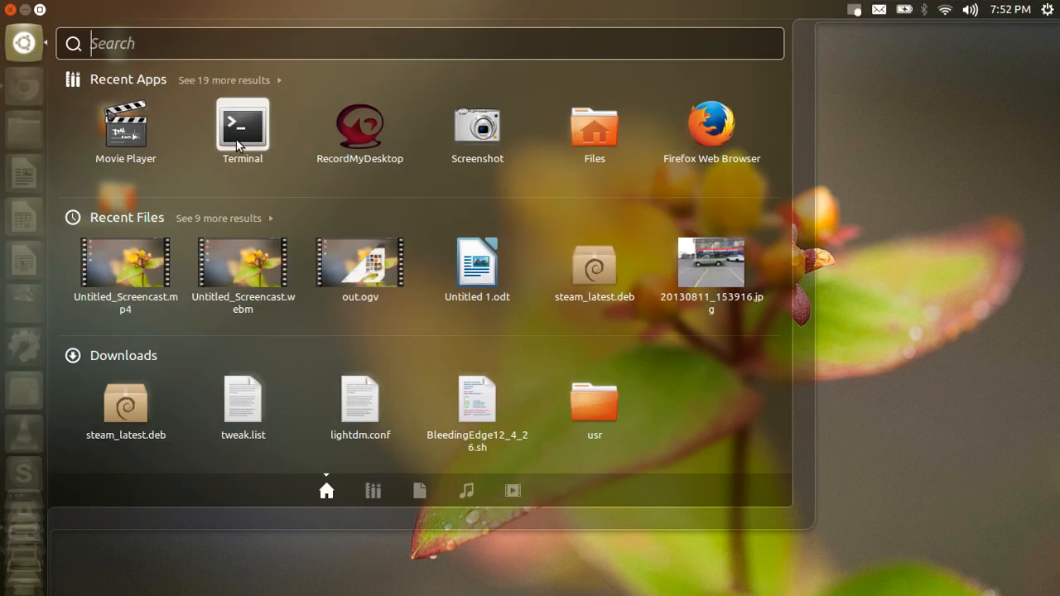
left_click(242, 126)
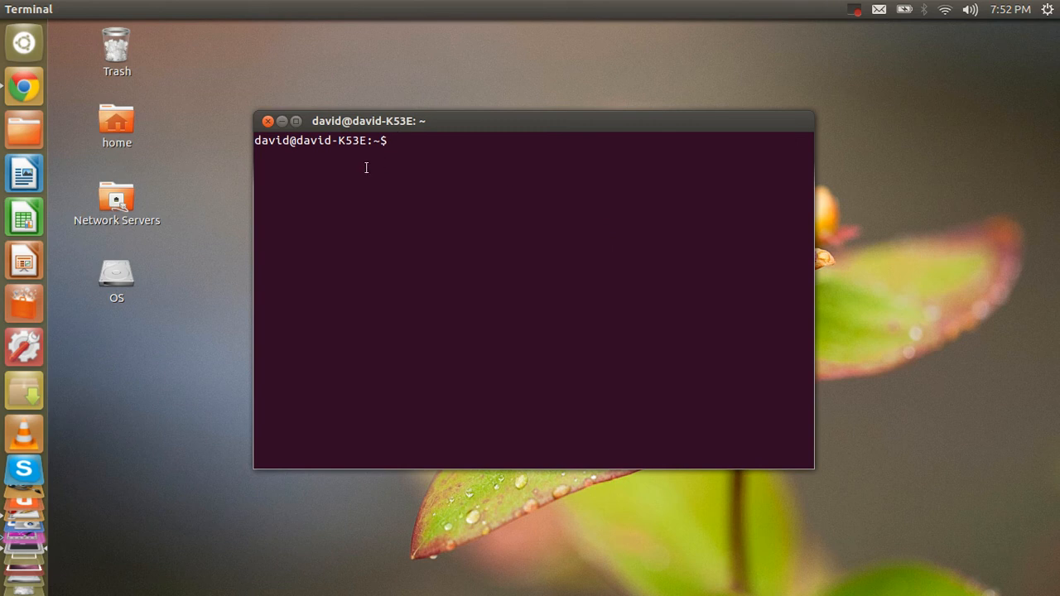
left_click_drag(530, 121, 629, 98)
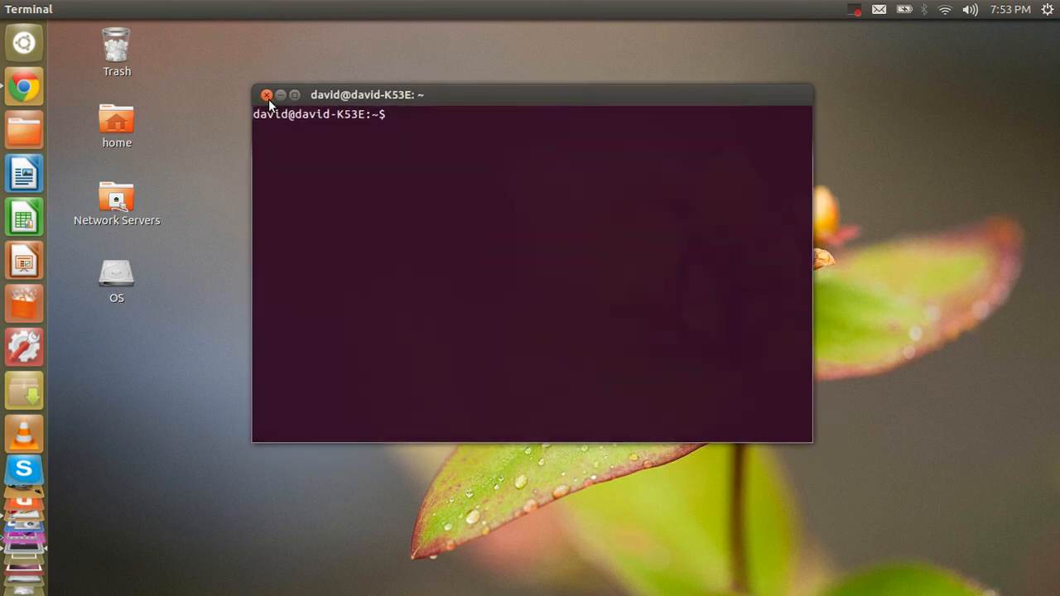
left_click(266, 95)
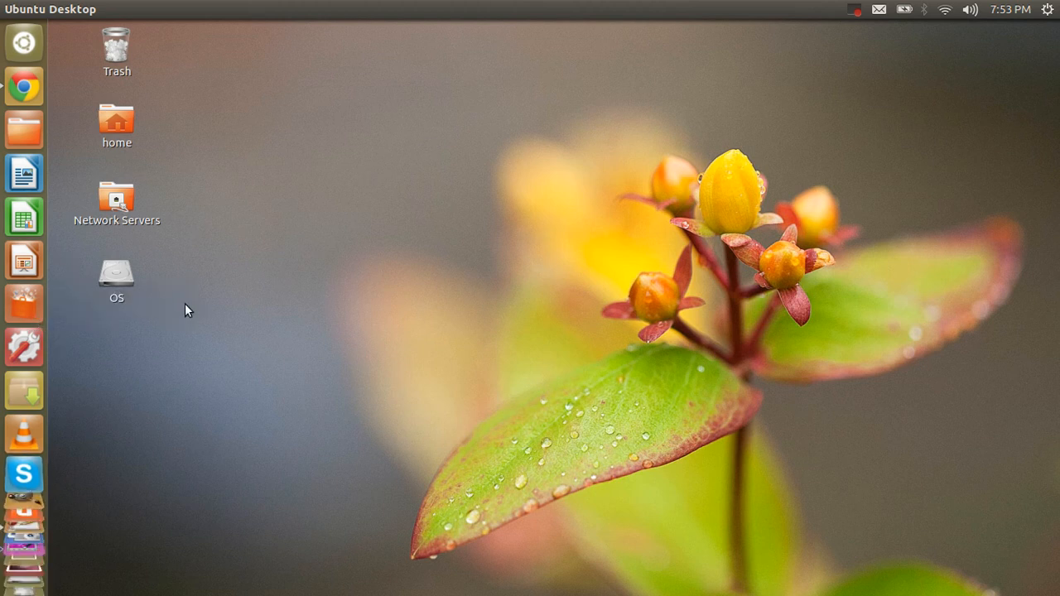
mouse_move(255, 325)
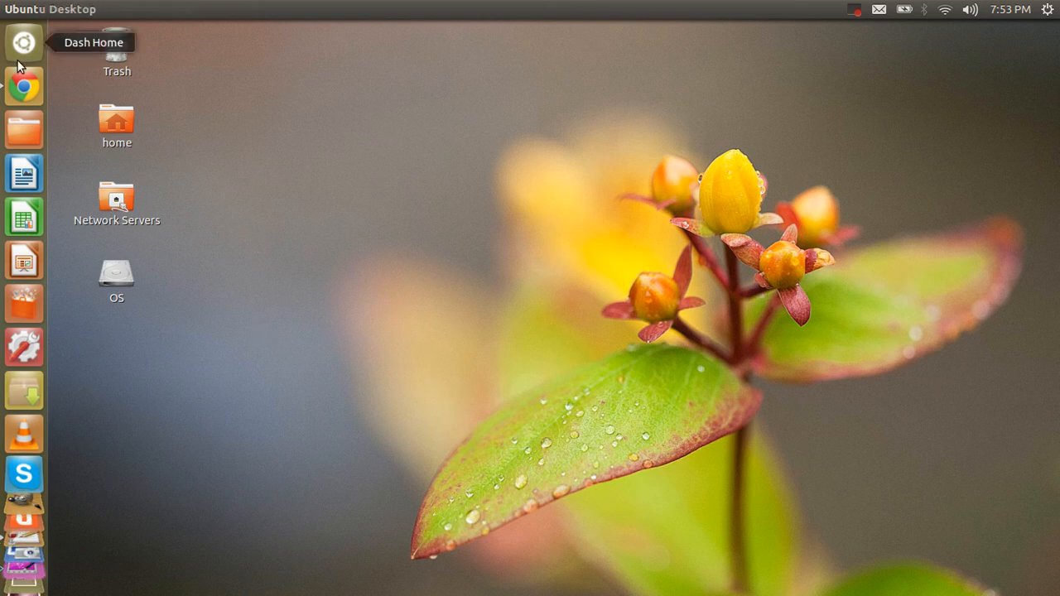
Show the Dash home view with Terminal first among recent apps.
left_click(23, 43)
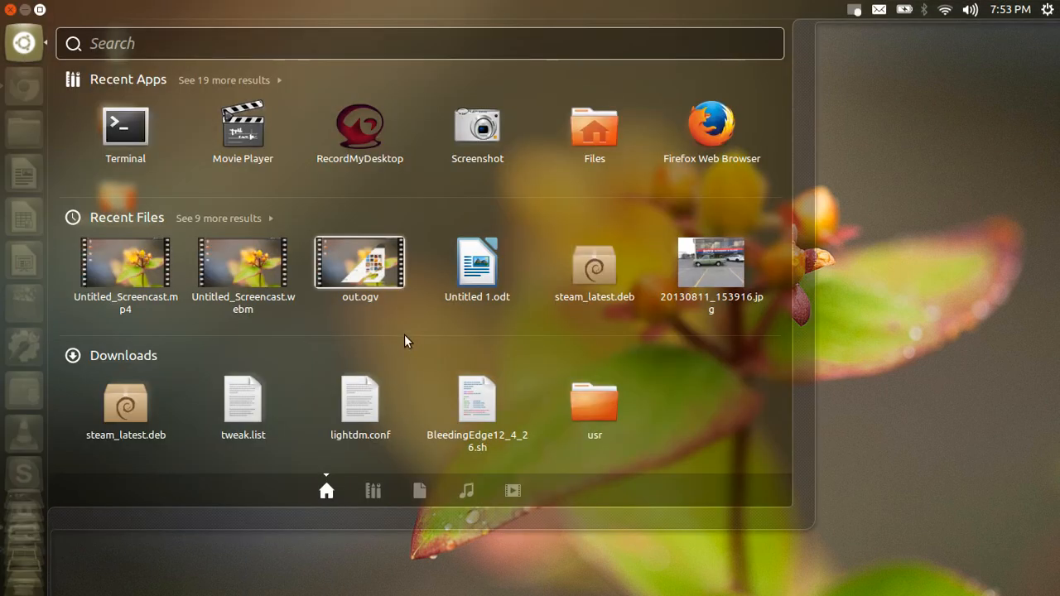
mouse_move(314, 195)
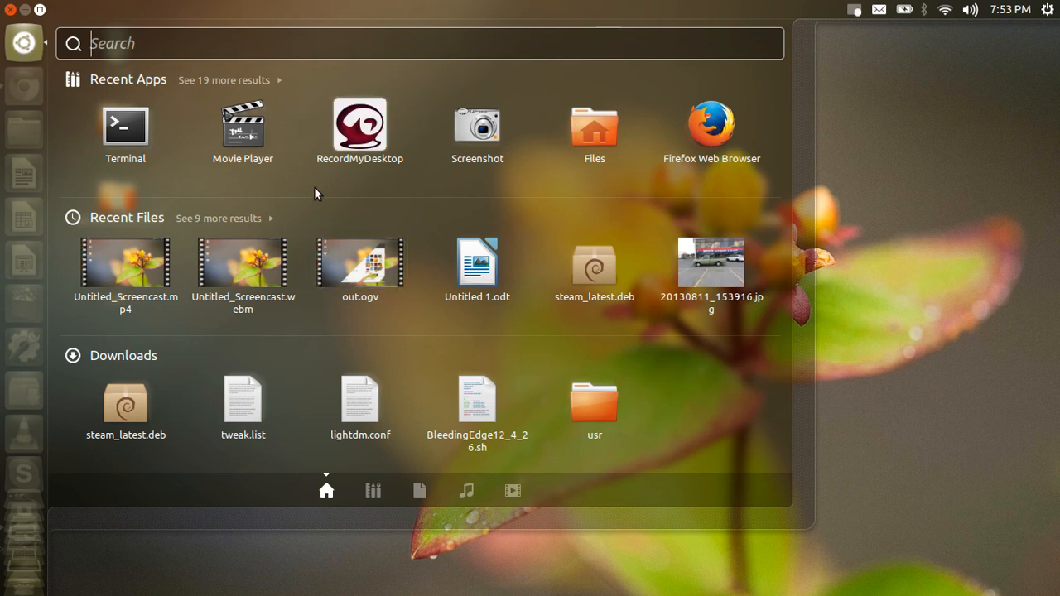
mouse_move(423, 238)
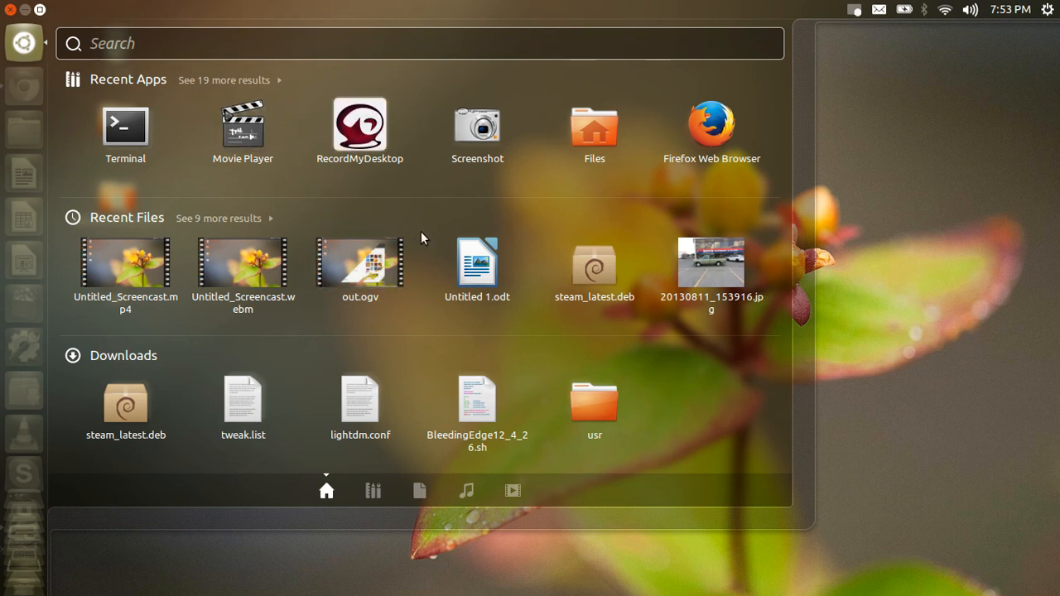
mouse_move(361, 263)
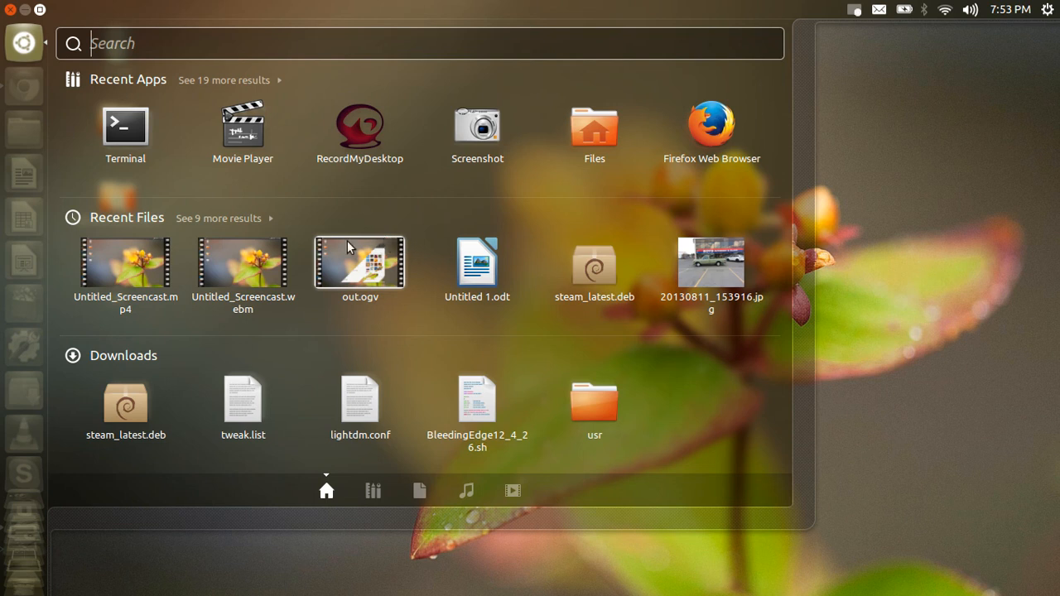
mouse_move(710, 263)
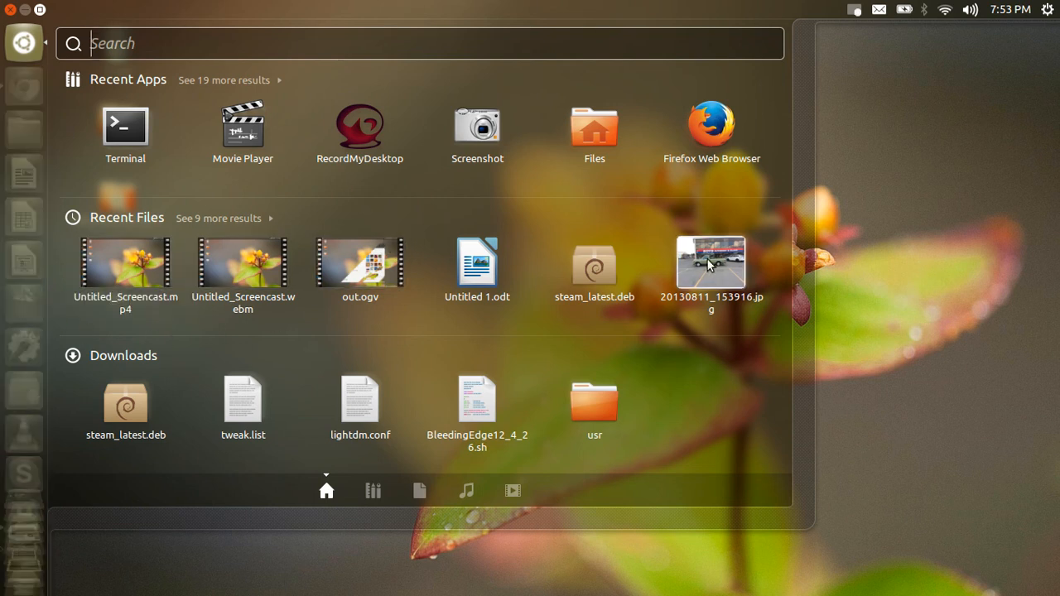
mouse_move(629, 235)
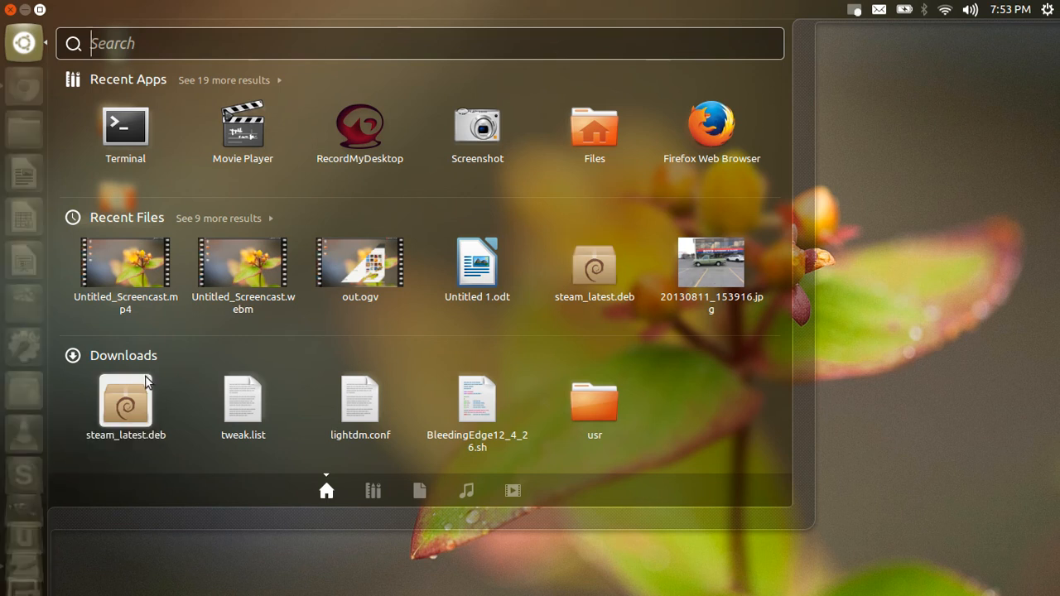
Search the Dash for 'wine', launch Winetricks, then cancel its wineprefix dialog.
type("win")
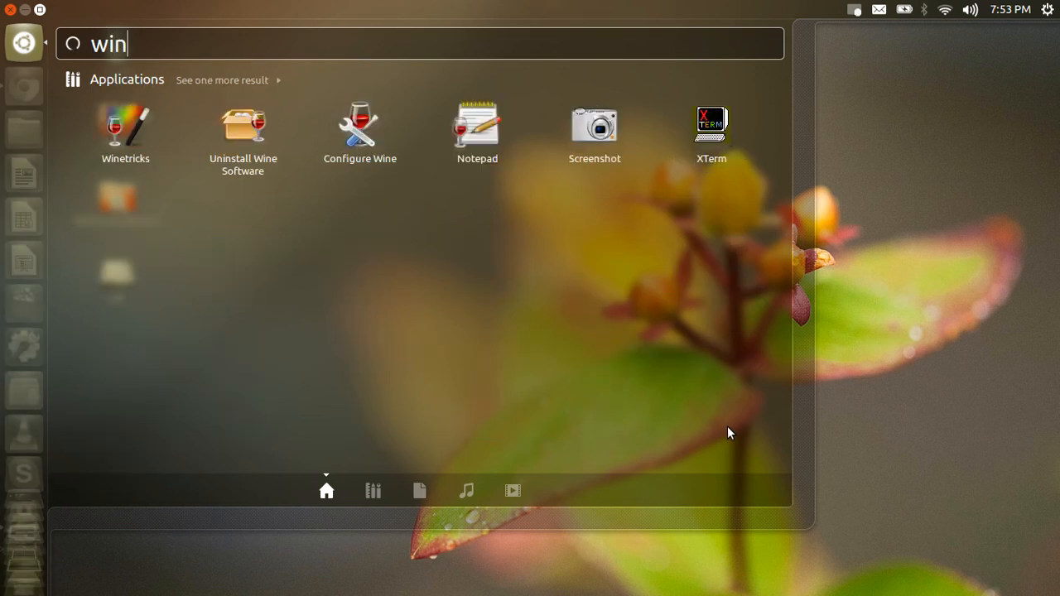
type("e")
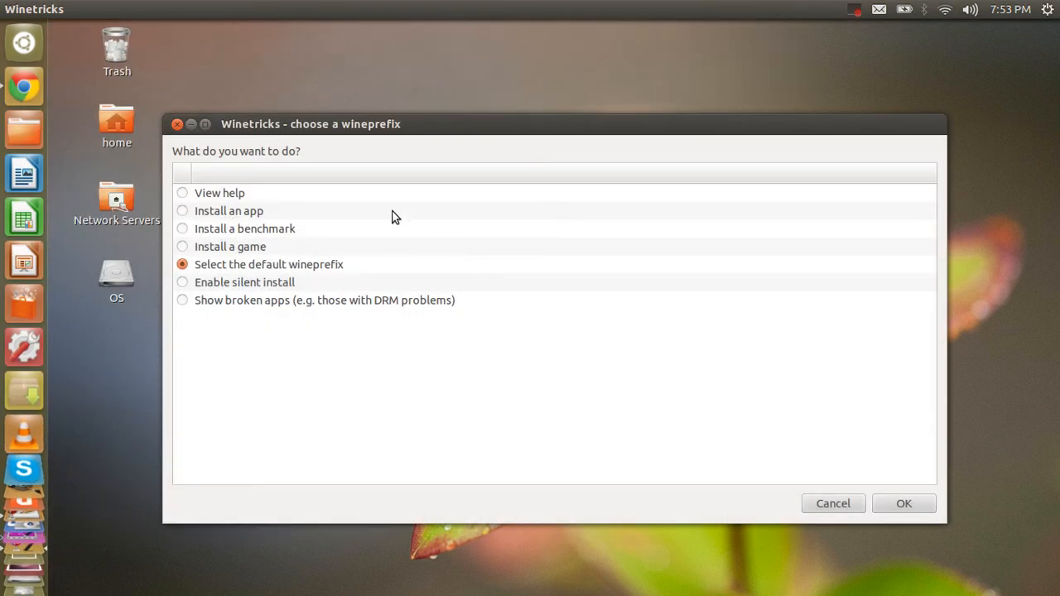
mouse_move(182, 158)
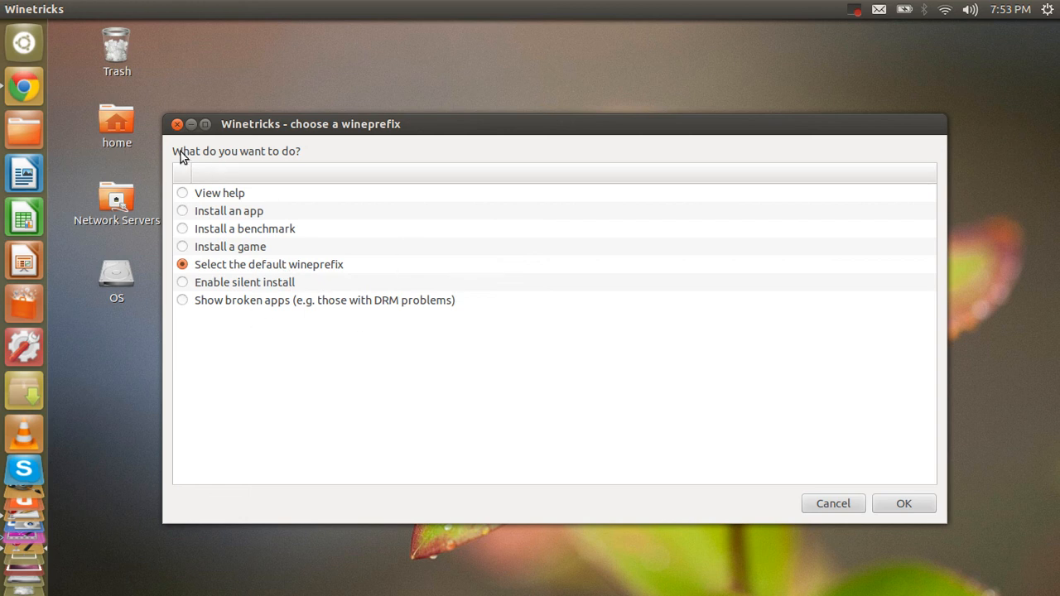
left_click(831, 503)
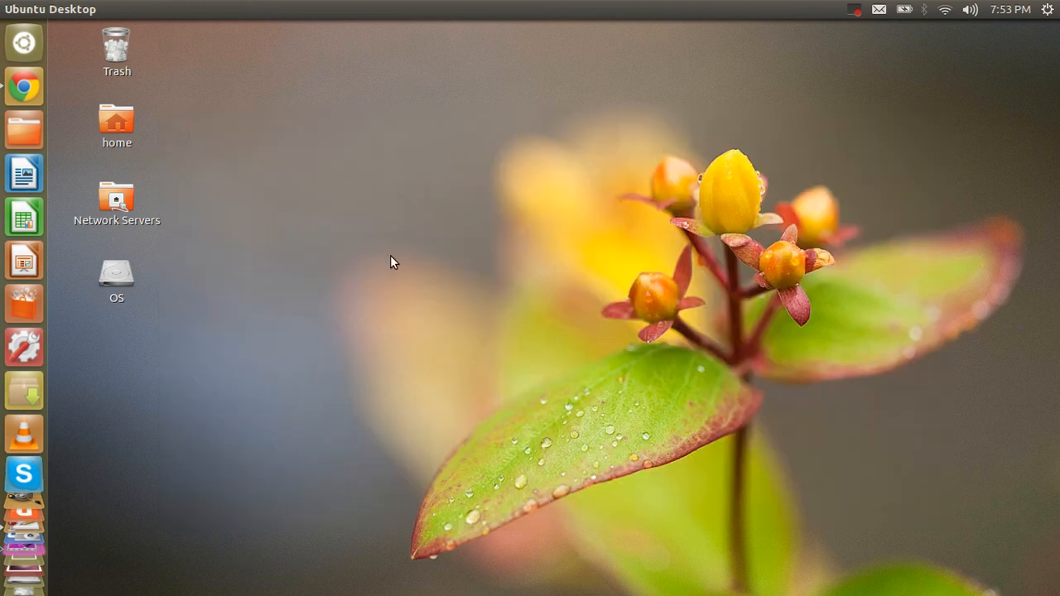
mouse_move(500, 208)
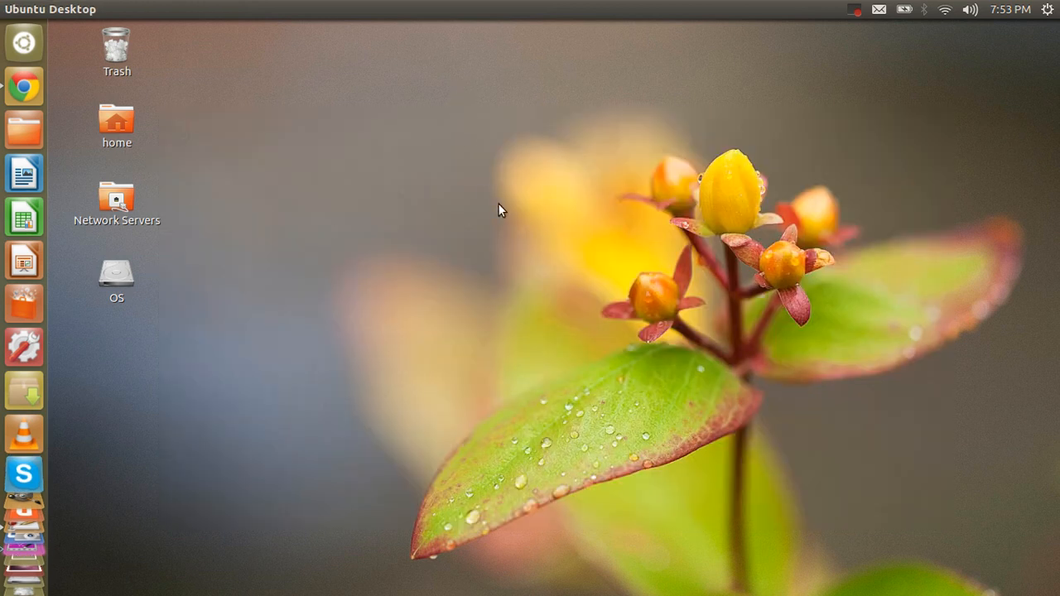
mouse_move(533, 240)
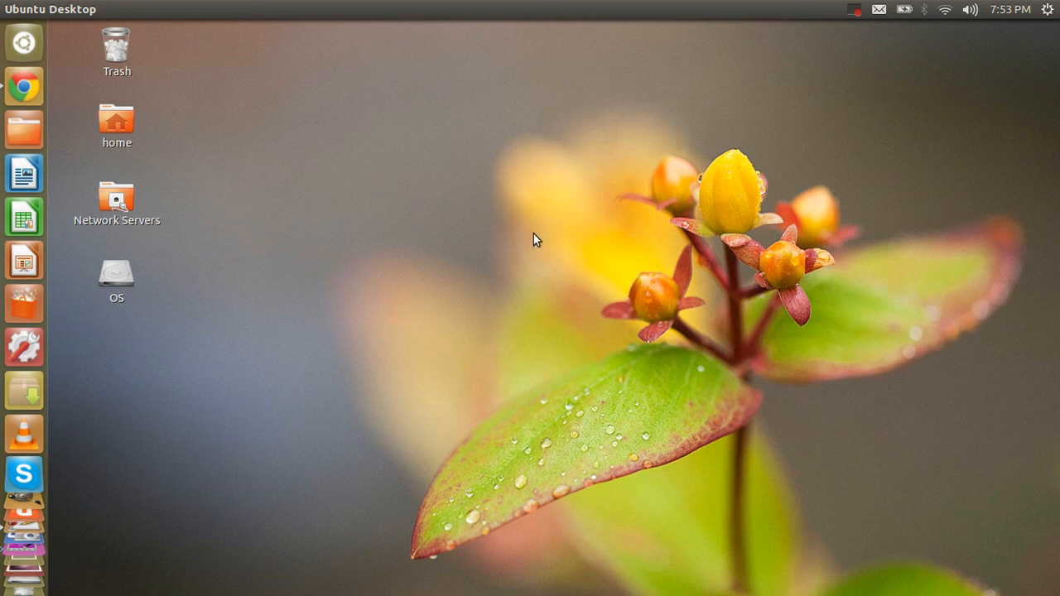
mouse_move(529, 367)
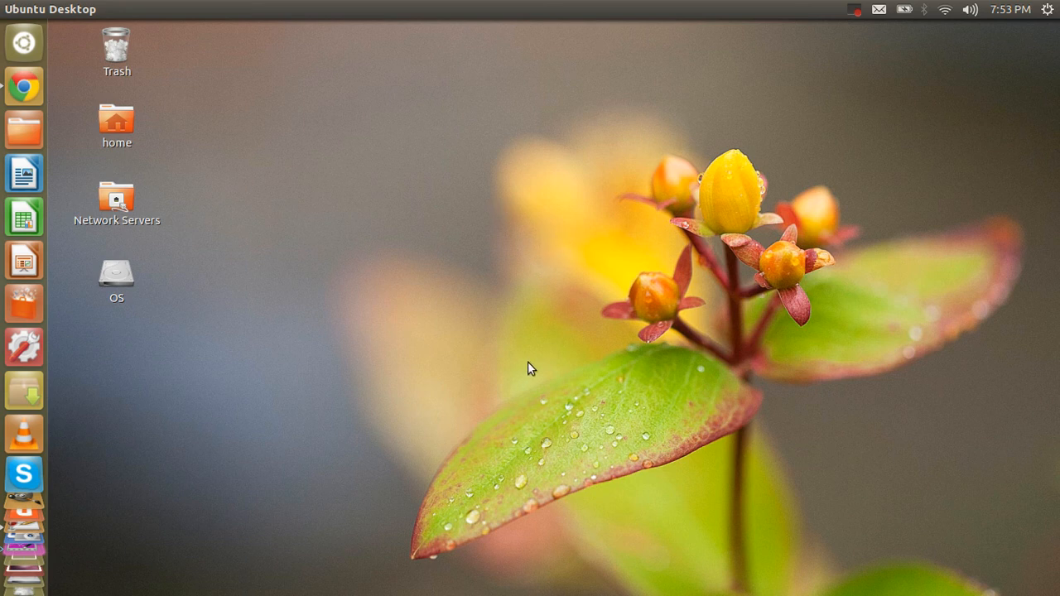
mouse_move(219, 308)
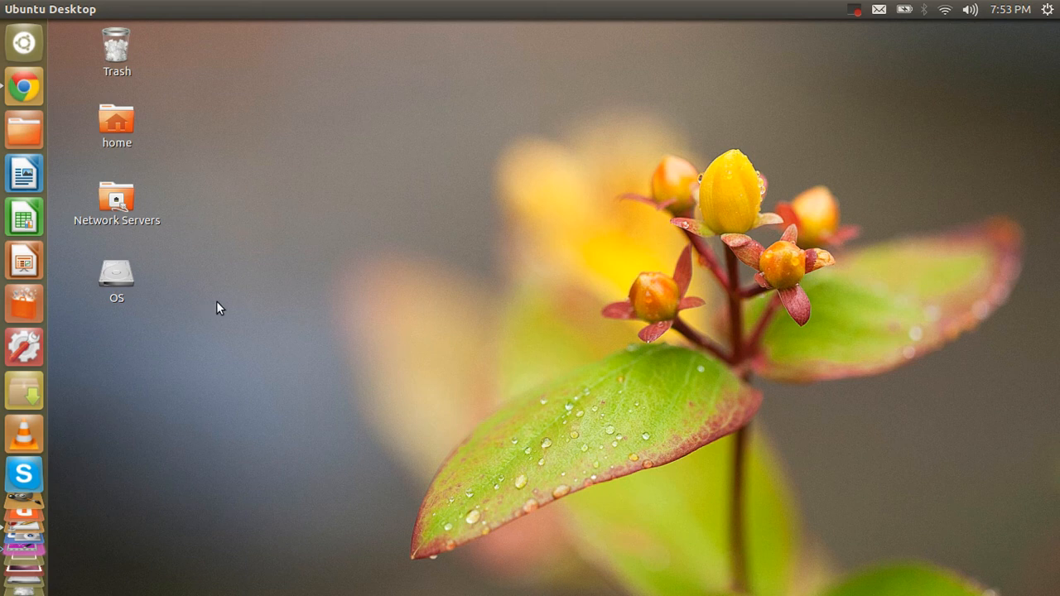
Browse the Windows OS drive into Users and the user's Desktop folder.
left_click(116, 273)
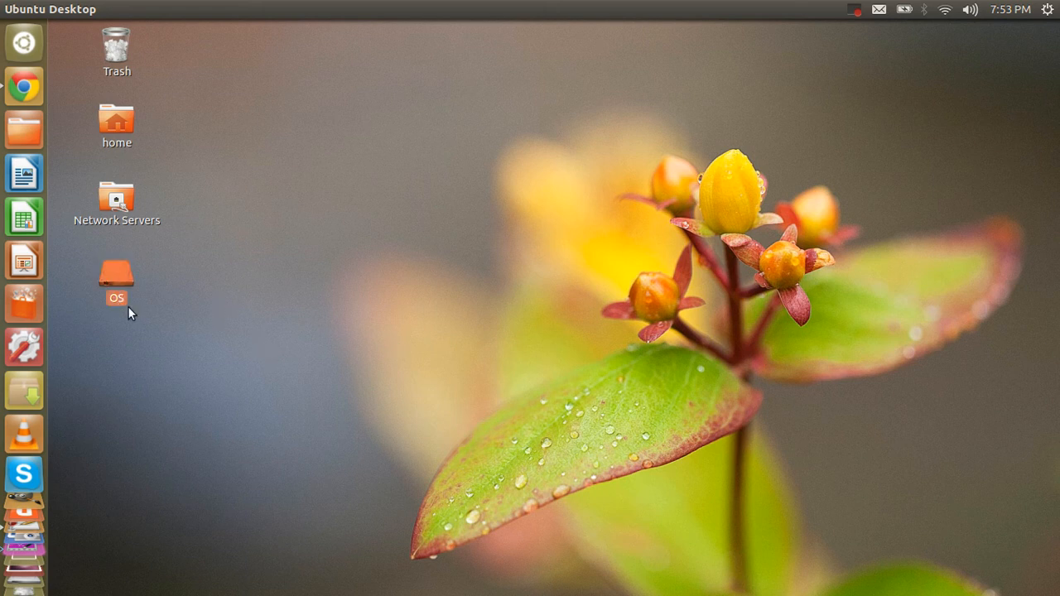
double_click(116, 278)
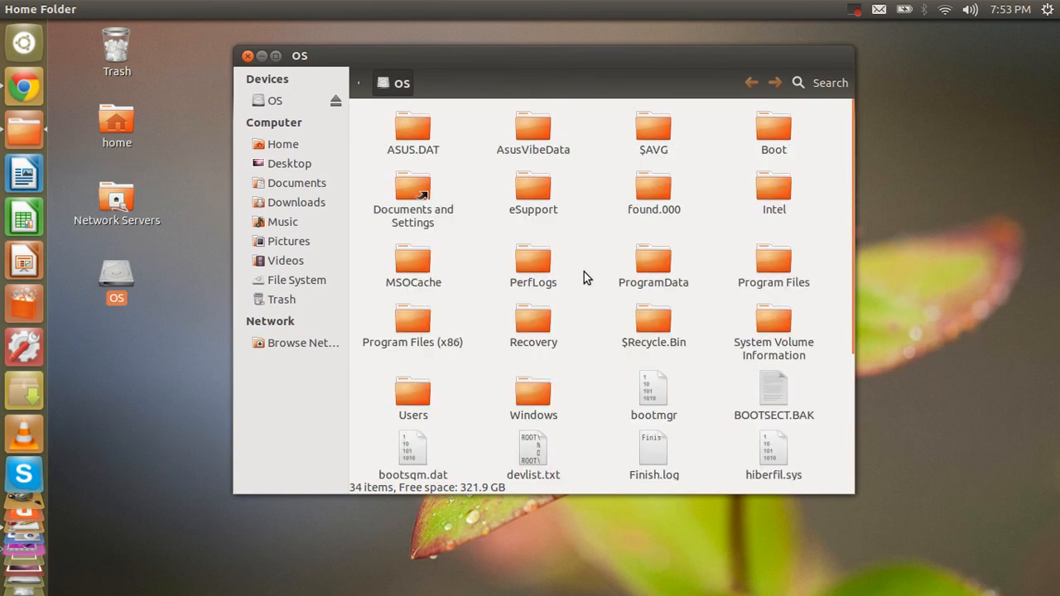
left_click(412, 389)
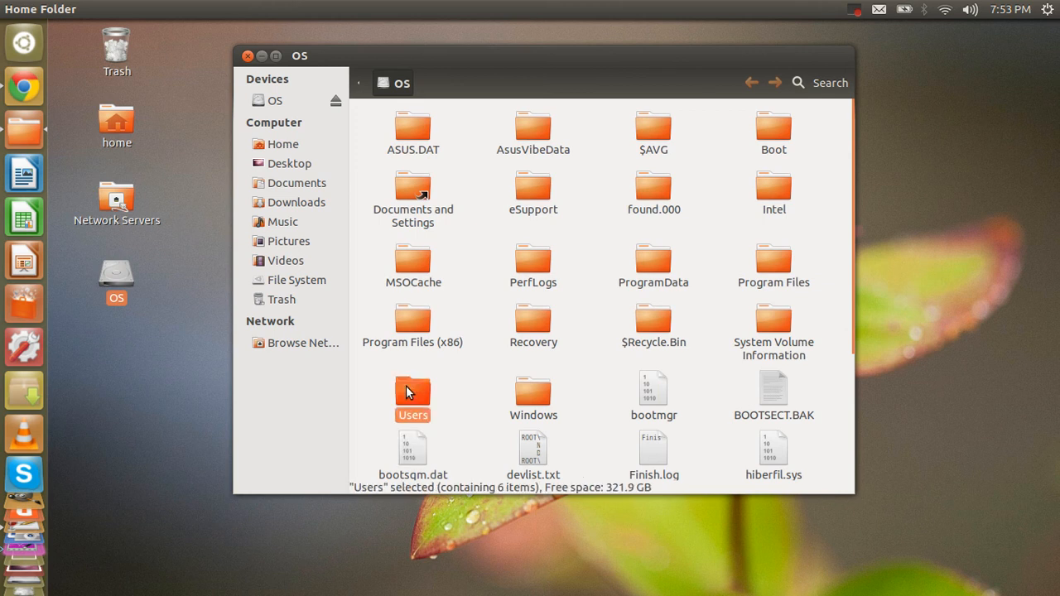
double_click(413, 394)
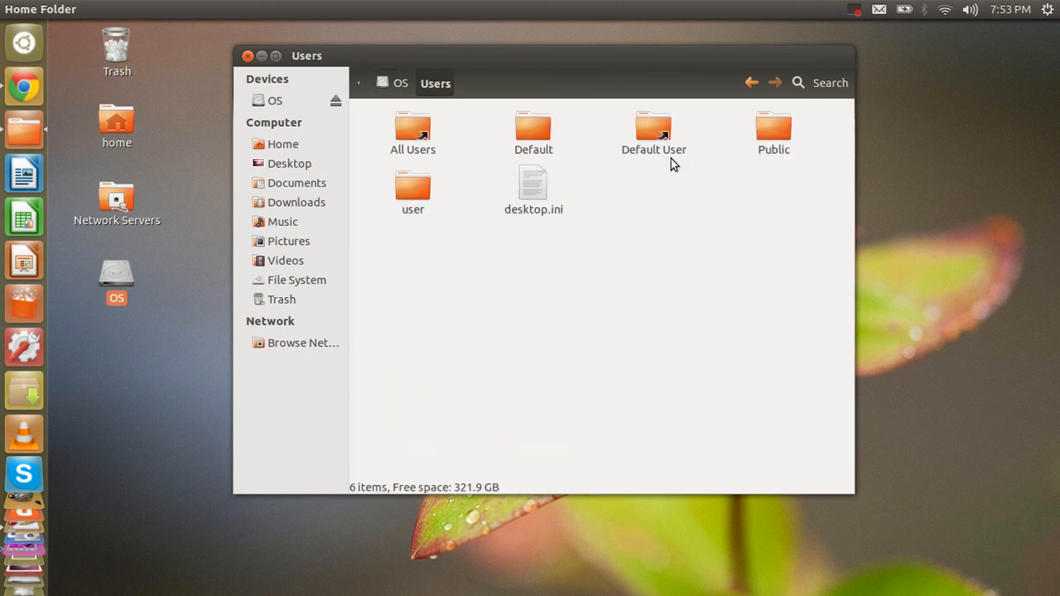
double_click(412, 186)
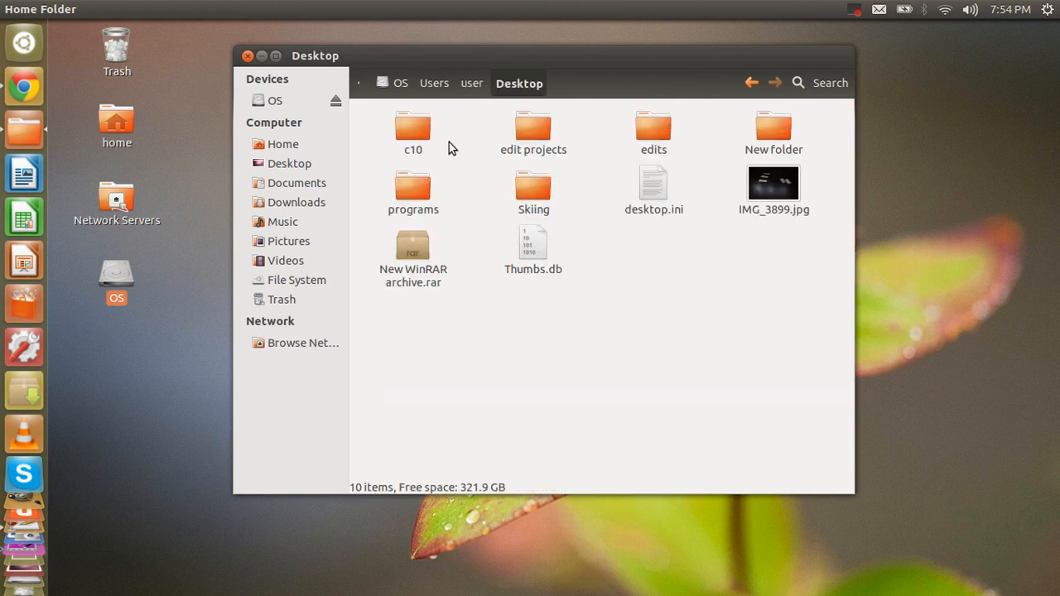
mouse_move(579, 346)
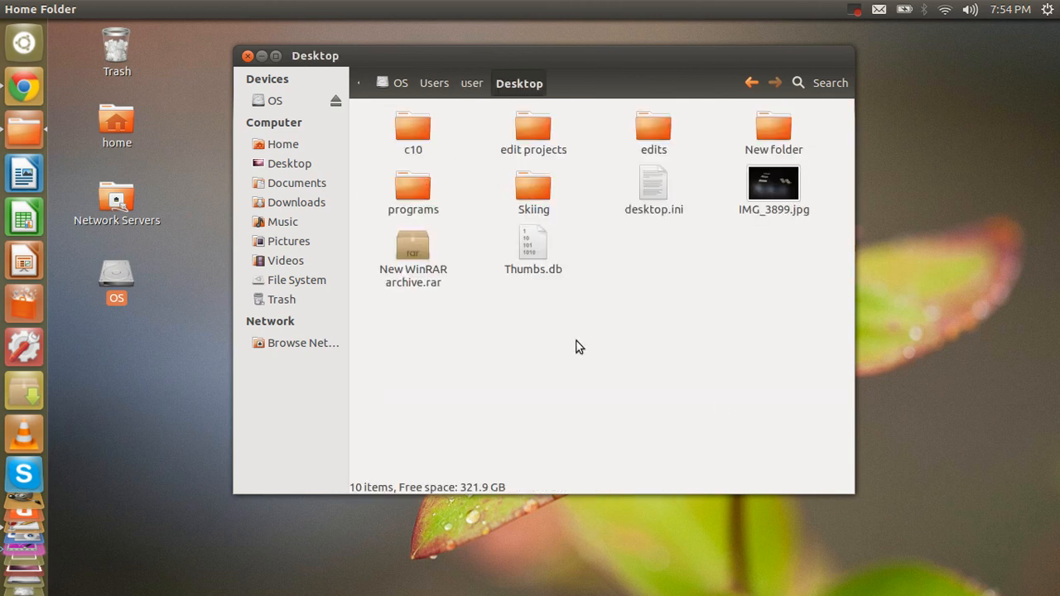
mouse_move(471, 283)
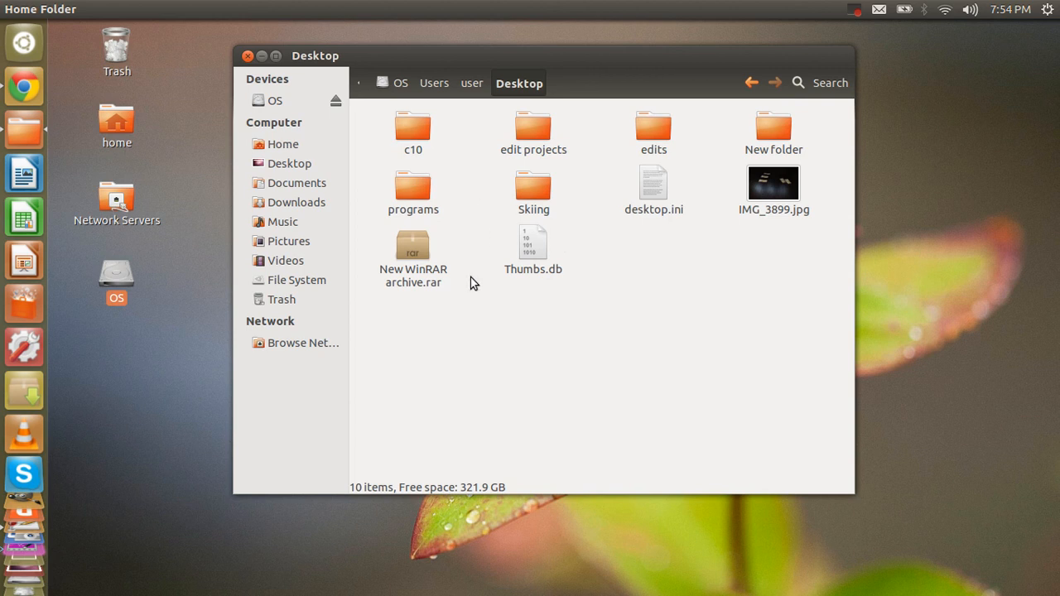
mouse_move(289, 95)
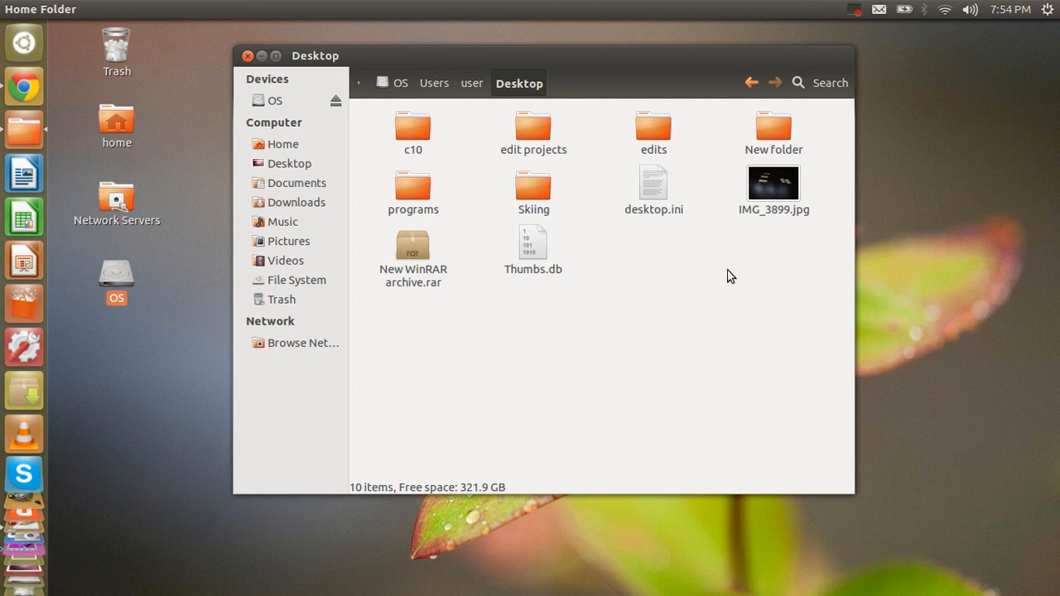
left_click(247, 56)
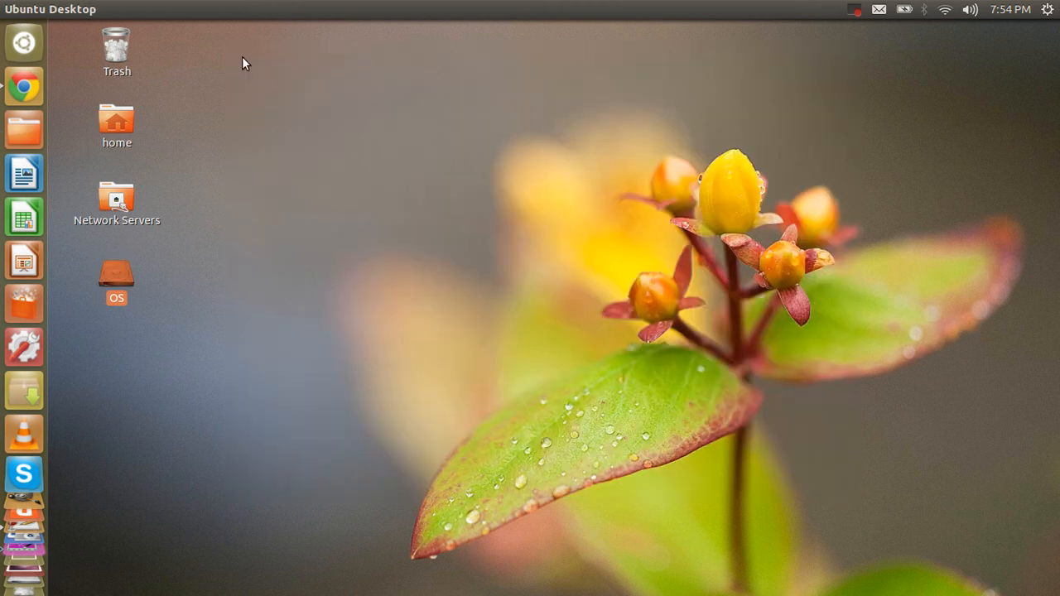
mouse_move(550, 308)
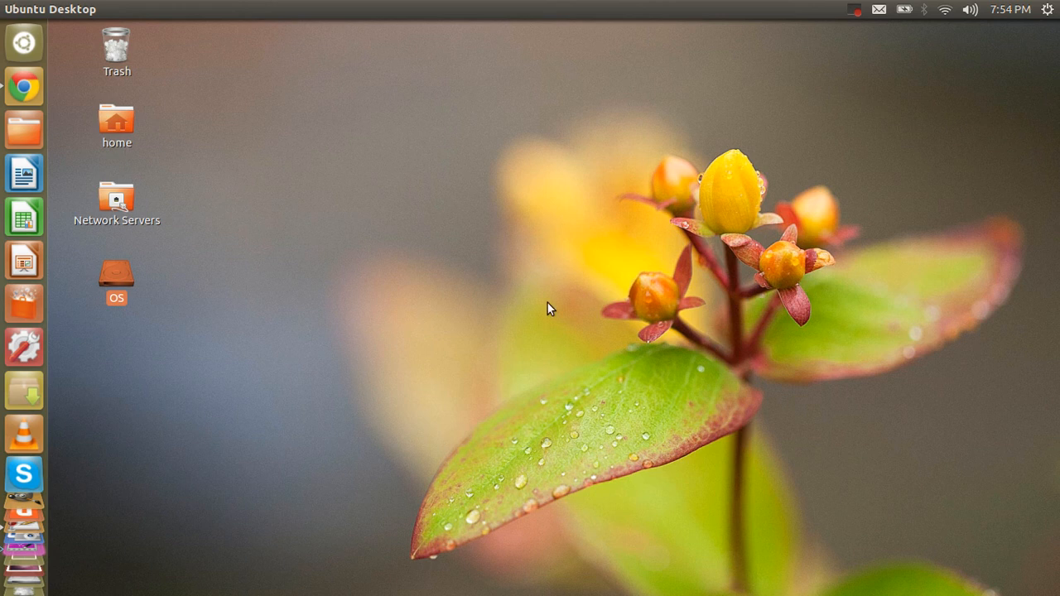
mouse_move(90, 400)
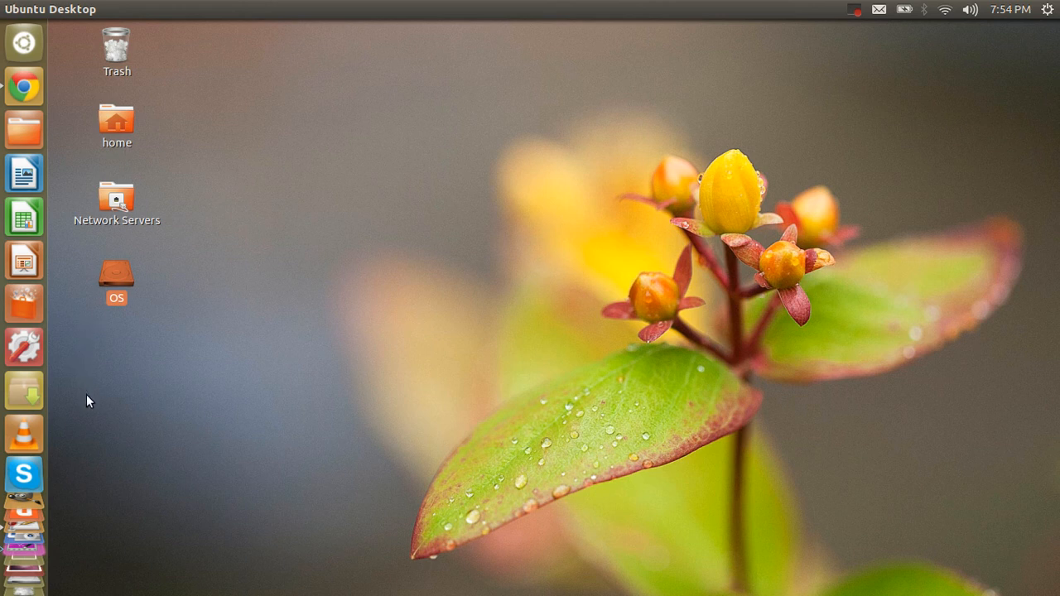
mouse_move(553, 414)
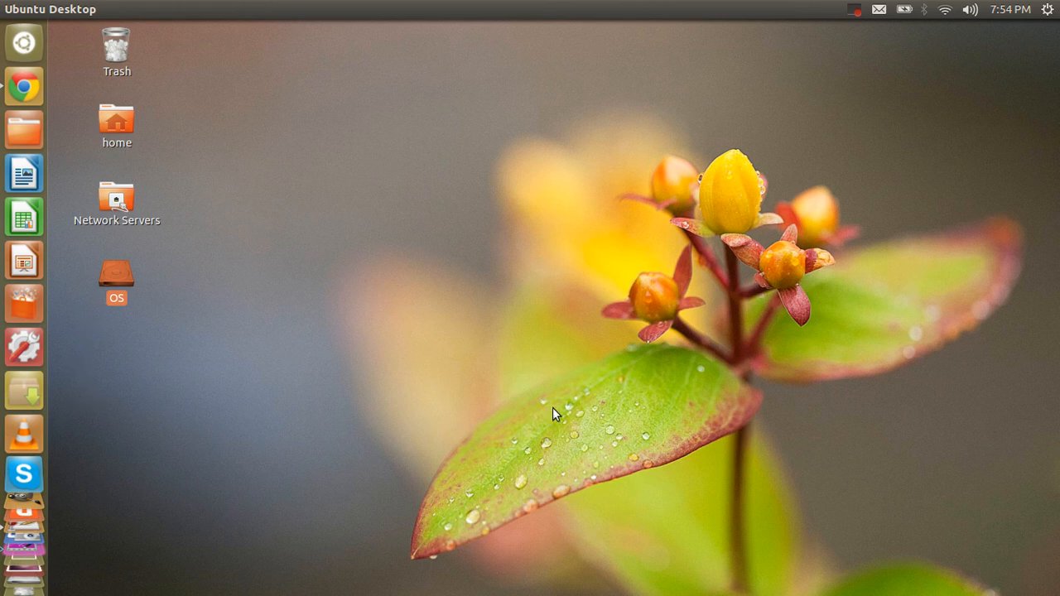
mouse_move(583, 390)
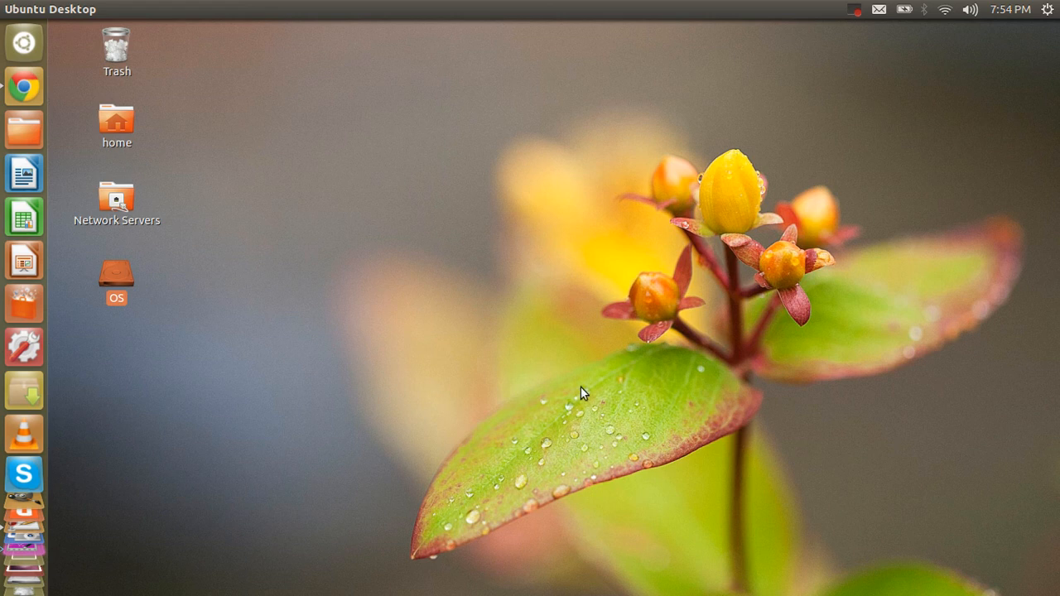
mouse_move(417, 404)
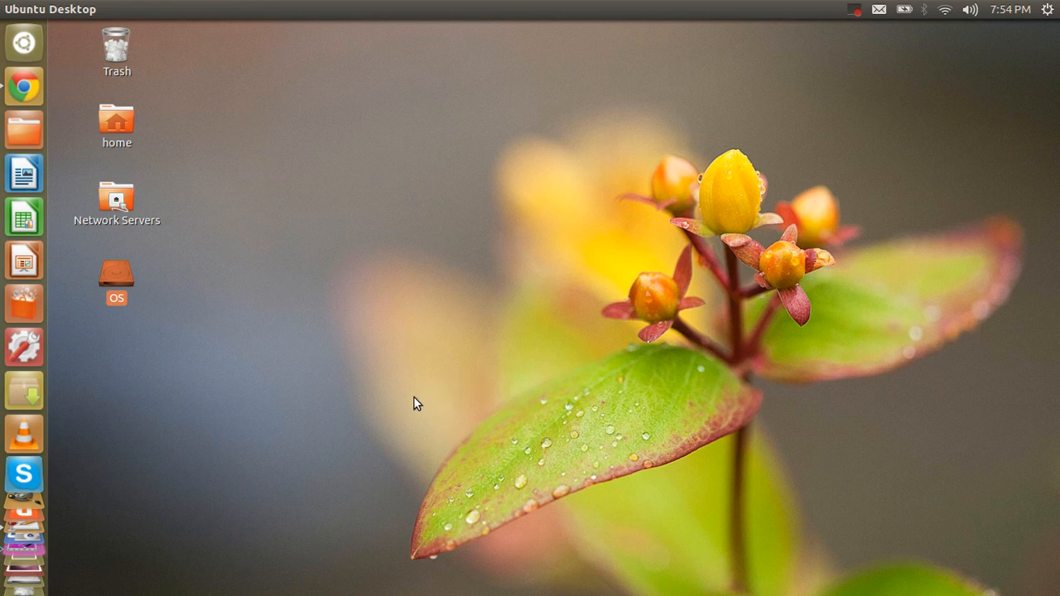
mouse_move(330, 374)
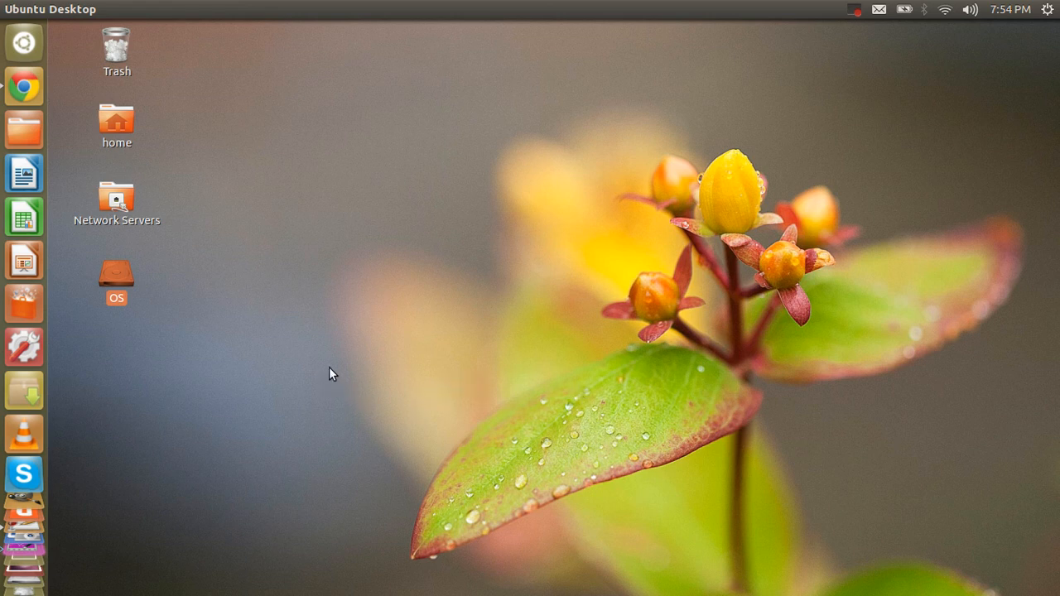
mouse_move(159, 480)
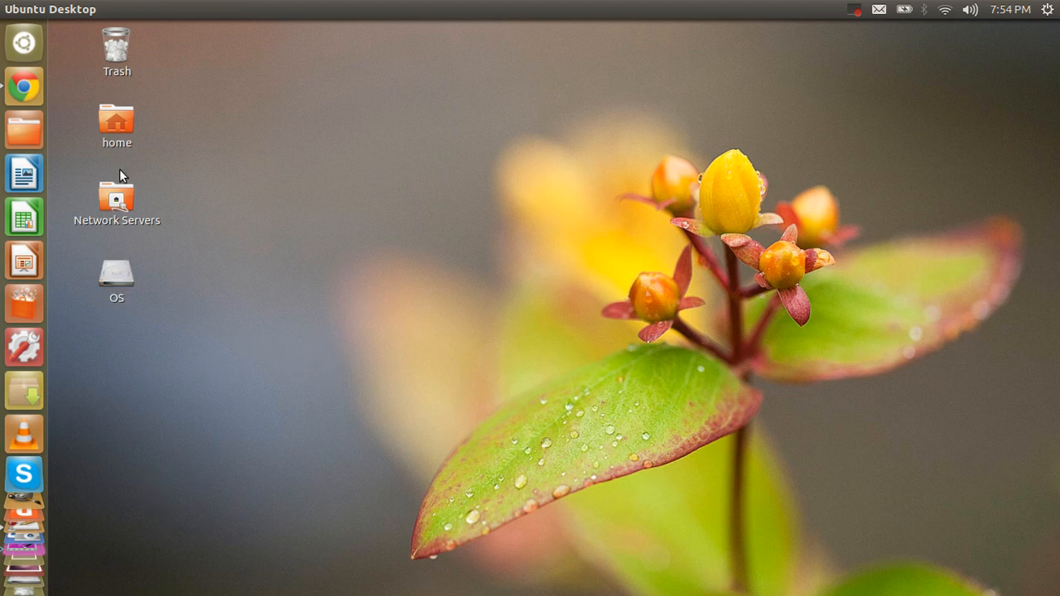
double_click(116, 120)
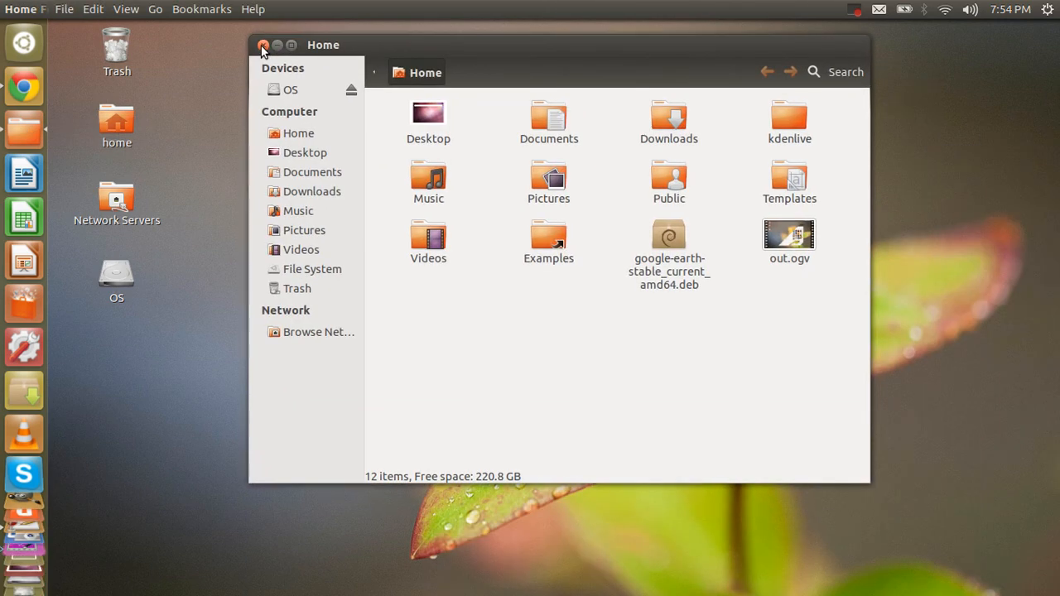
left_click(262, 45)
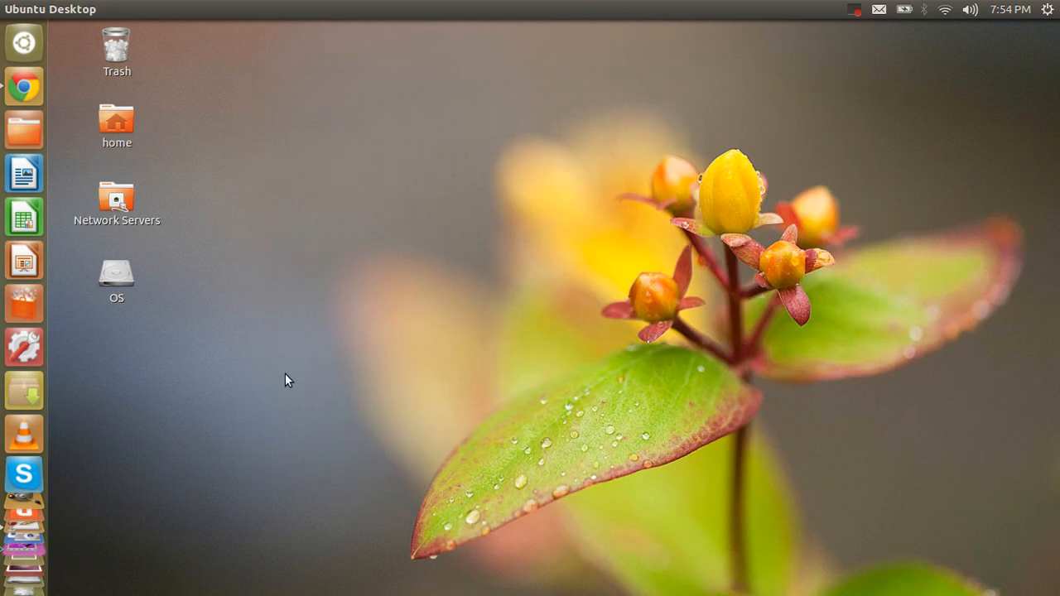
mouse_move(299, 556)
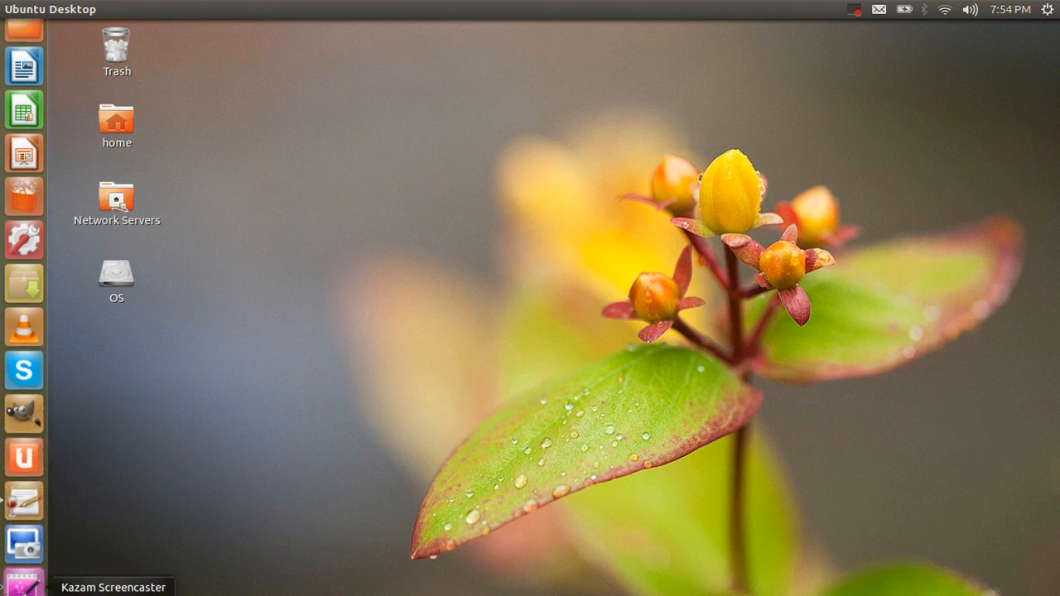
From the desktop menu's Appearance settings, set the launcher icon size to 47.
right_click(567, 330)
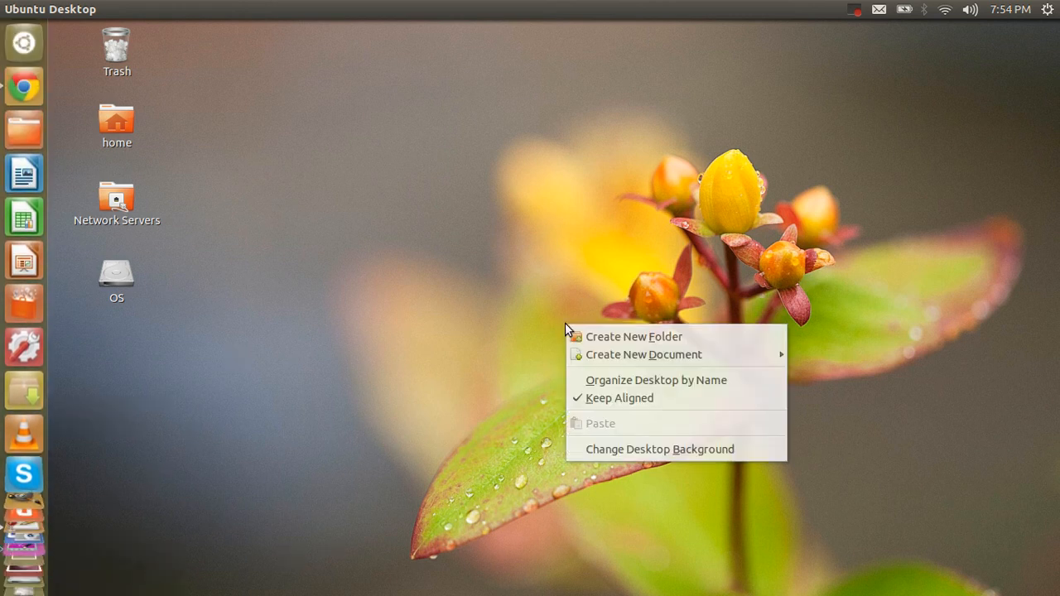
left_click(659, 449)
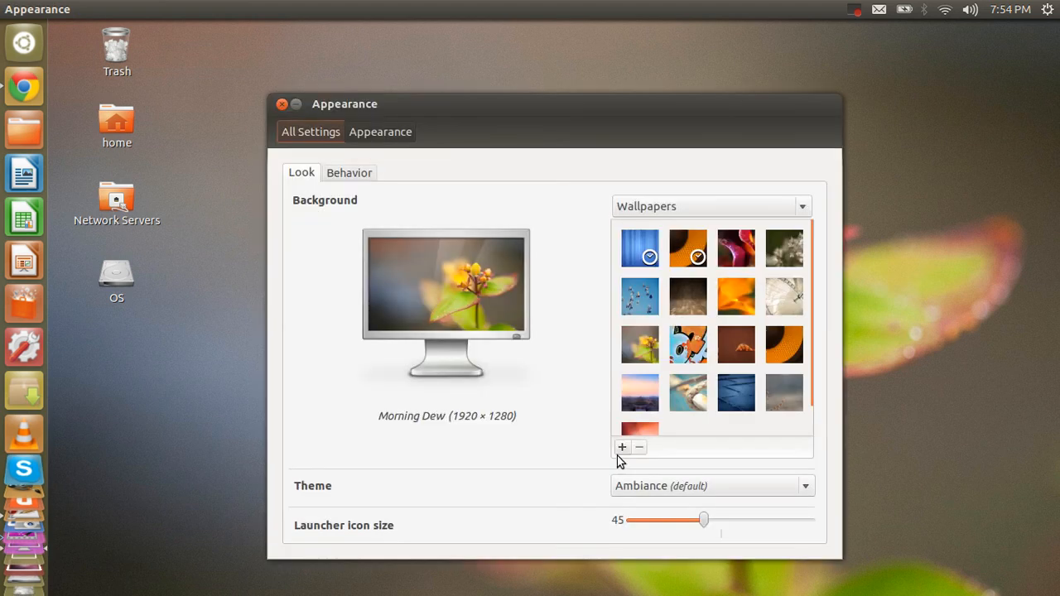
left_click_drag(702, 520, 631, 520)
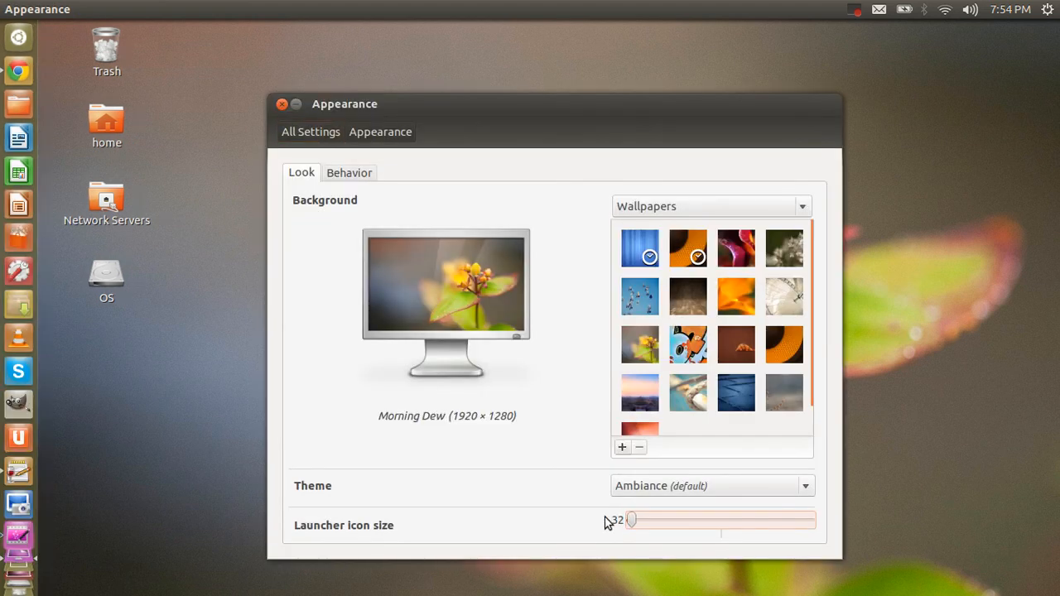
left_click_drag(633, 520, 715, 520)
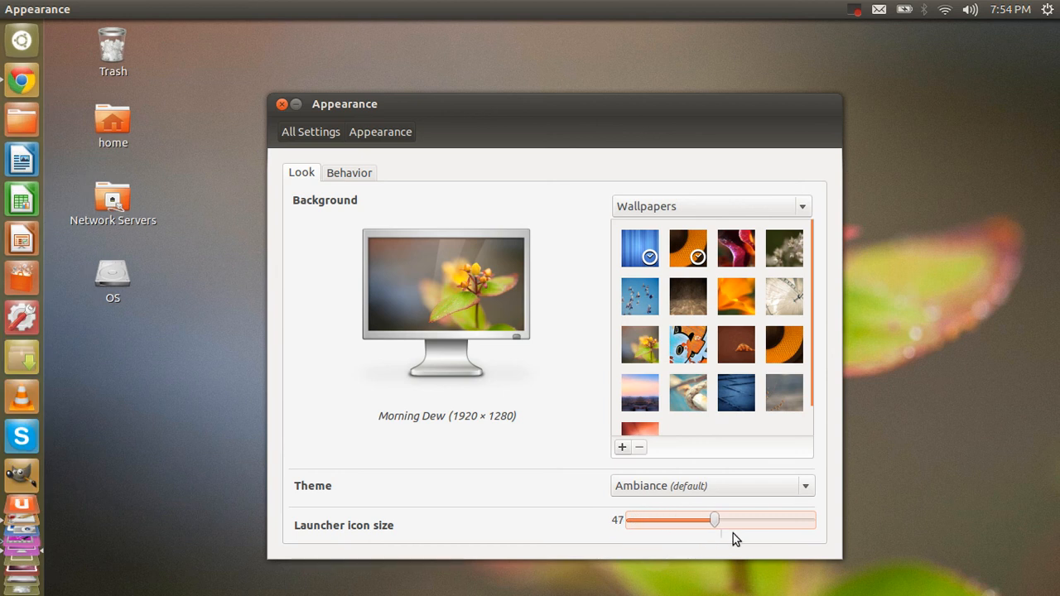
Try the Radiance and High Contrast Inverse themes, return to Ambiance, and close the settings.
left_click(710, 485)
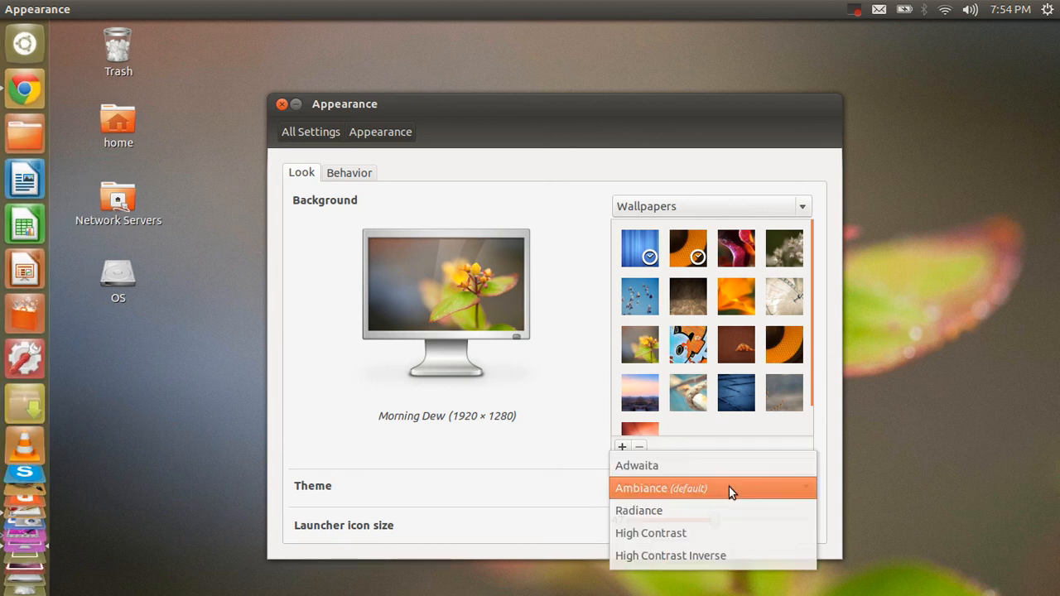
left_click(639, 510)
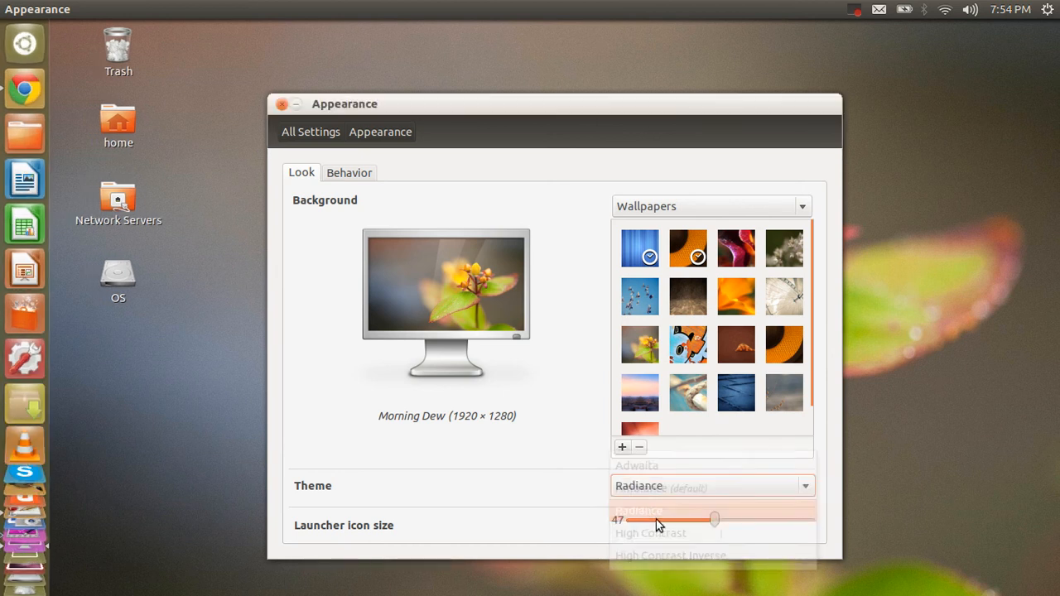
left_click(671, 554)
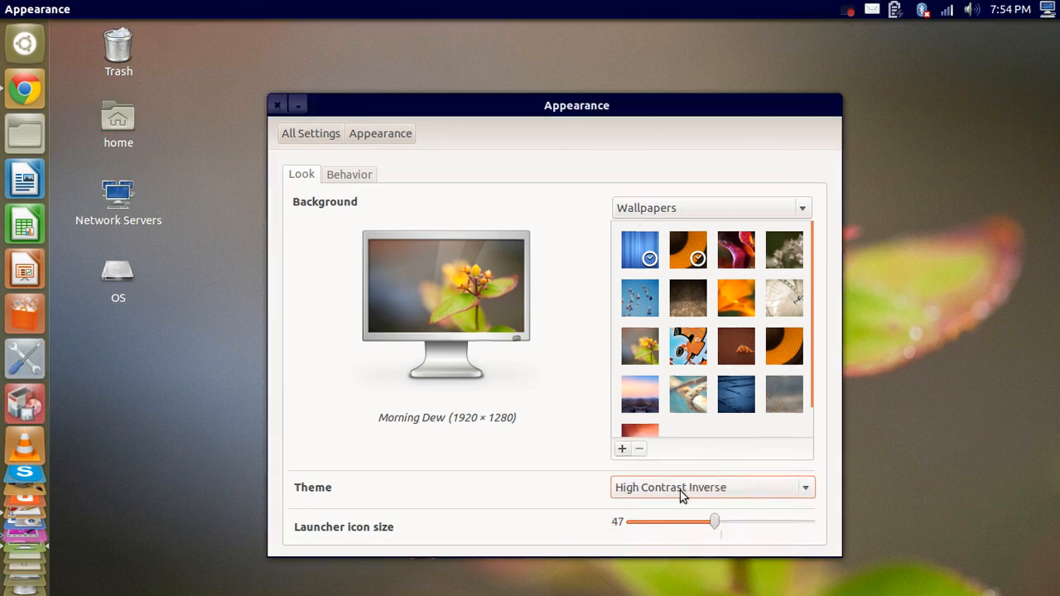
left_click(711, 487)
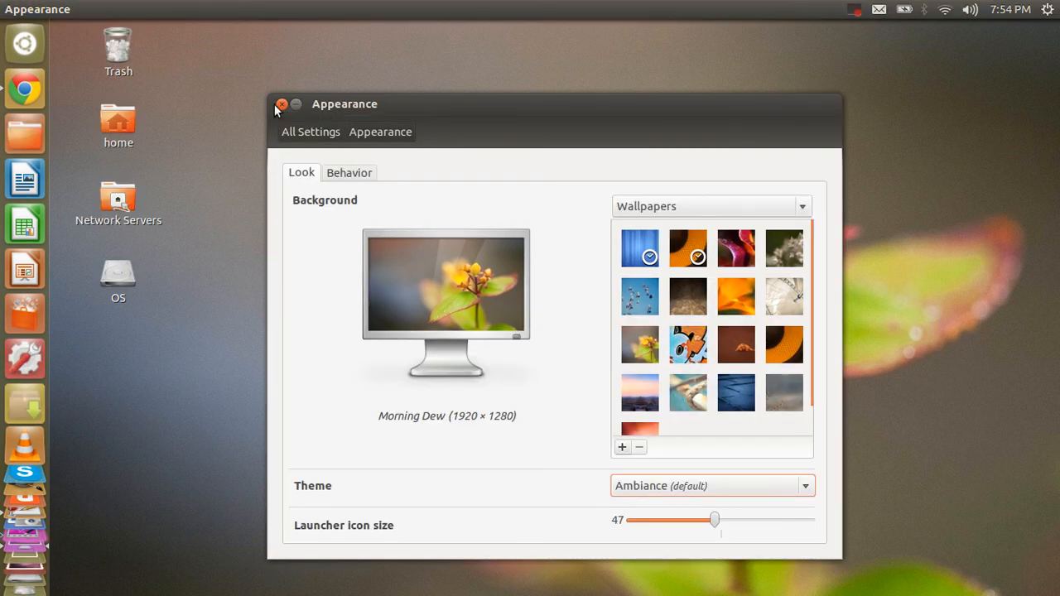
left_click(281, 103)
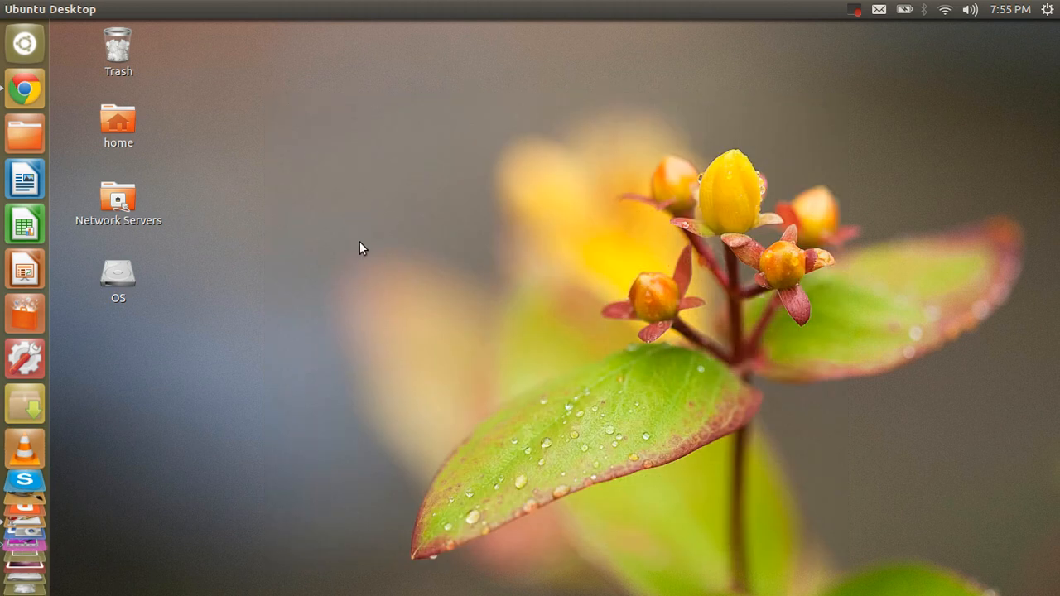
mouse_move(359, 305)
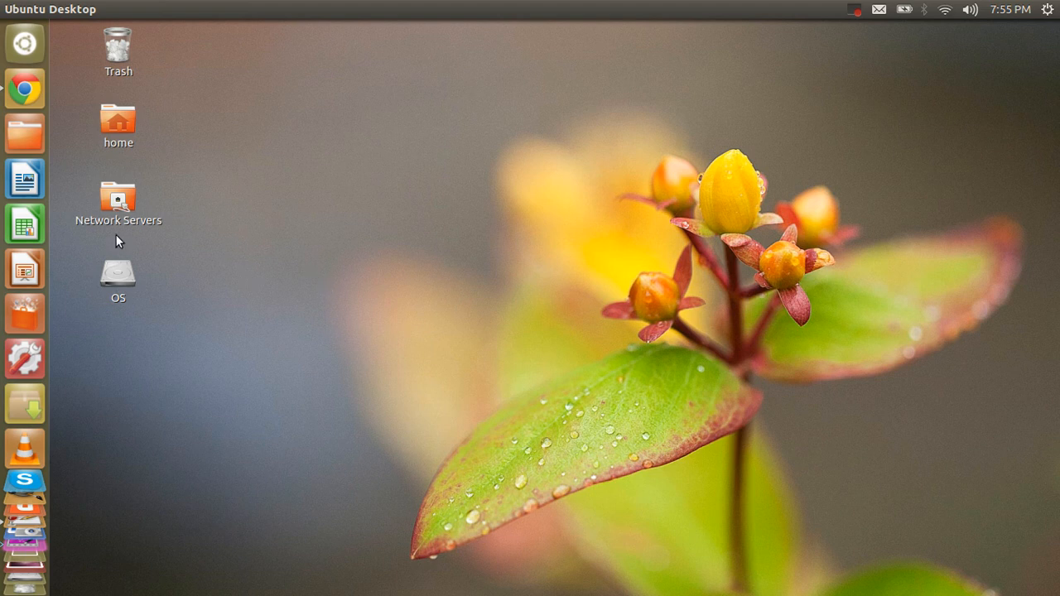
mouse_move(25, 132)
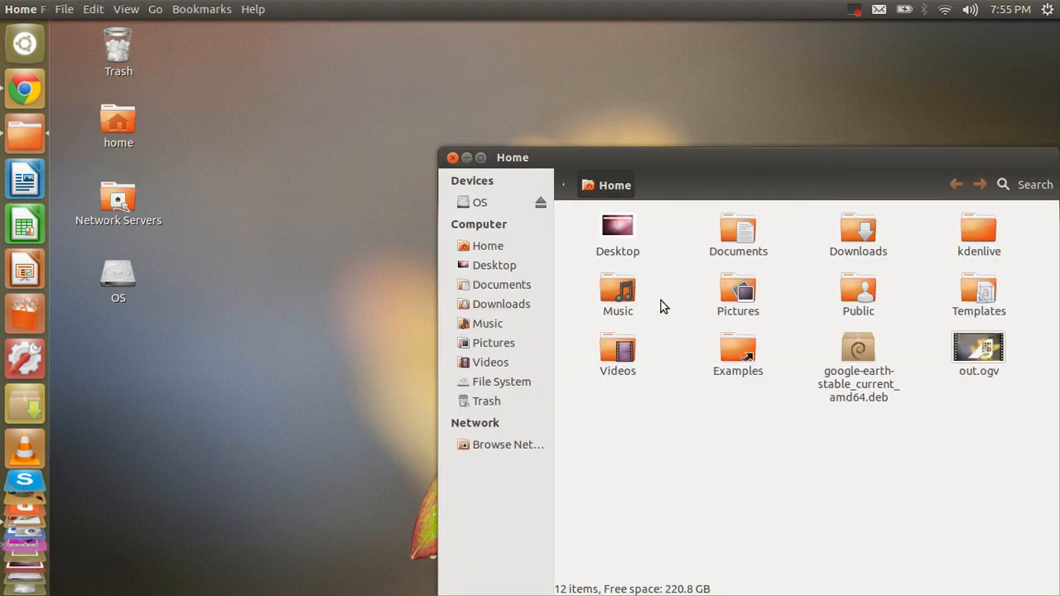
Visit the Desktop and Videos folders, return to Home, and close the Files window.
left_click_drag(512, 158, 418, 111)
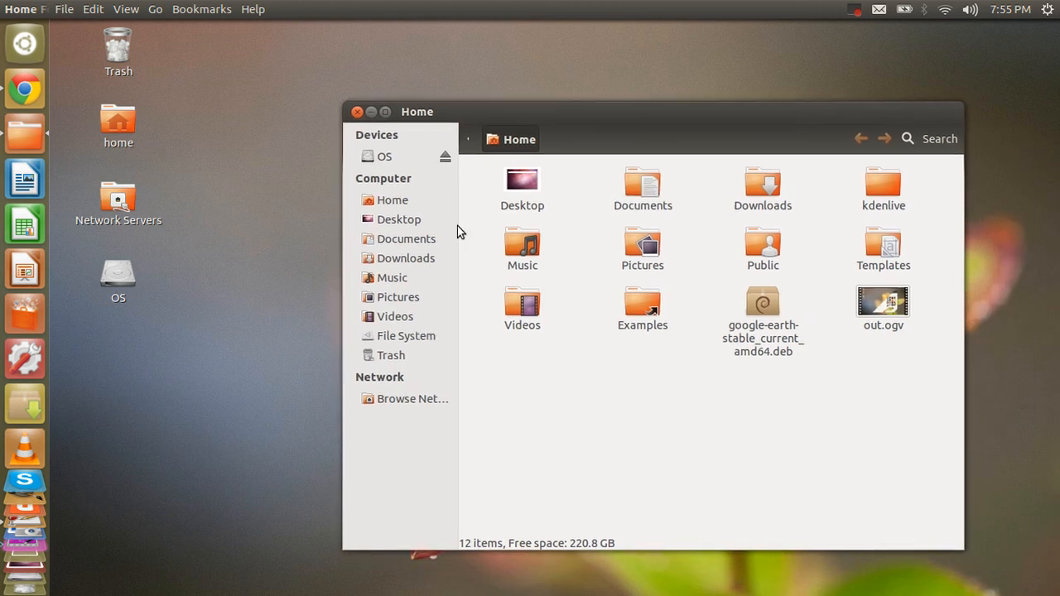
left_click(397, 219)
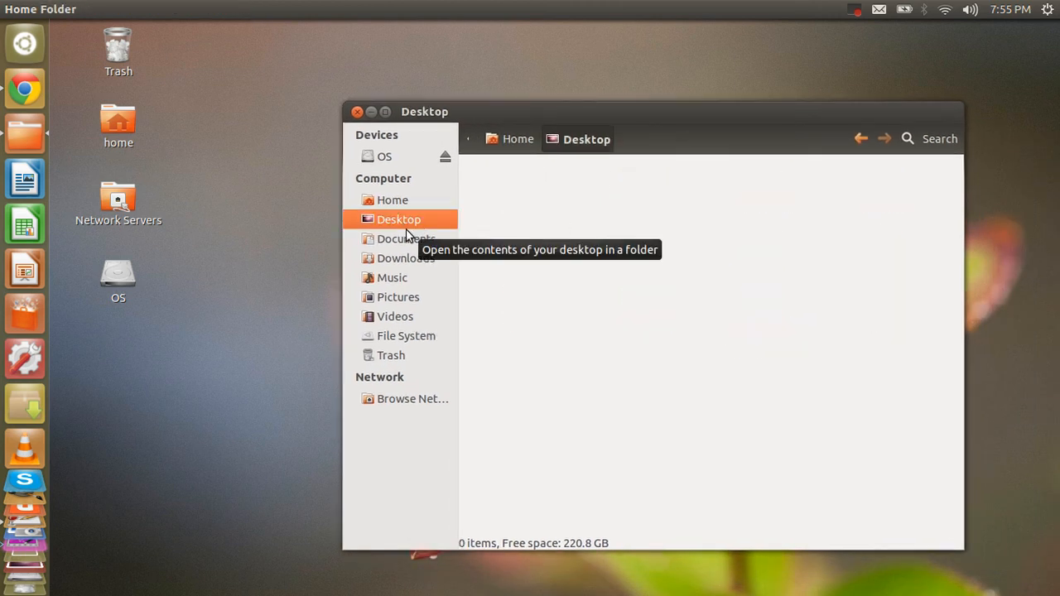
left_click(395, 316)
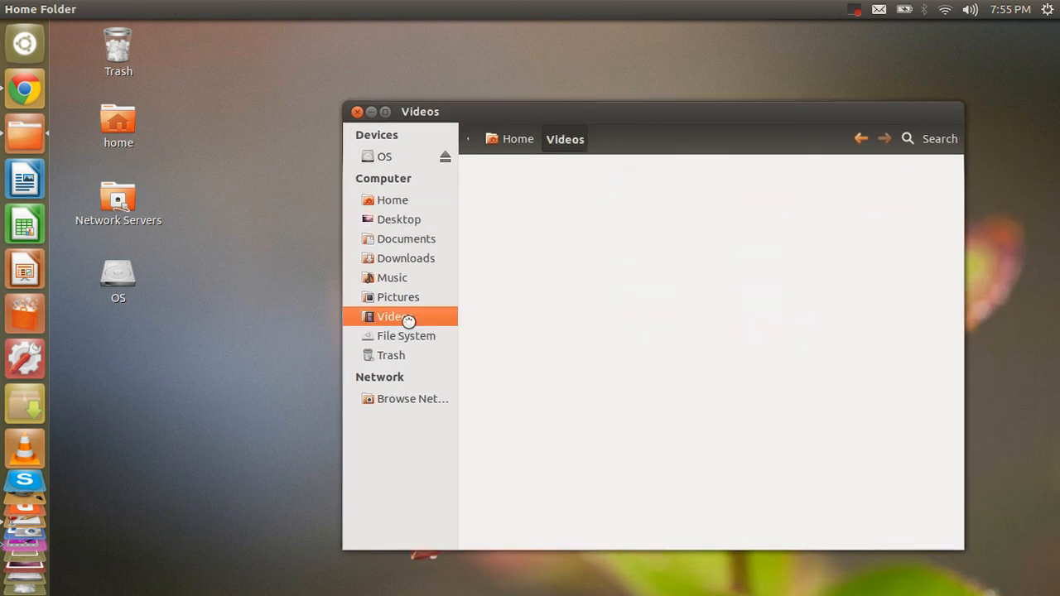
left_click(391, 199)
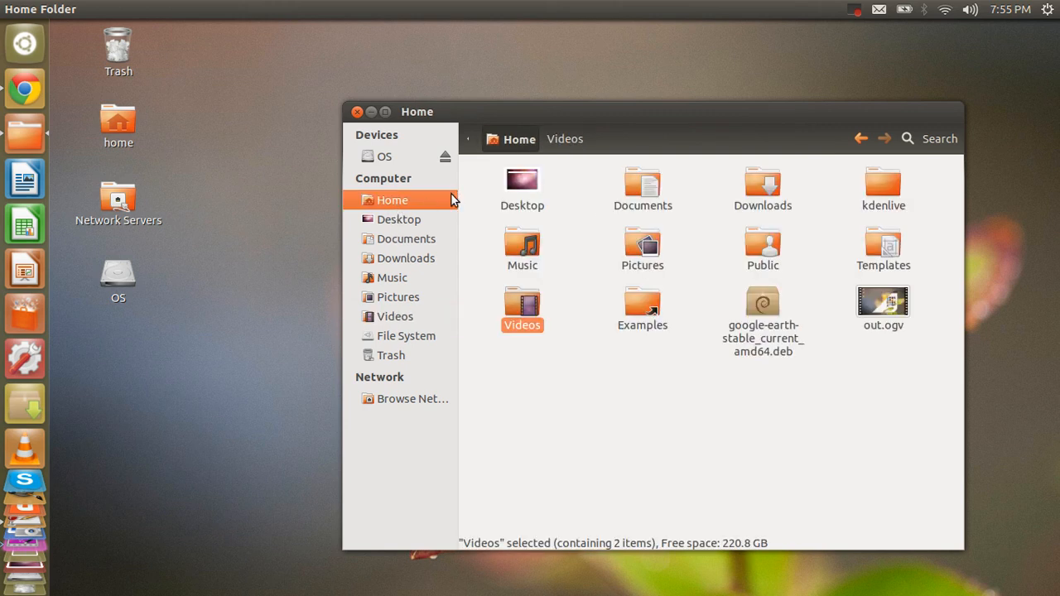
mouse_move(357, 113)
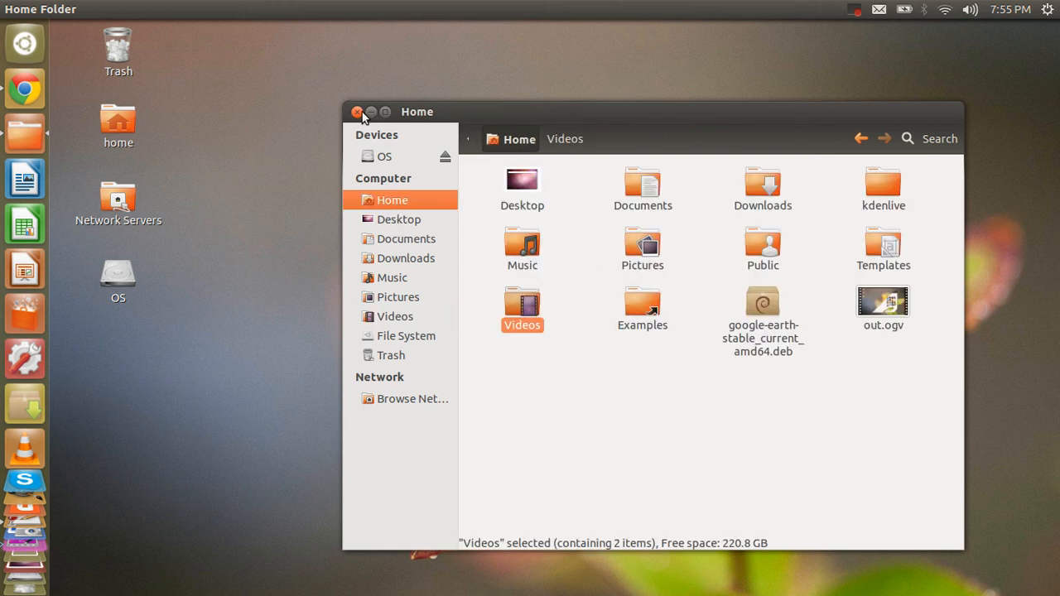
left_click(358, 113)
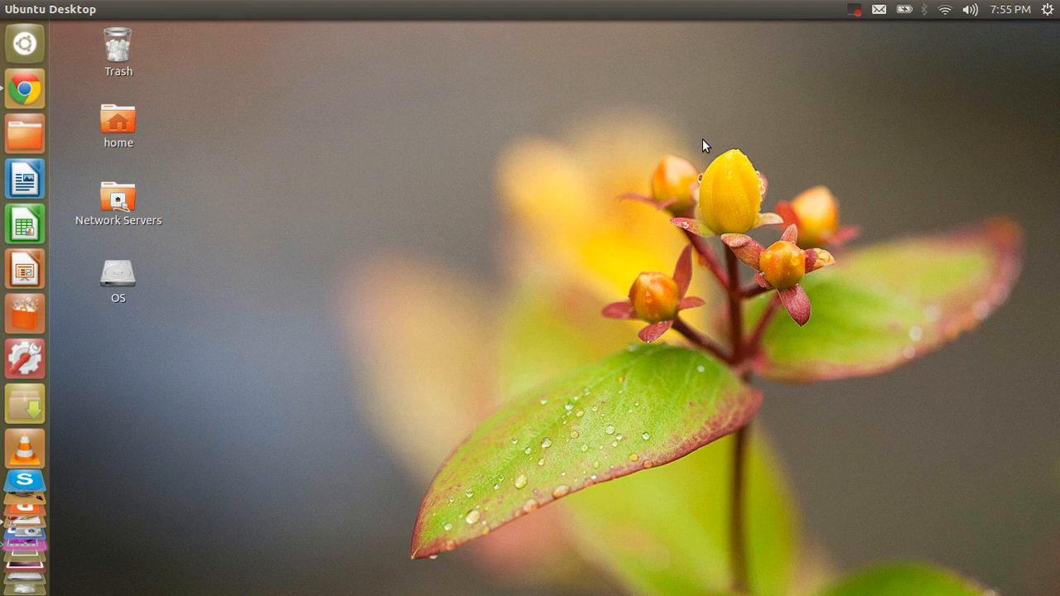
mouse_move(851, 10)
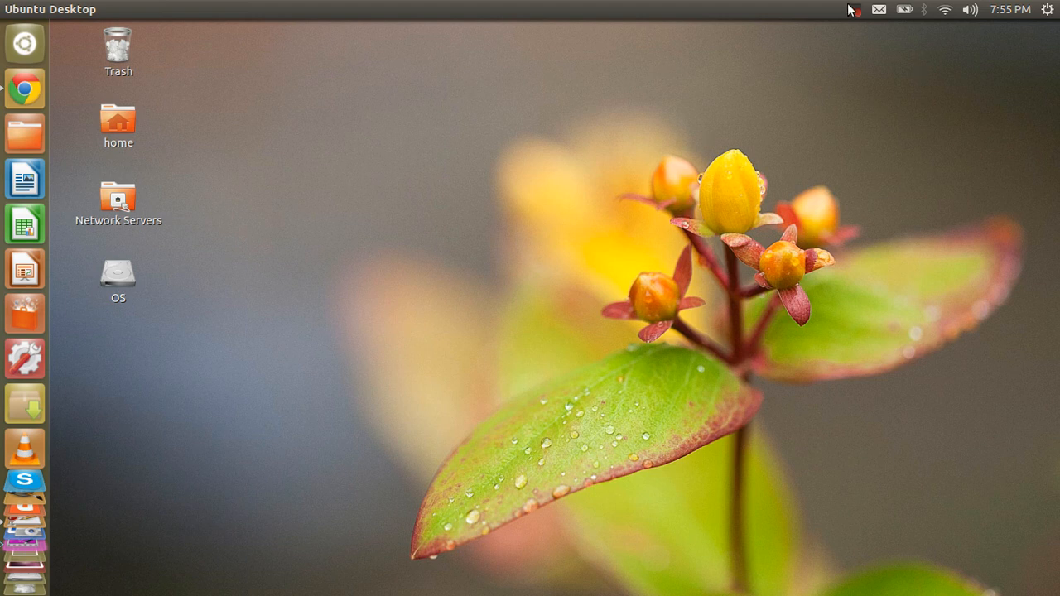